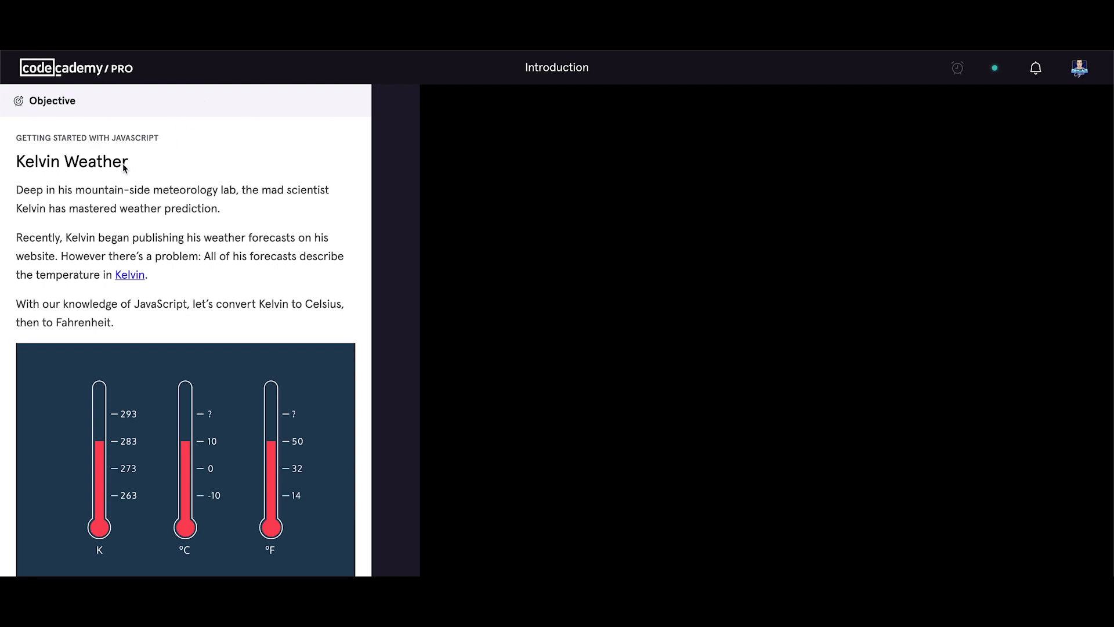
{"action": "mouse_move", "coordinate": [116, 179]}
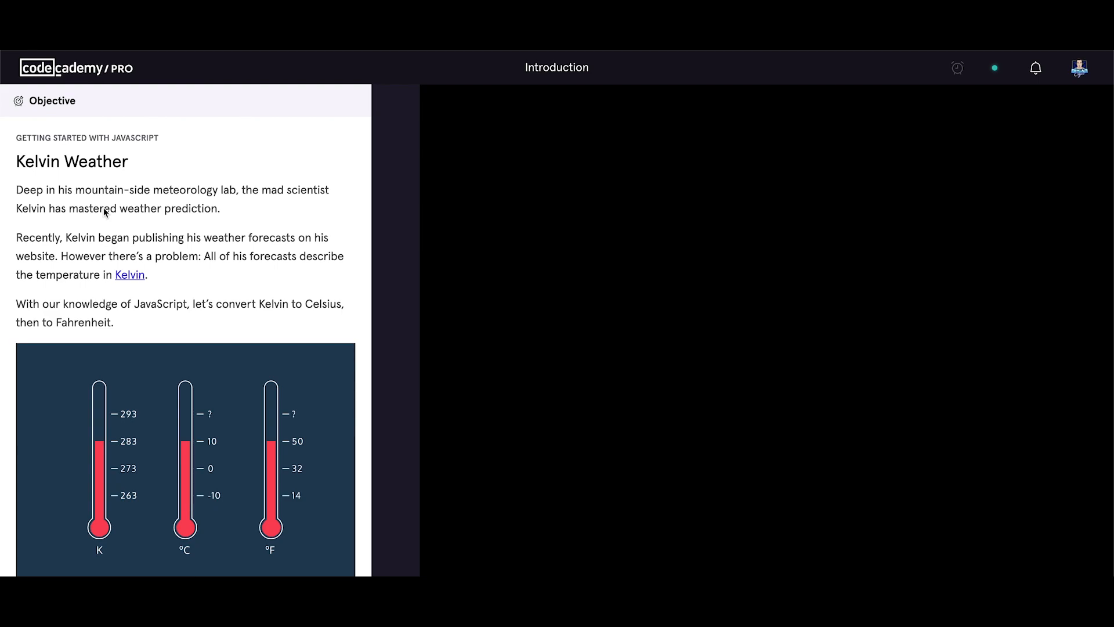
{"action": "mouse_move", "coordinate": [121, 221]}
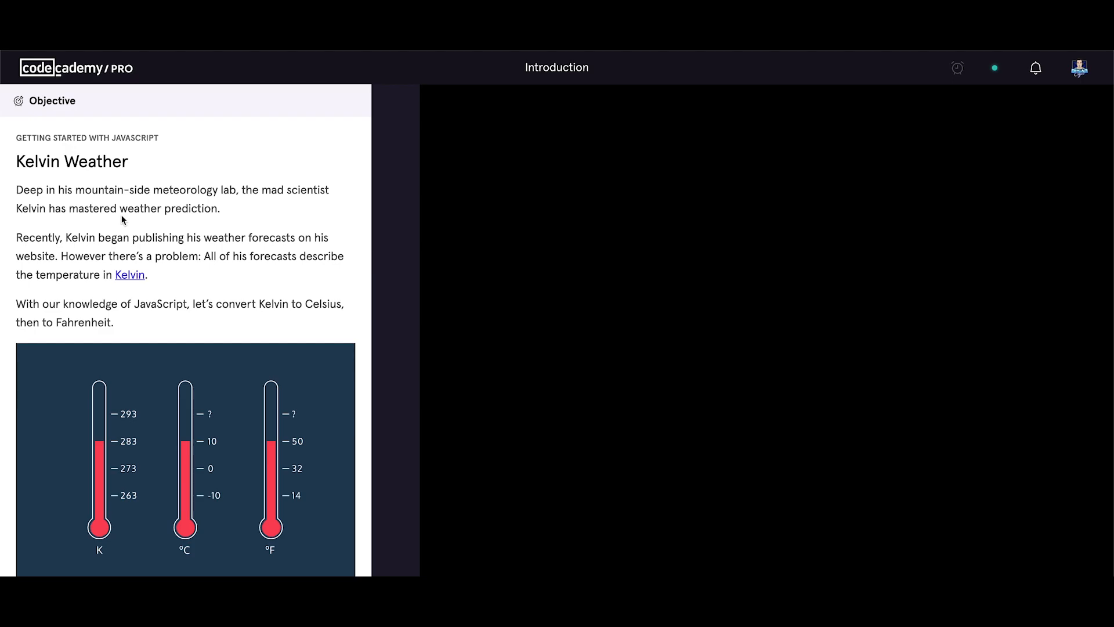
- Start the Kelvin Weather project, dismiss the weekly target notice, and focus the empty app.js editor
{"action": "double_click", "coordinate": [83, 321]}
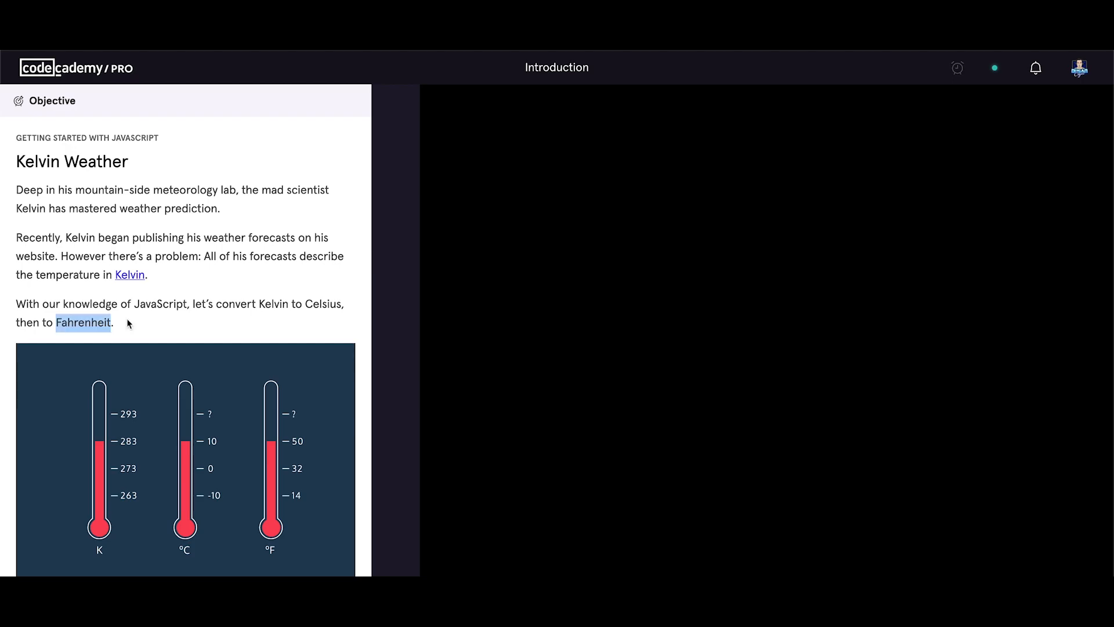
{"action": "scroll", "scroll_direction": "down", "scroll_amount": 3}
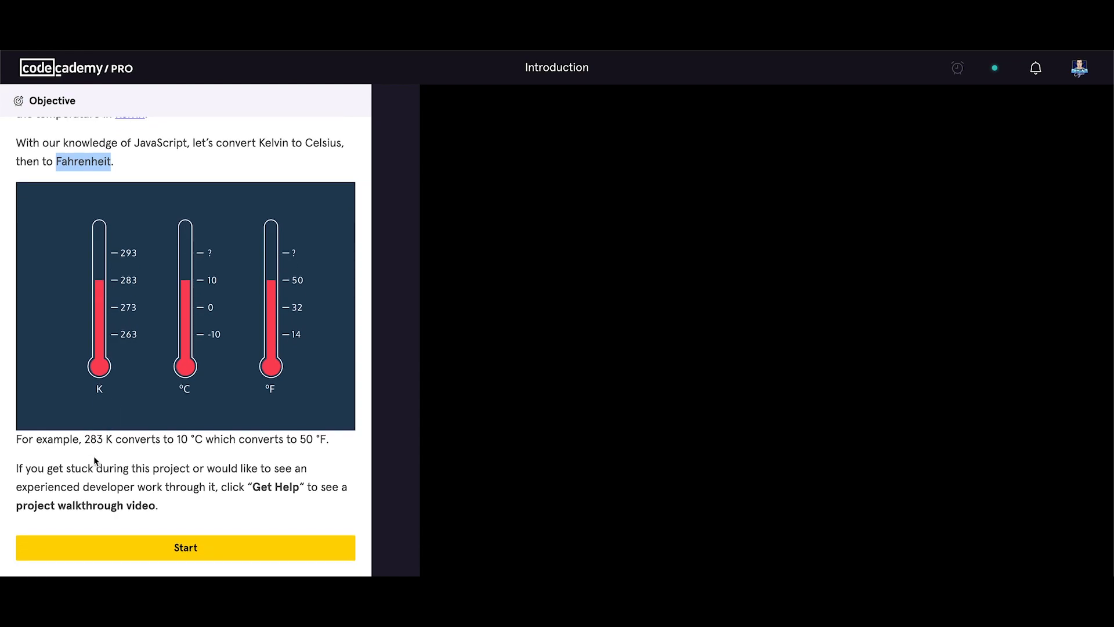
{"action": "mouse_move", "coordinate": [189, 439]}
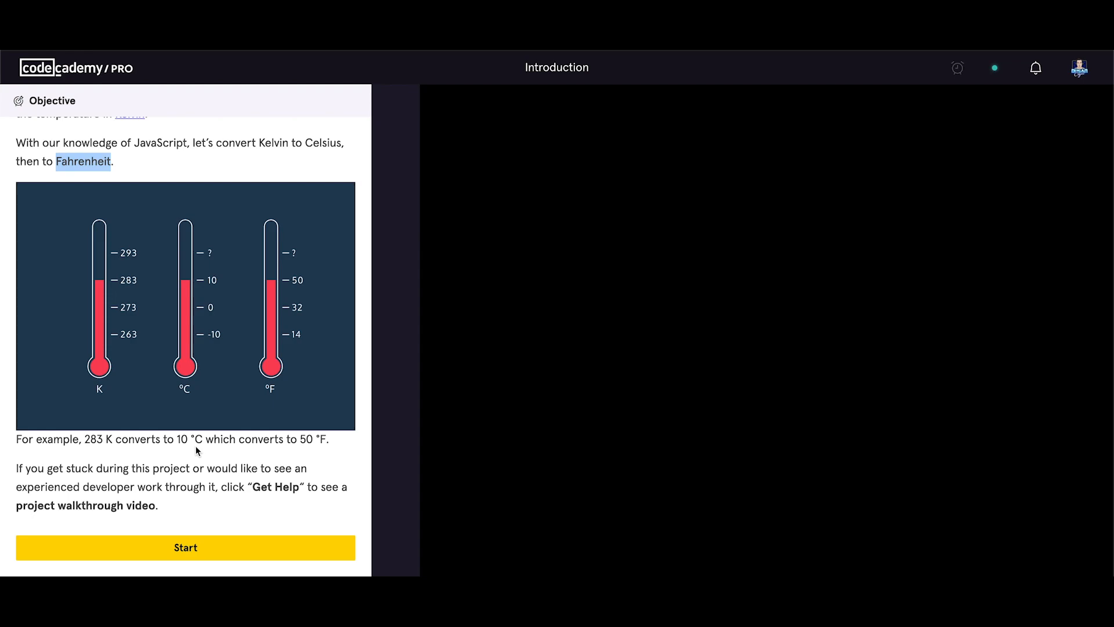
{"action": "mouse_move", "coordinate": [318, 456]}
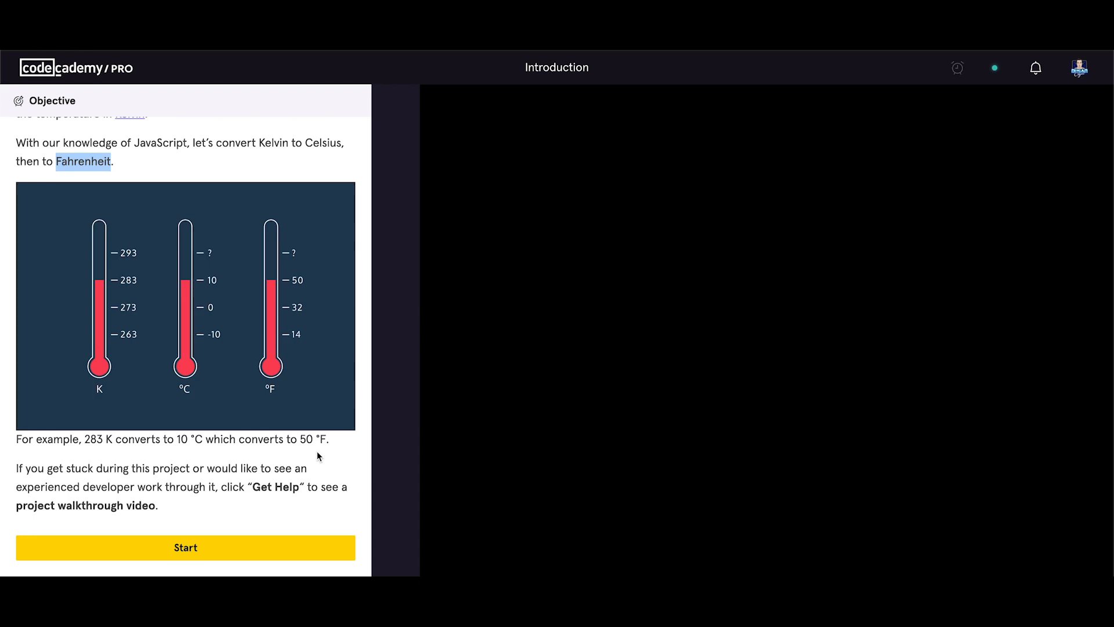
{"action": "mouse_move", "coordinate": [248, 527]}
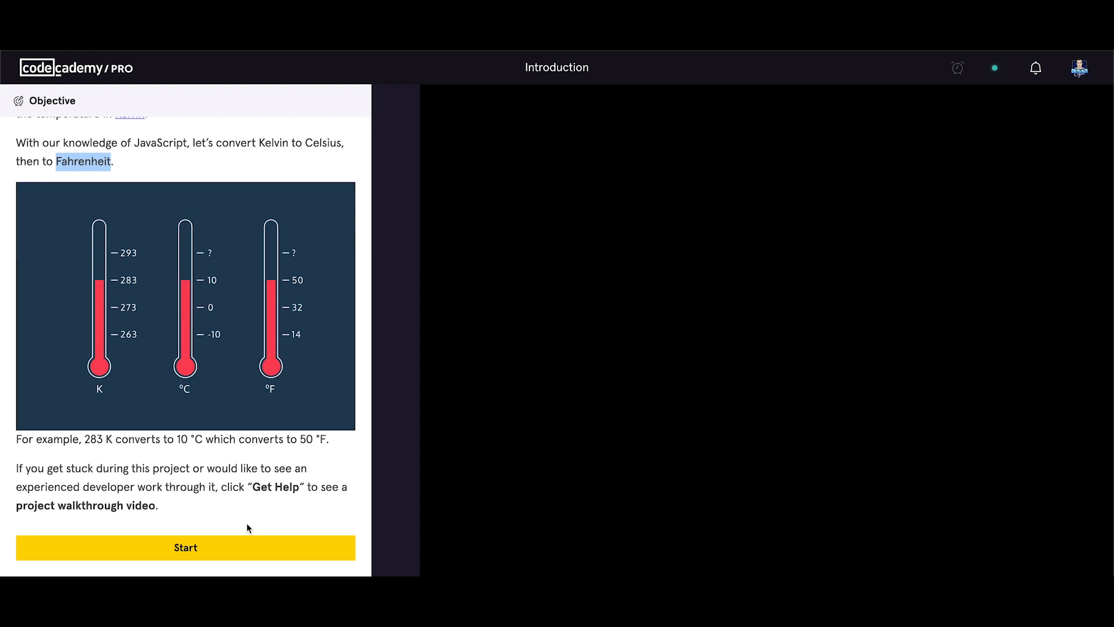
{"action": "left_click", "coordinate": [185, 546]}
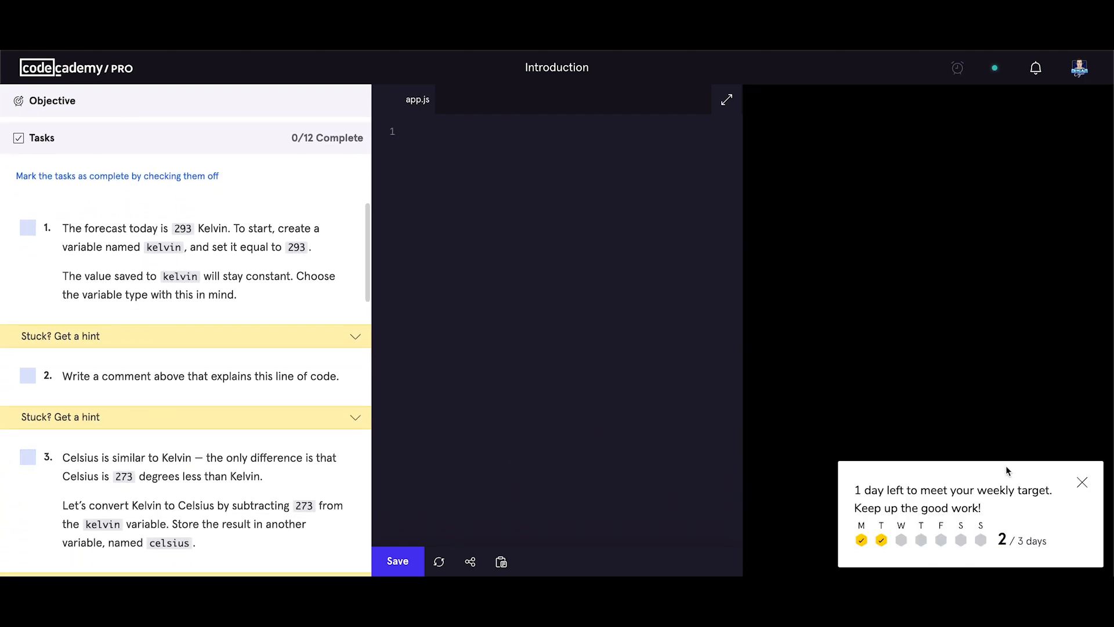
{"action": "left_click", "coordinate": [1080, 482]}
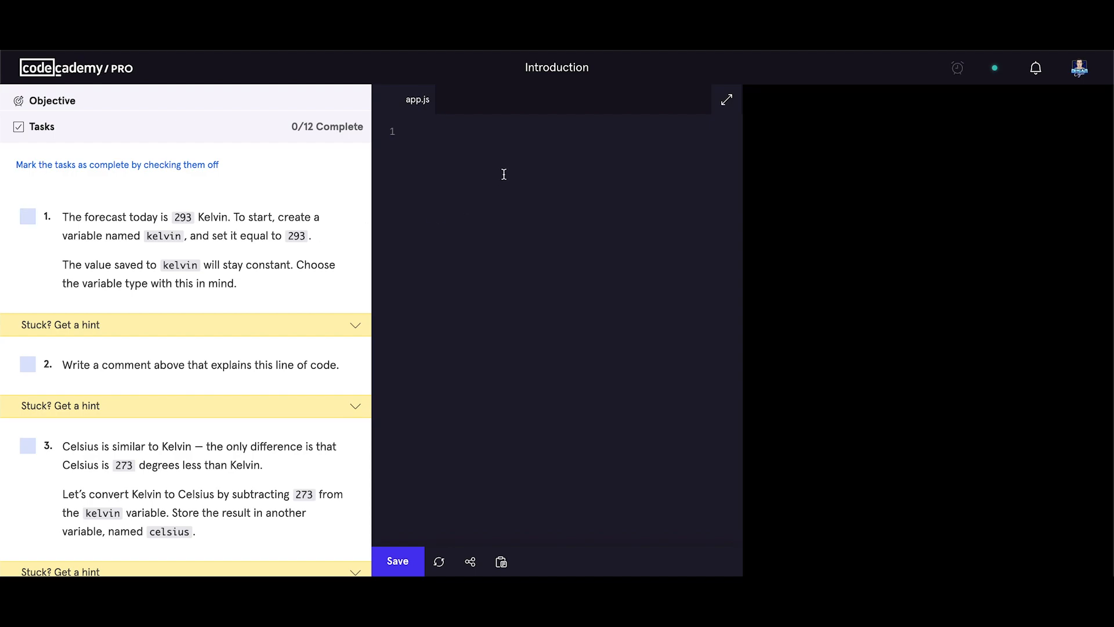
{"action": "left_click", "coordinate": [413, 131]}
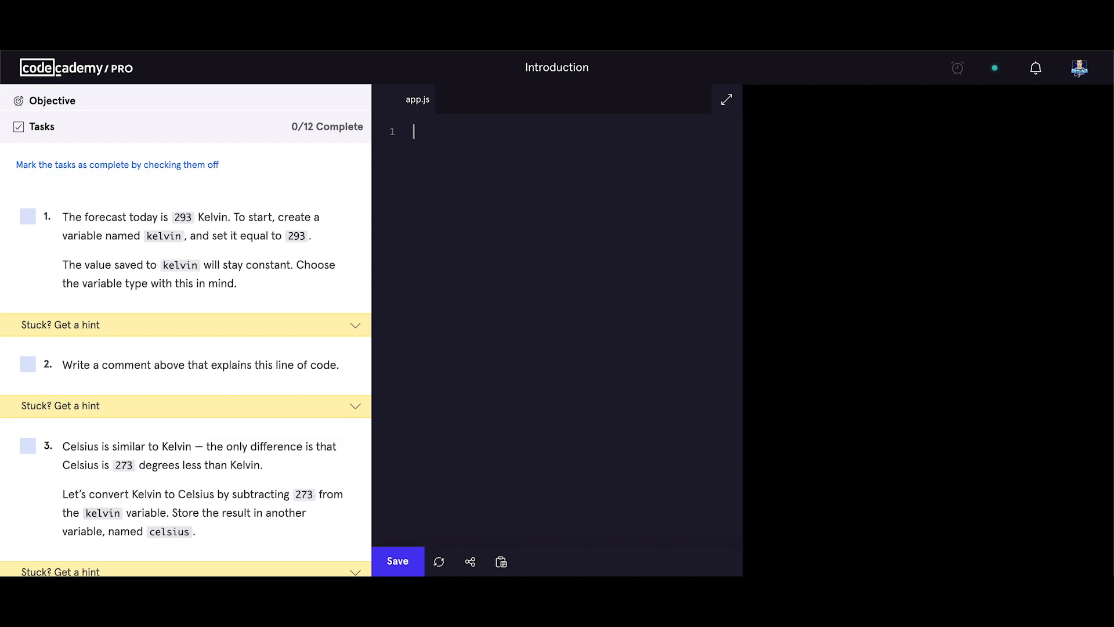
- Declare const kelvin = 293; in app.js
{"action": "type", "text": "const"}
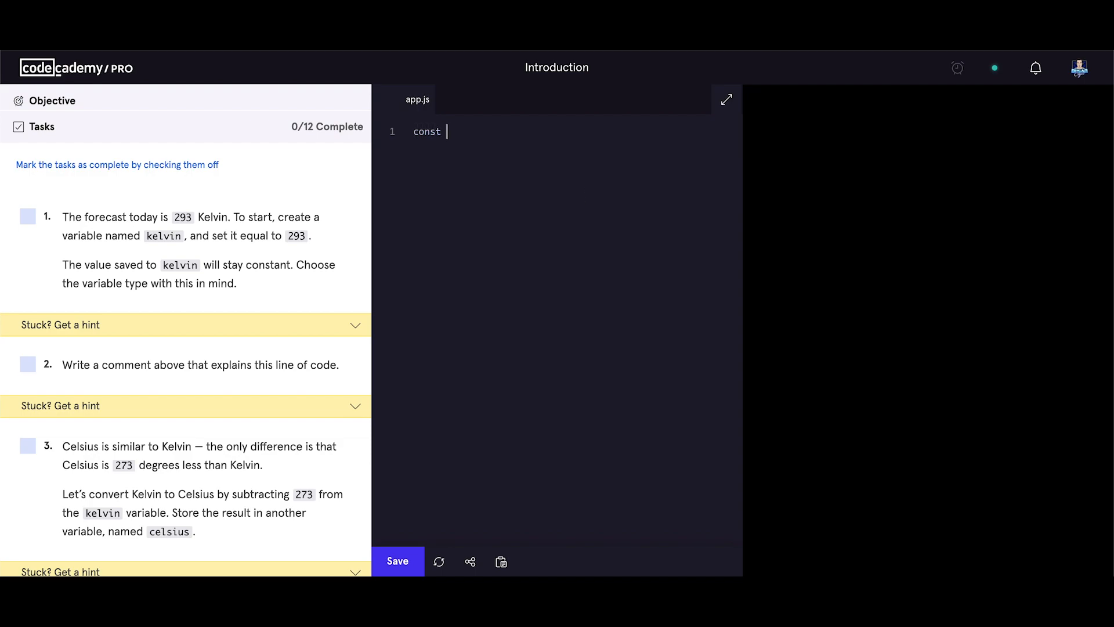
{"action": "type", "text": "kelvin"}
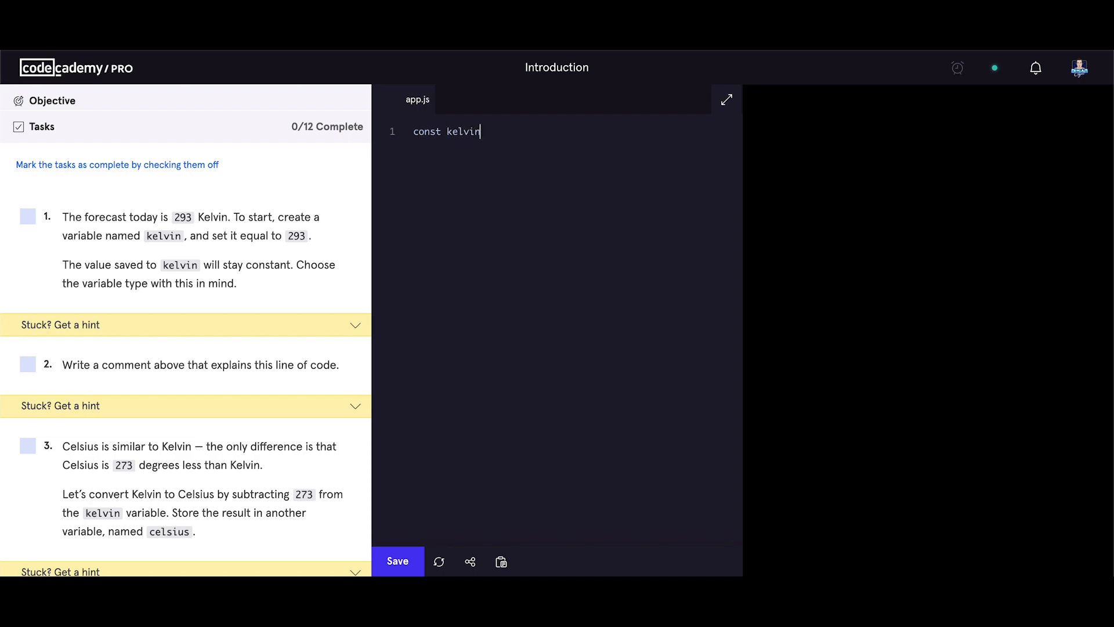
{"action": "type", "text": "="}
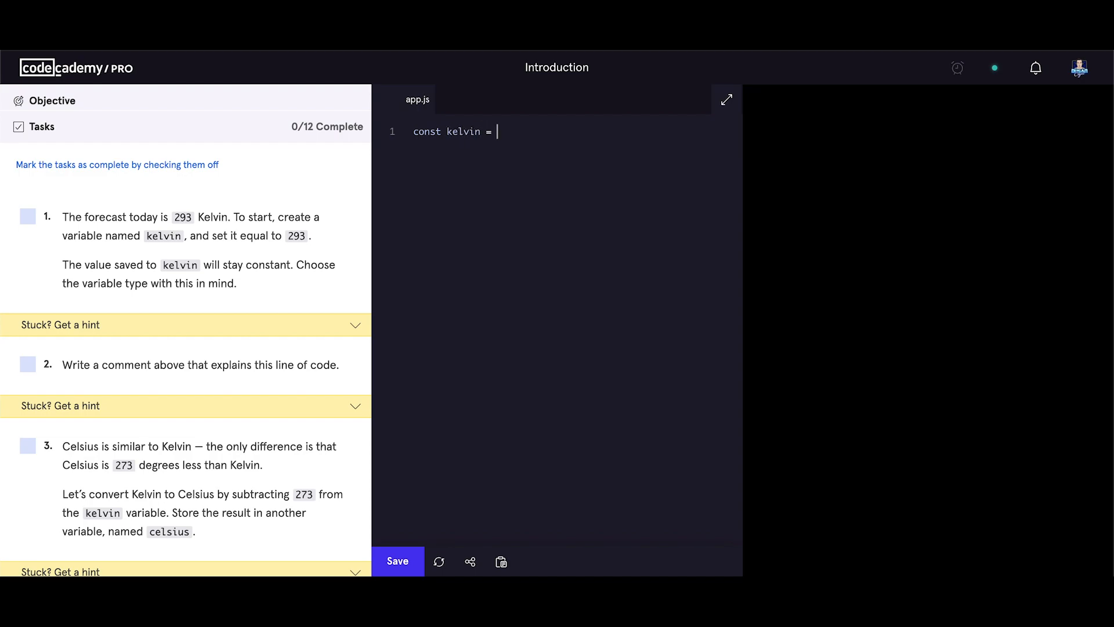
{"action": "type", "text": "29"}
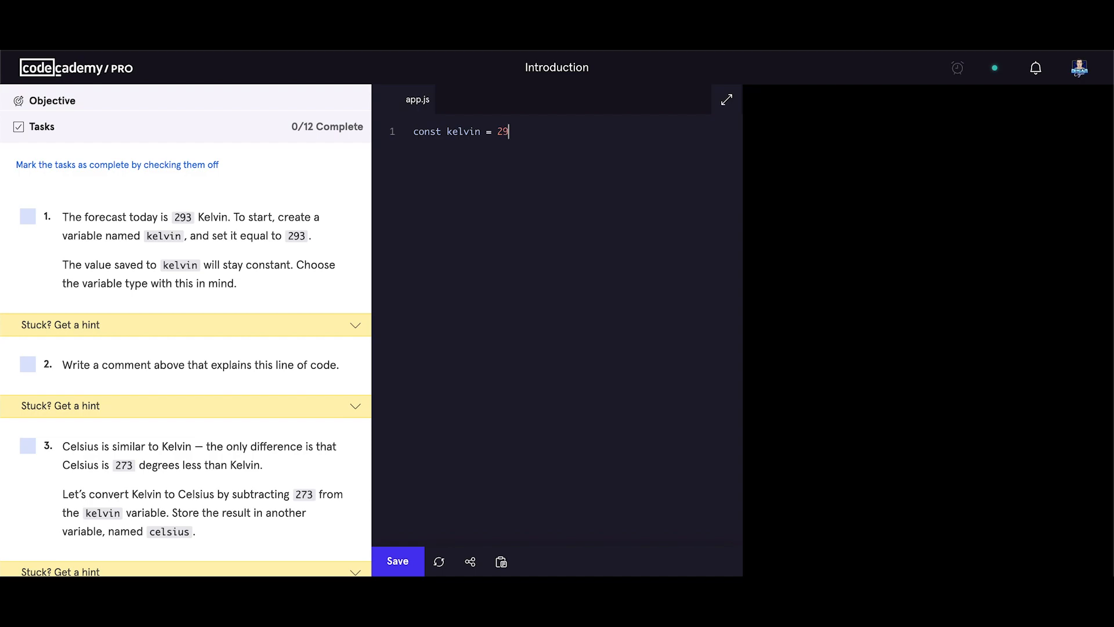
{"action": "type", "text": "3;"}
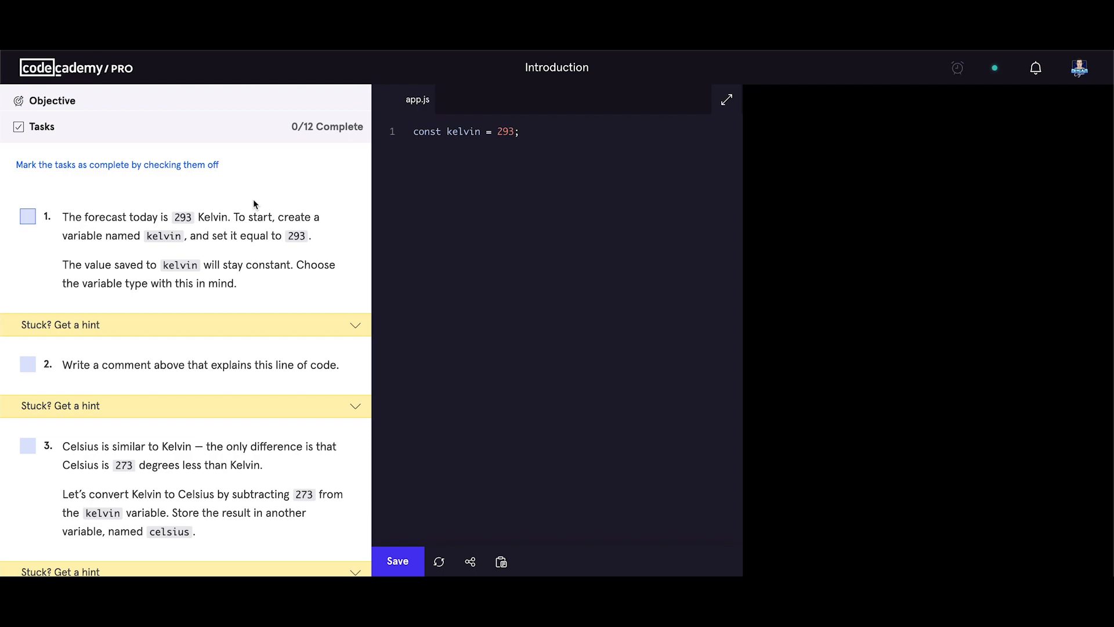
- Add the comment '// constant holding kelvin value' above the kelvin declaration
{"action": "type", "text": "//"}
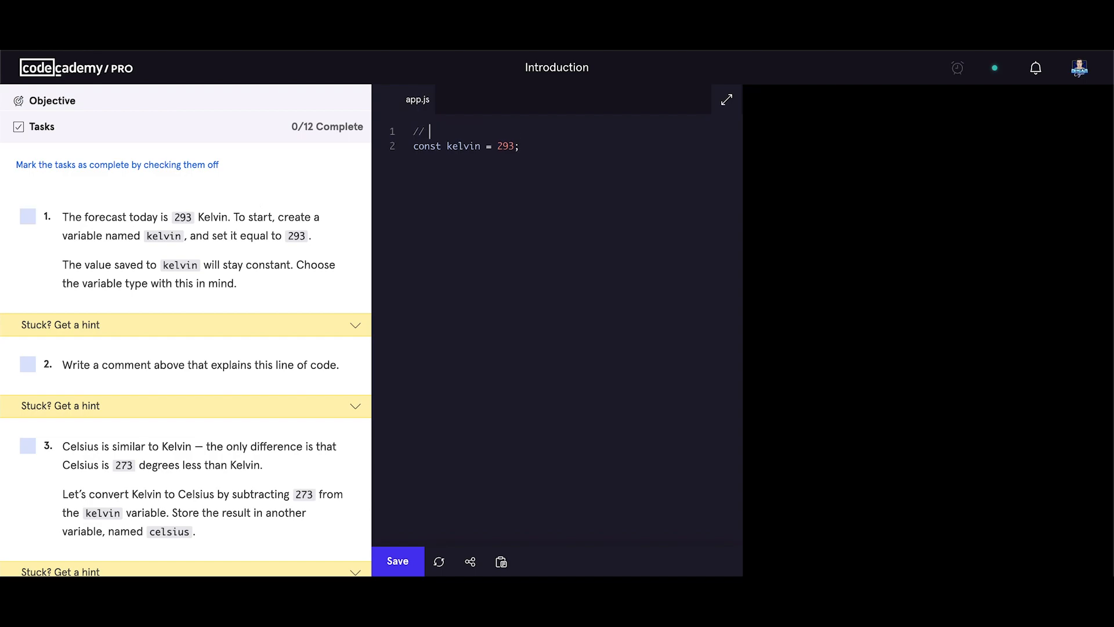
{"action": "type", "text": "constant"}
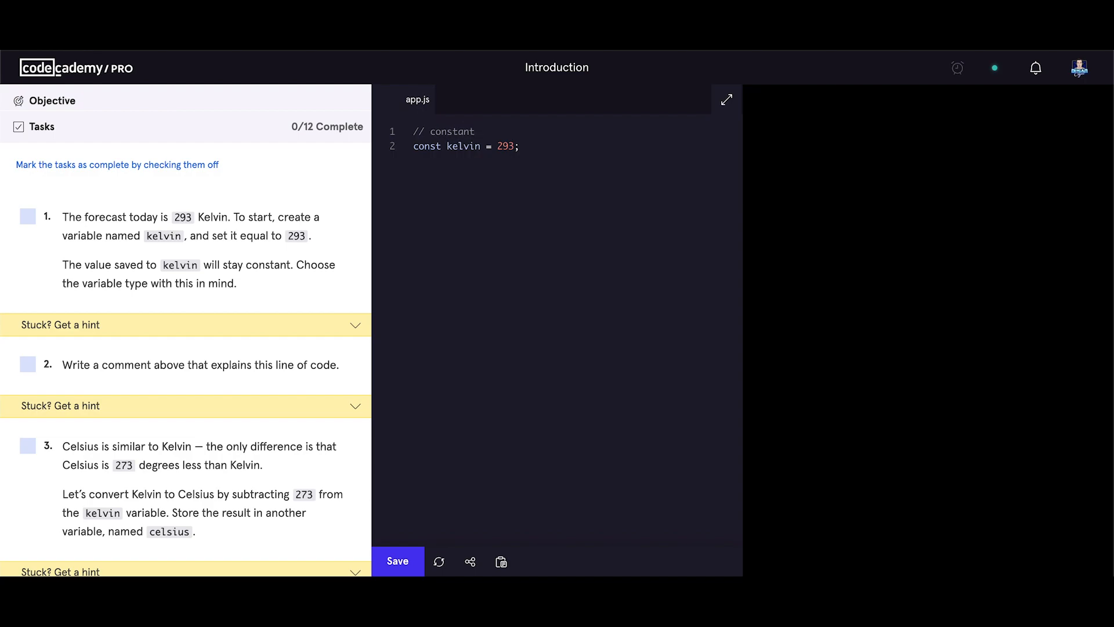
{"action": "type", "text": "holding our k"}
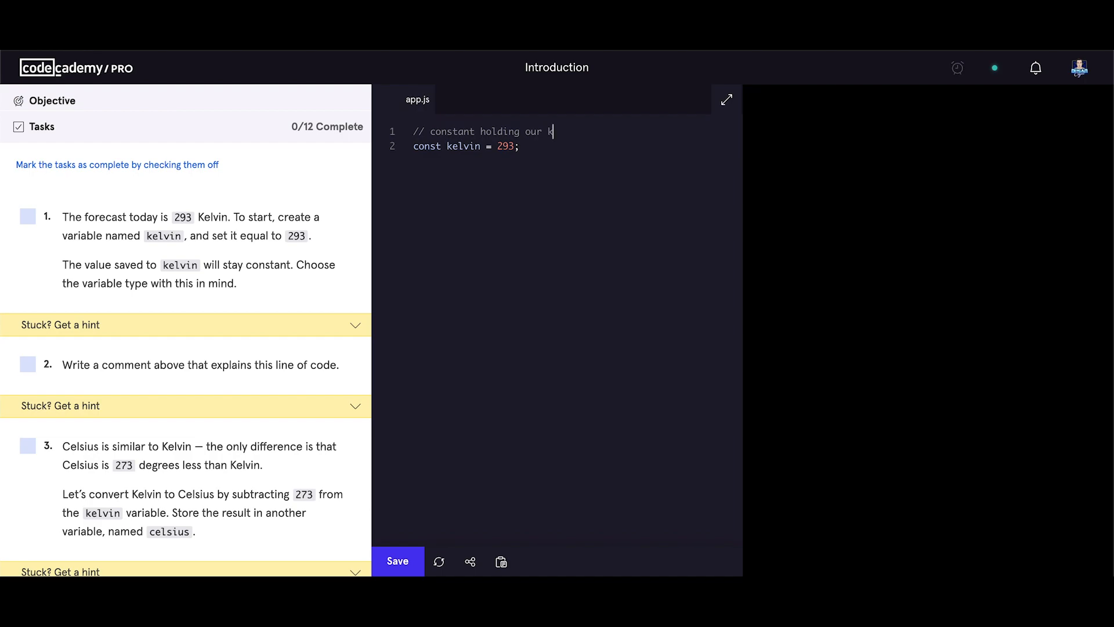
{"action": "type", "text": "elvin value"}
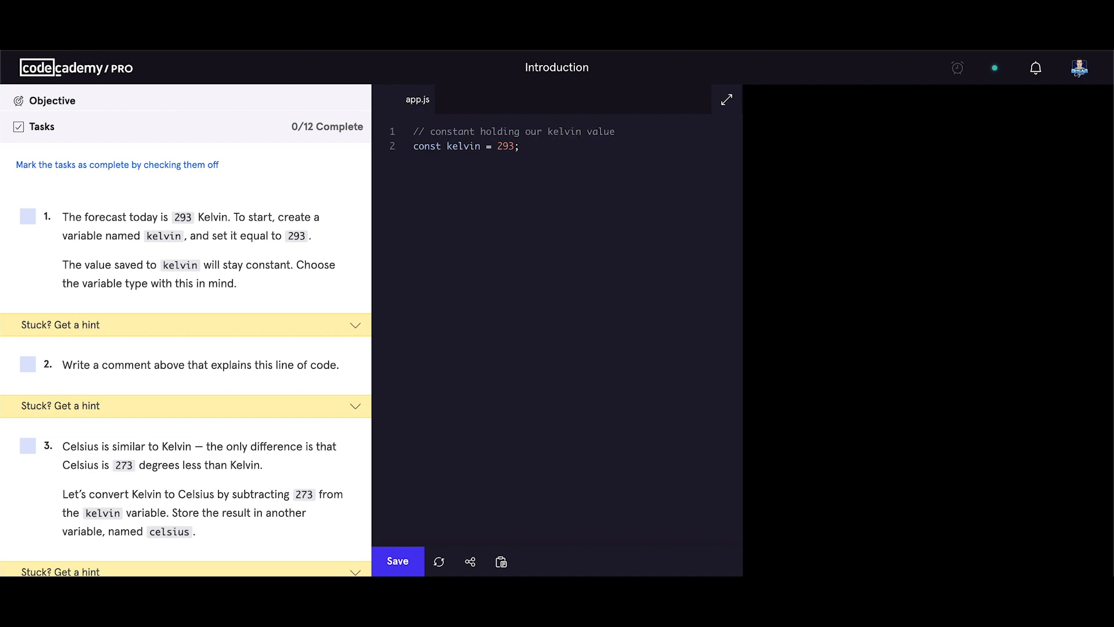
{"action": "mouse_move", "coordinate": [578, 188]}
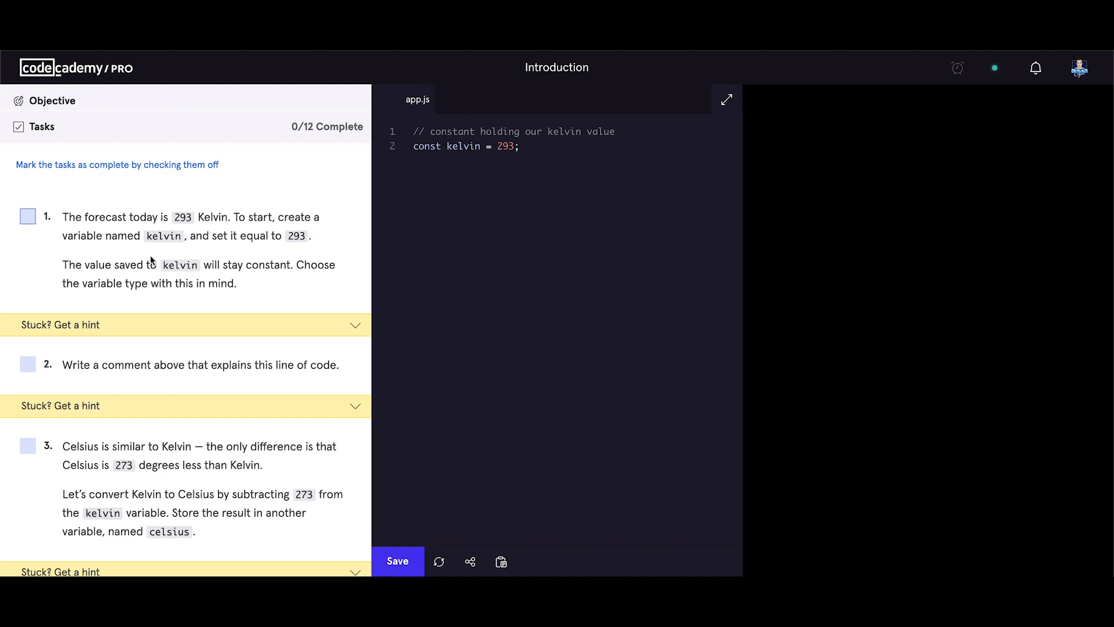
{"action": "left_click", "coordinate": [520, 146]}
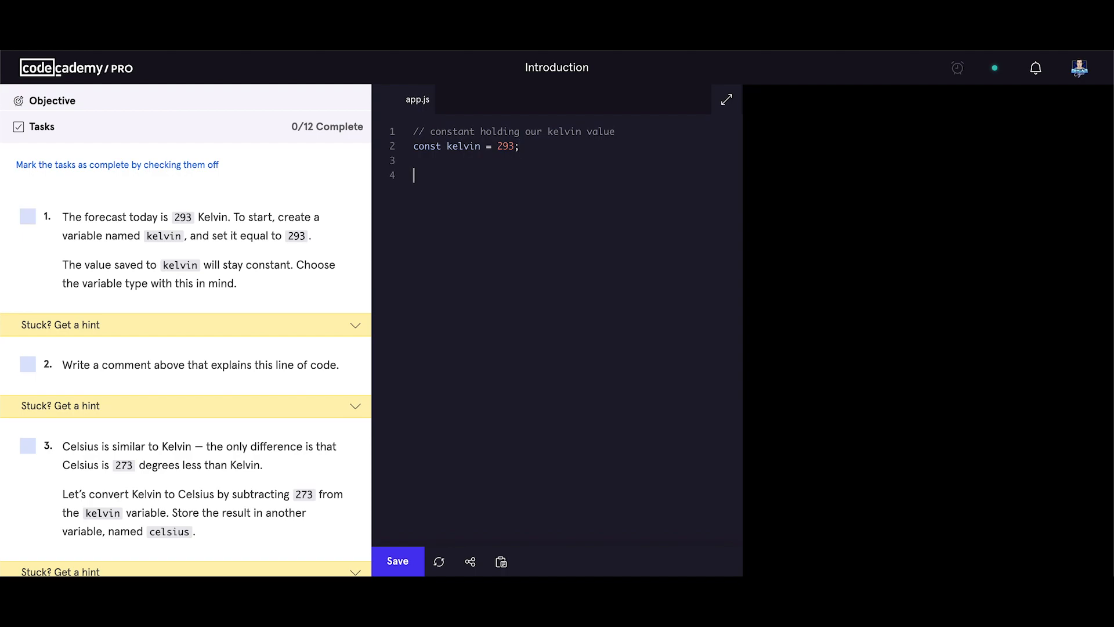
- Add const celsius = kelvin - 273; to app.js
{"action": "type", "text": "const"}
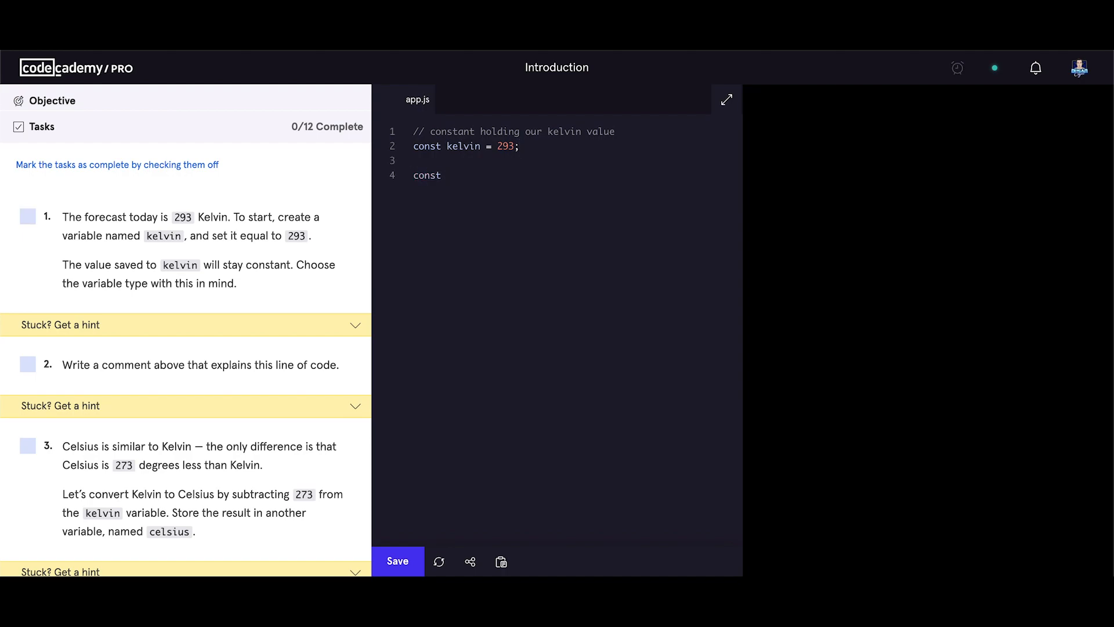
{"action": "type", "text": "celsiu"}
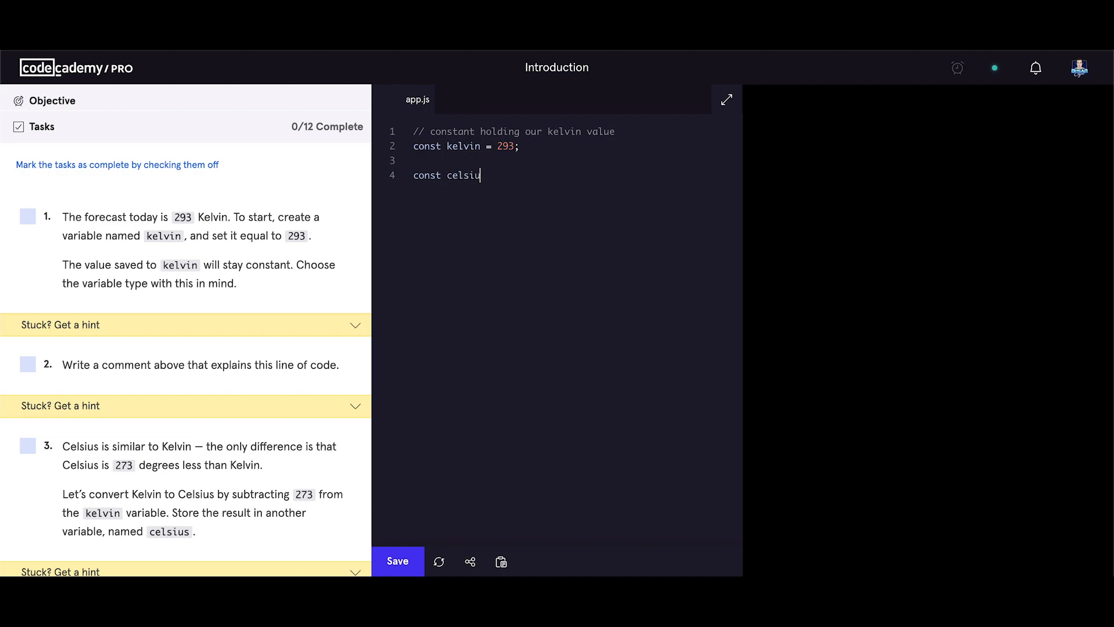
{"action": "type", "text": "s"}
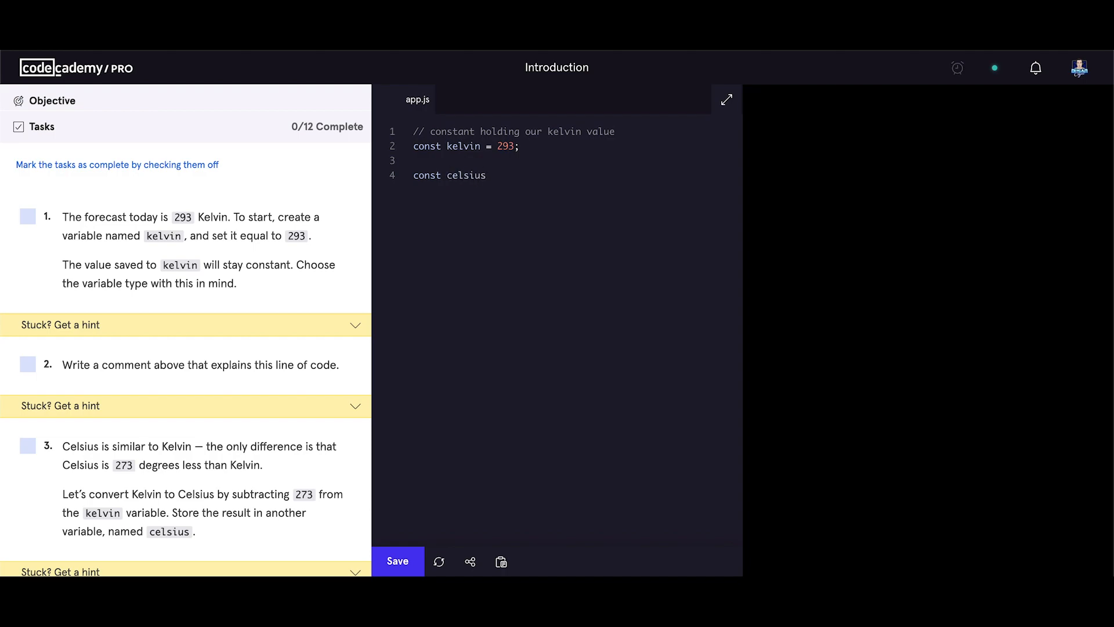
{"action": "type", "text": "= k"}
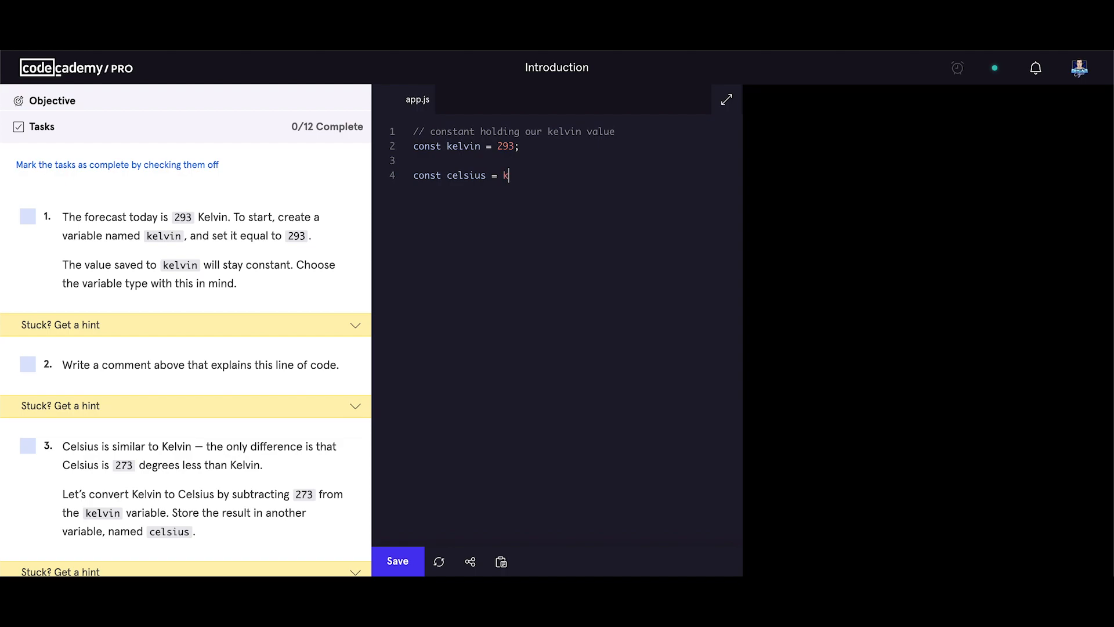
{"action": "type", "text": "elvin"}
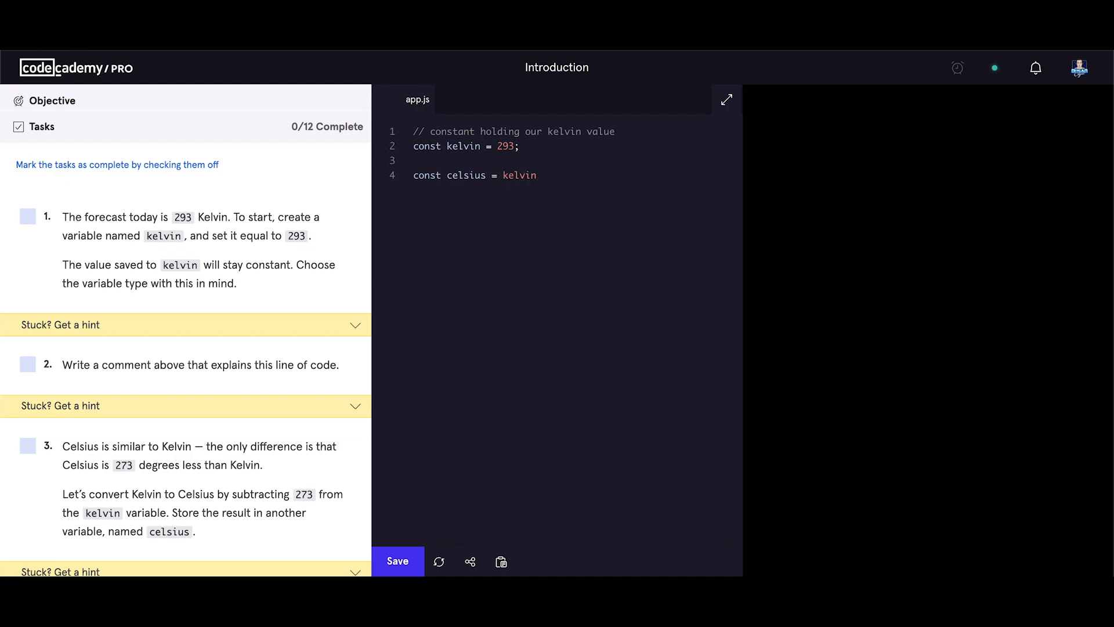
{"action": "type", "text": "-"}
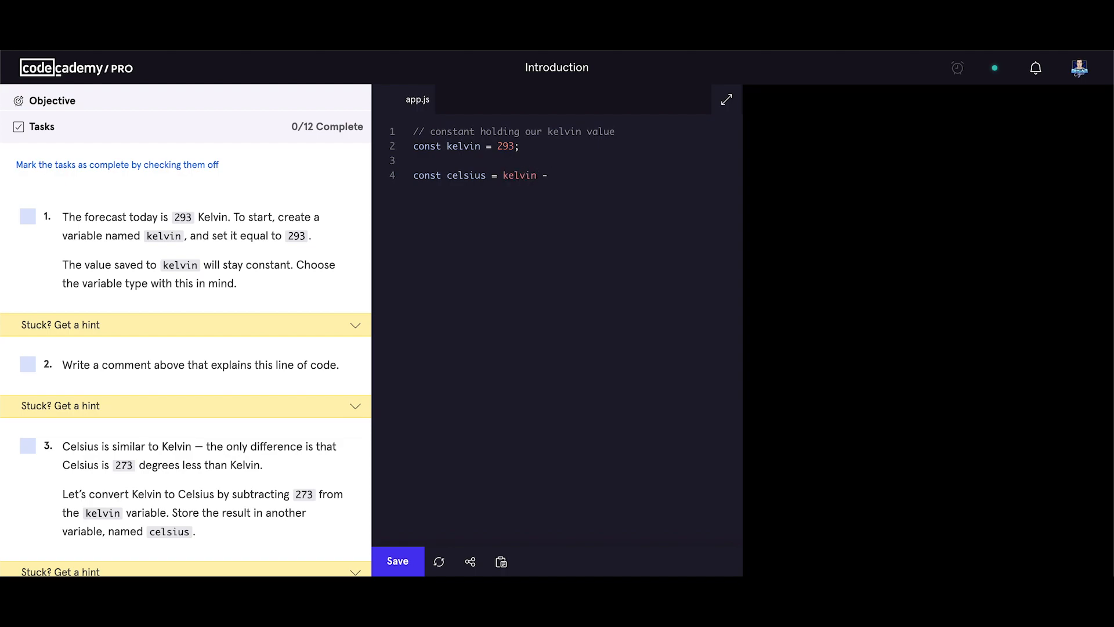
{"action": "type", "text": "273"}
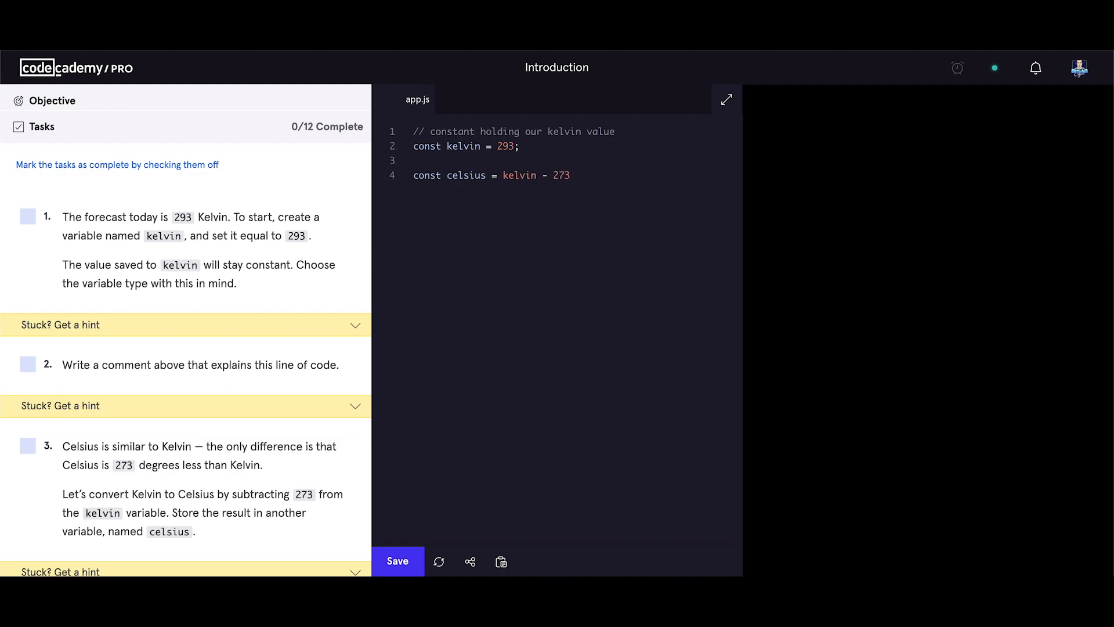
{"action": "type", "text": ";"}
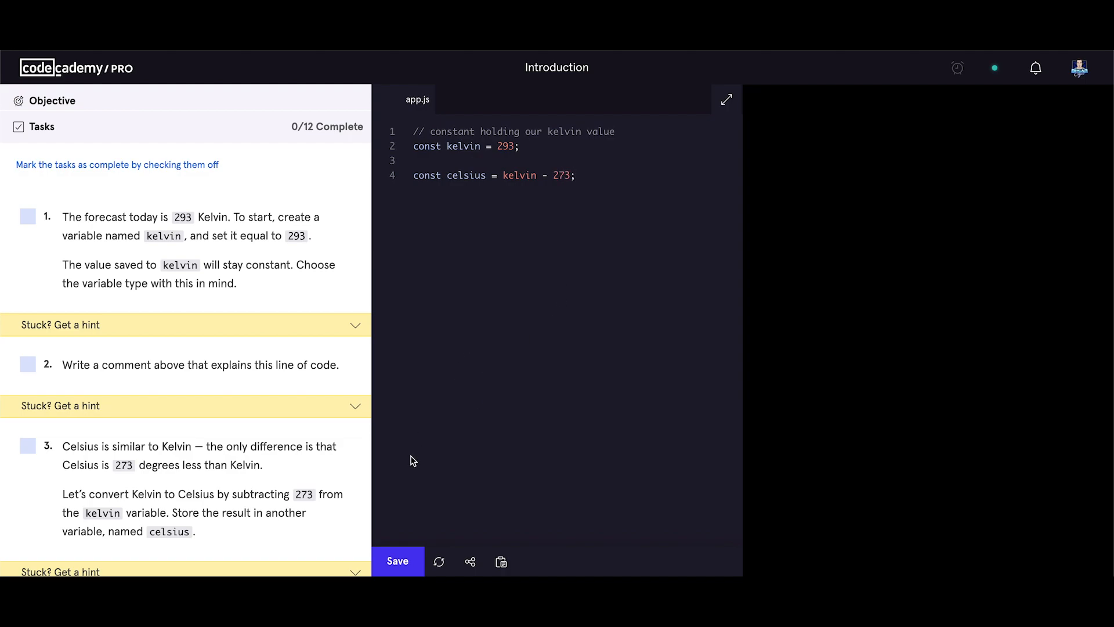
{"action": "mouse_move", "coordinate": [398, 562]}
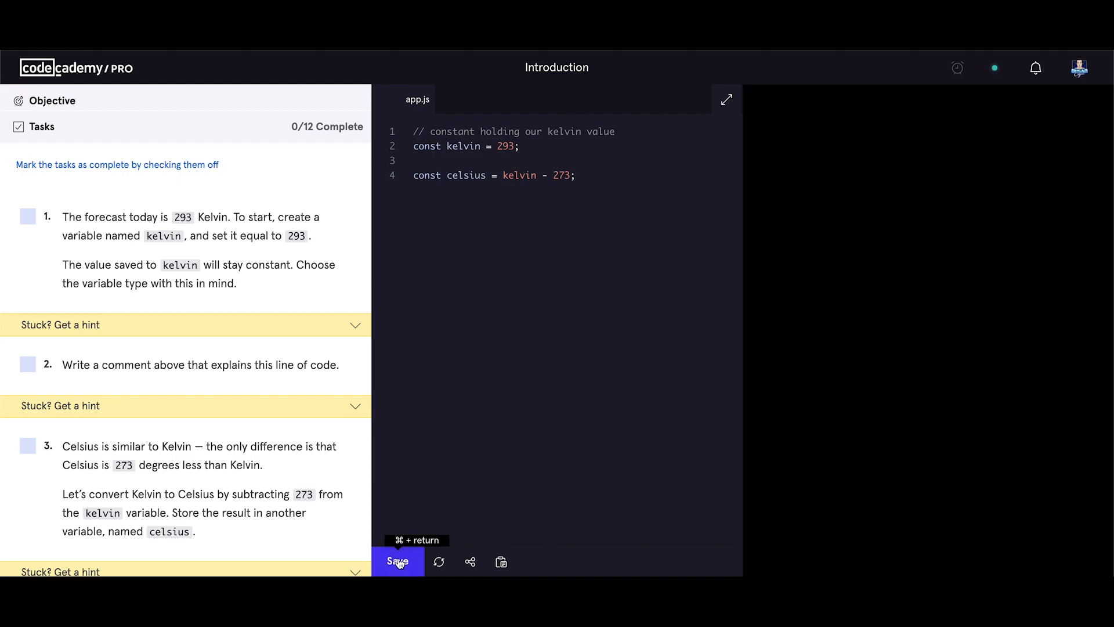
- Add the comment '// kelvin value converted to celsius' above the celsius line
{"action": "scroll", "scroll_direction": "down", "scroll_amount": 3}
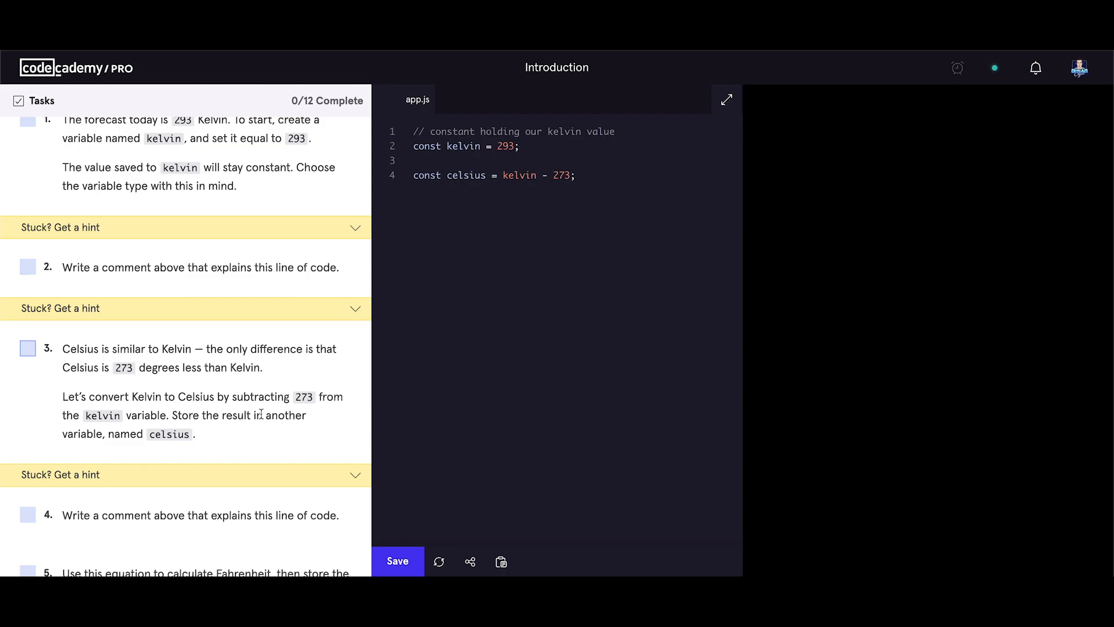
{"action": "scroll", "scroll_direction": "down", "scroll_amount": 3}
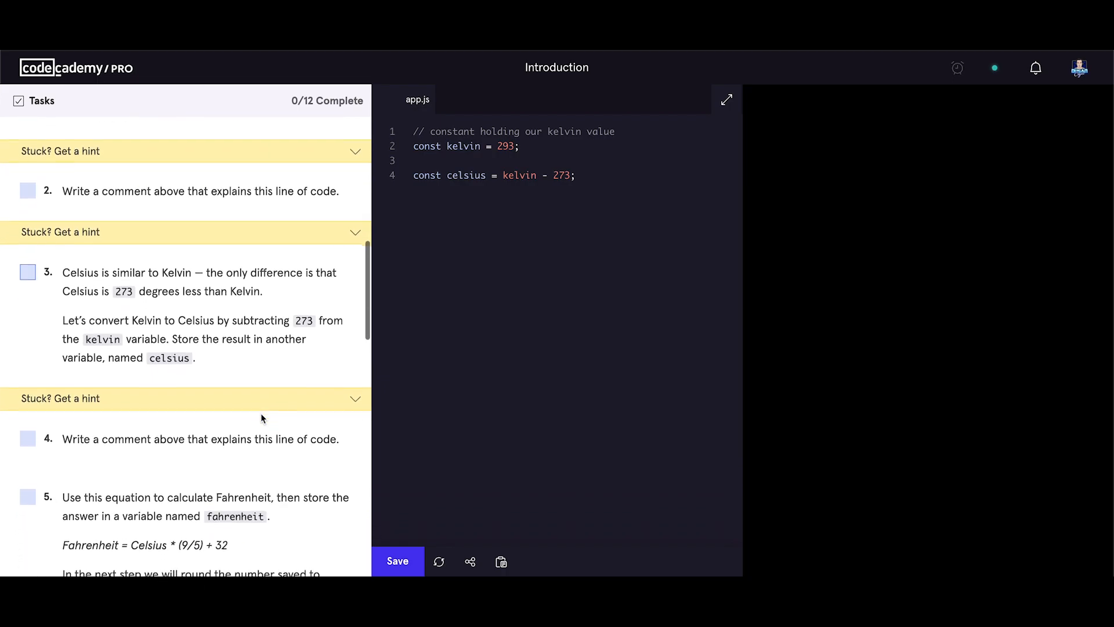
{"action": "scroll", "scroll_direction": "down", "scroll_amount": 3}
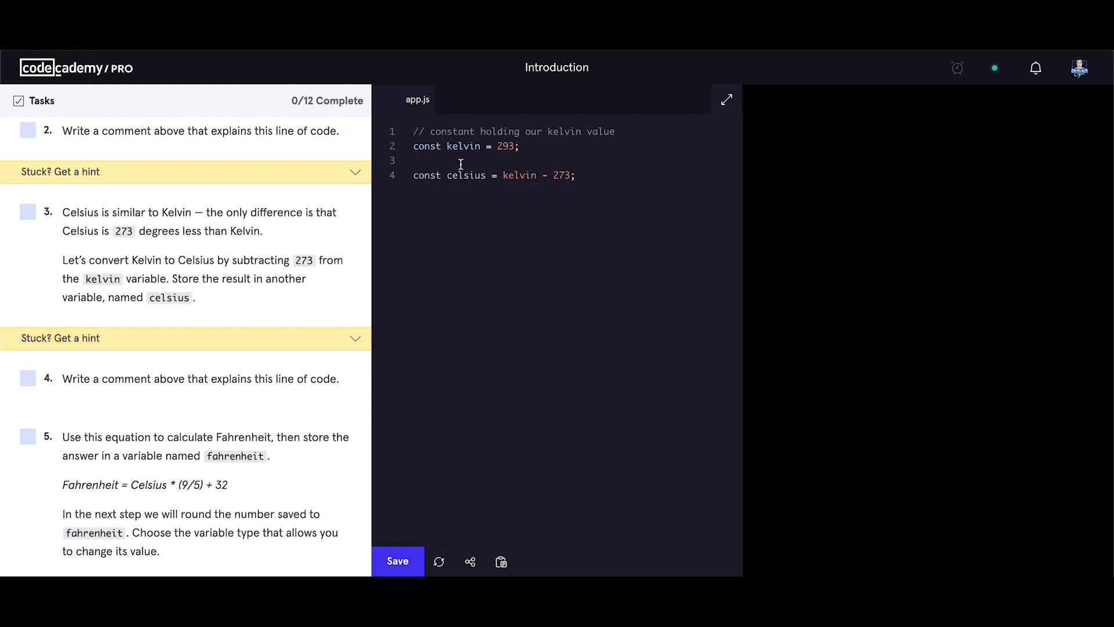
{"action": "type", "text": "//"}
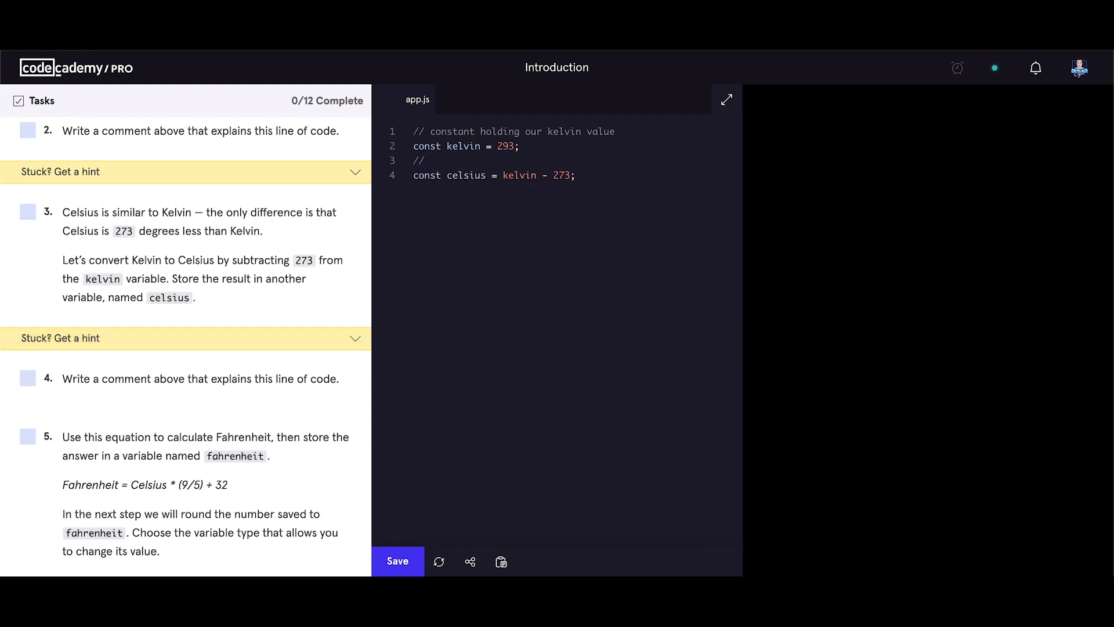
{"action": "type", "text": "kelvin"}
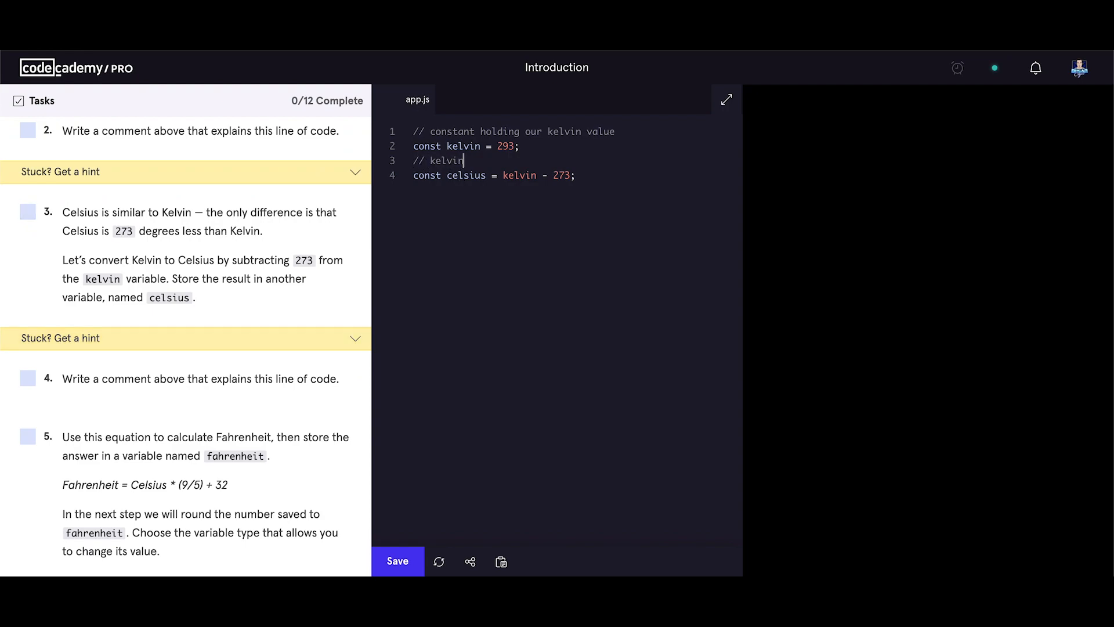
{"action": "type", "text": "value"}
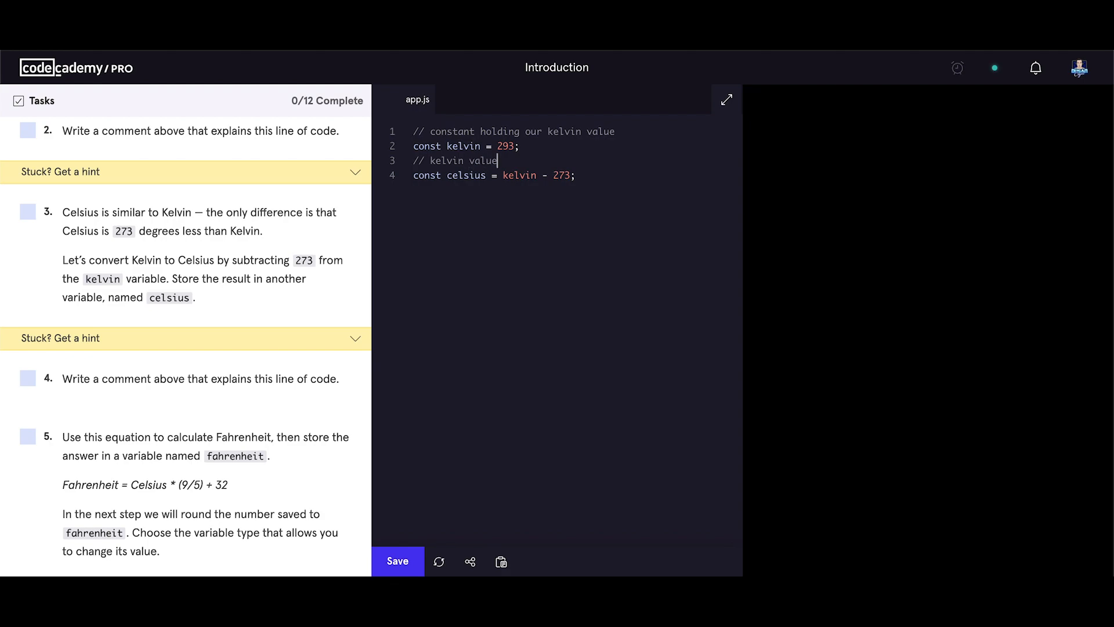
{"action": "type", "text": "converted to"}
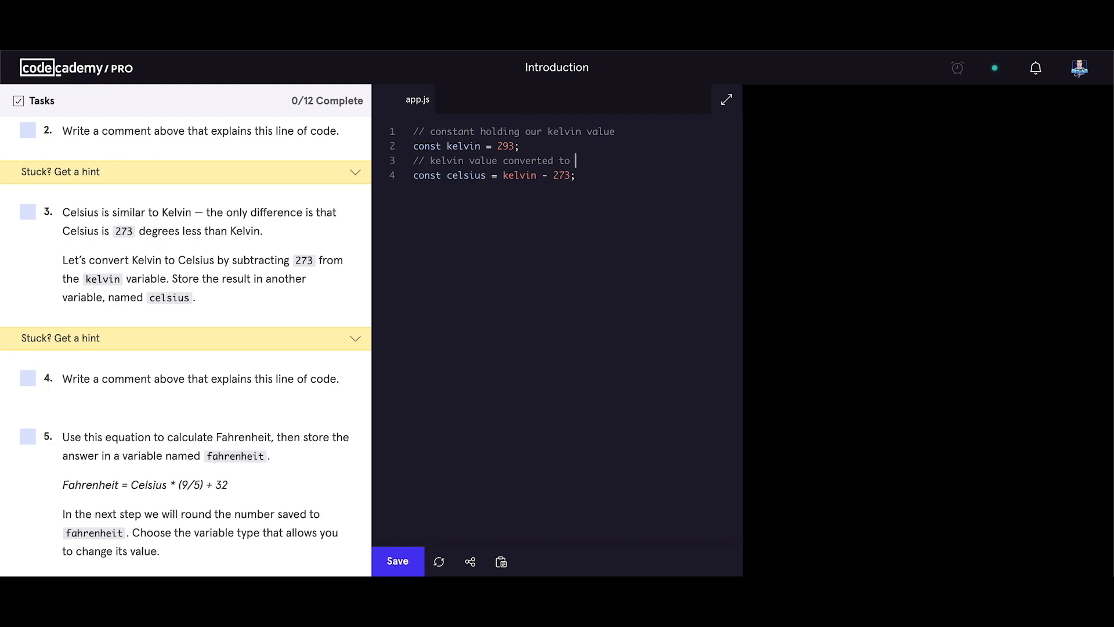
{"action": "type", "text": "celsius"}
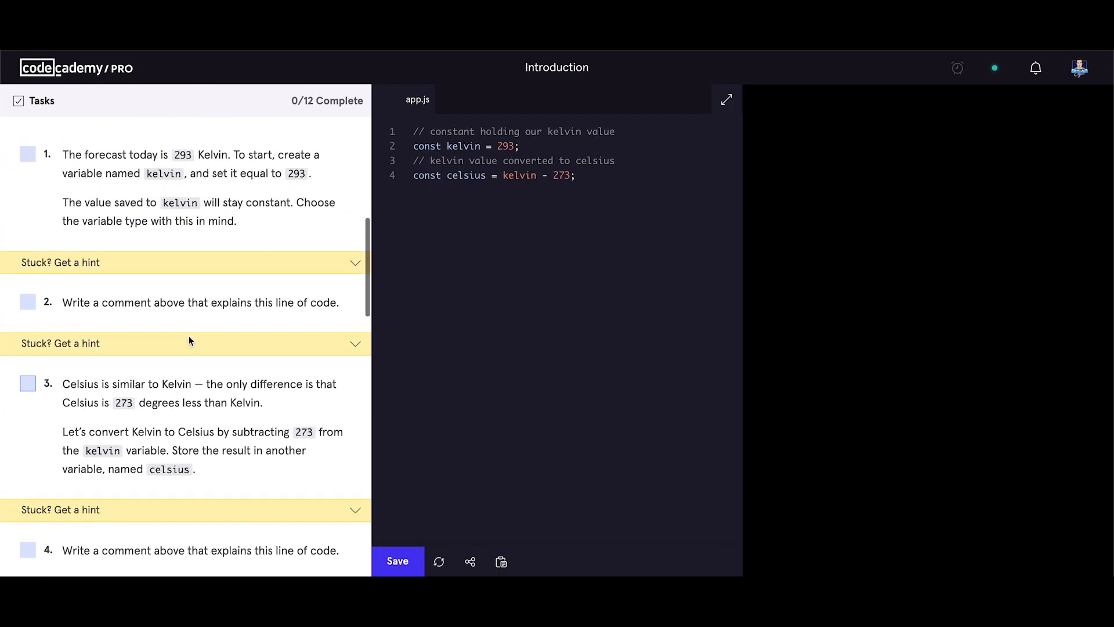
- Check off the first tasks in the Tasks panel and scroll to the next ones
{"action": "left_click", "coordinate": [28, 155]}
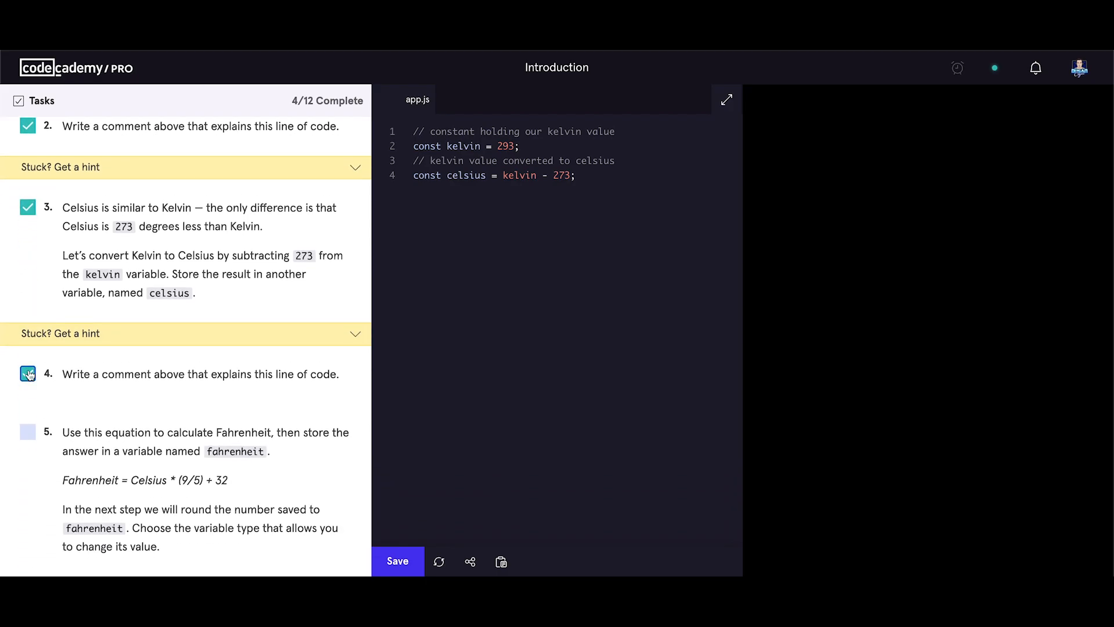
{"action": "scroll", "scroll_direction": "down", "scroll_amount": 3}
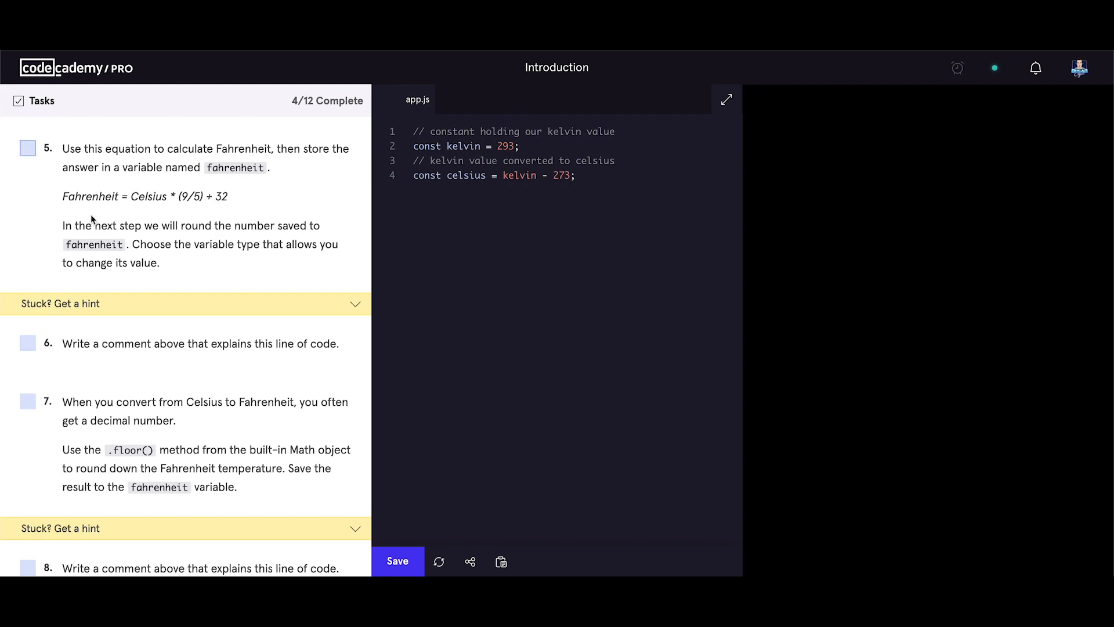
{"action": "mouse_move", "coordinate": [142, 215]}
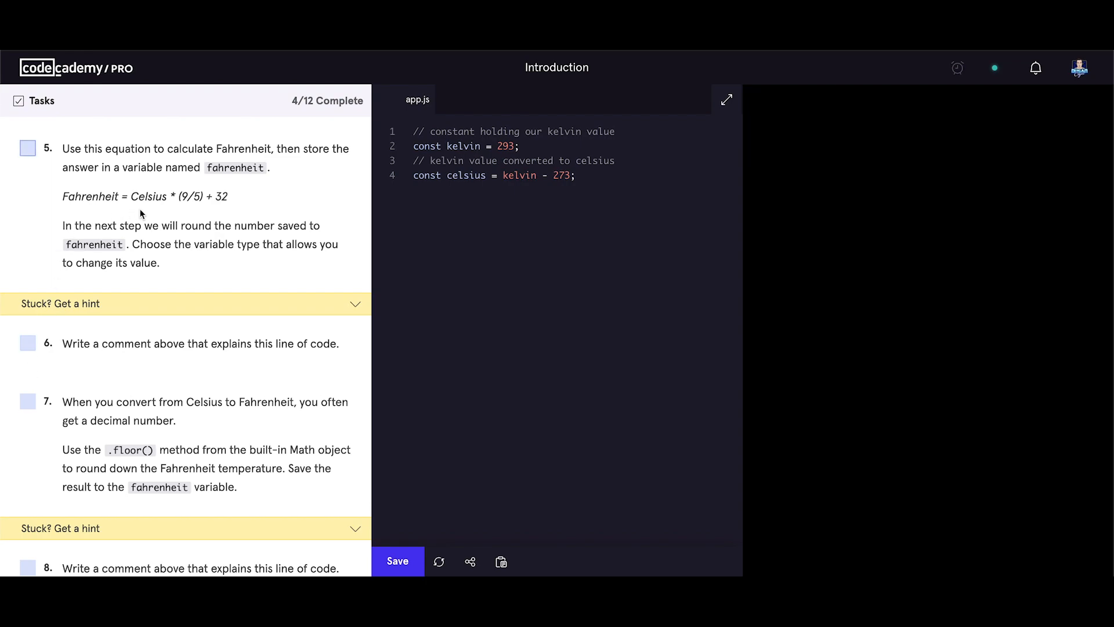
{"action": "mouse_move", "coordinate": [167, 210]}
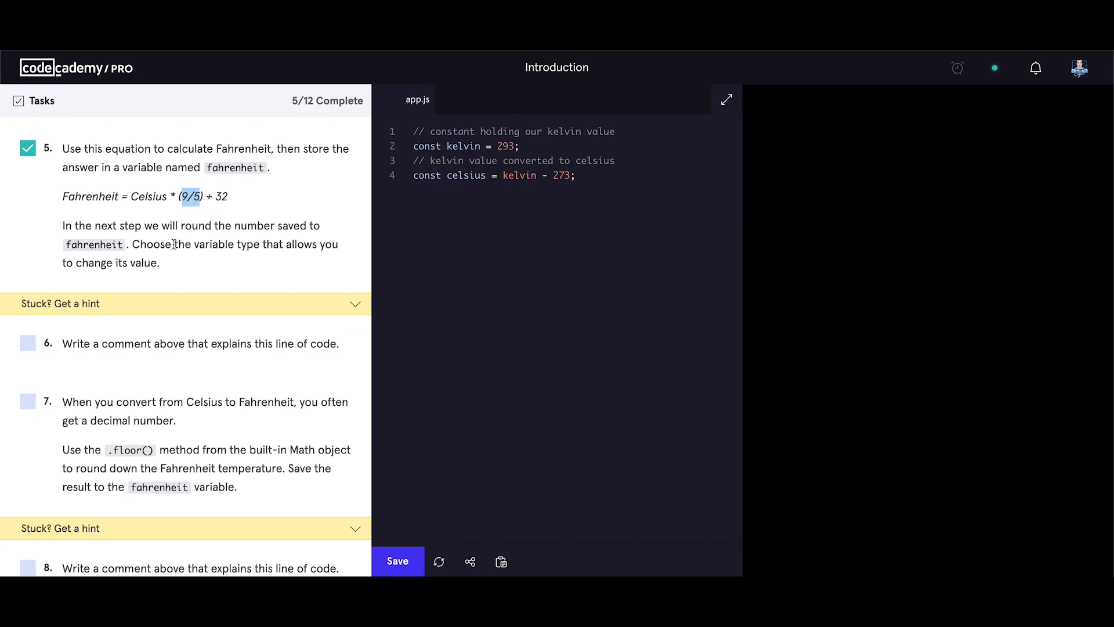
{"action": "mouse_move", "coordinate": [150, 259]}
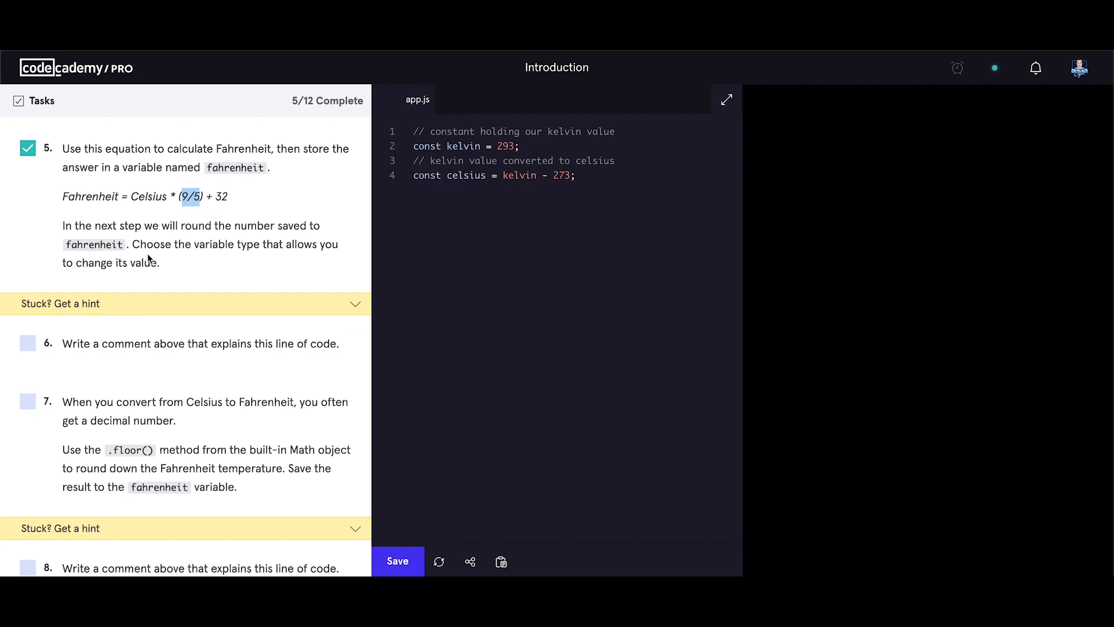
{"action": "mouse_move", "coordinate": [264, 258]}
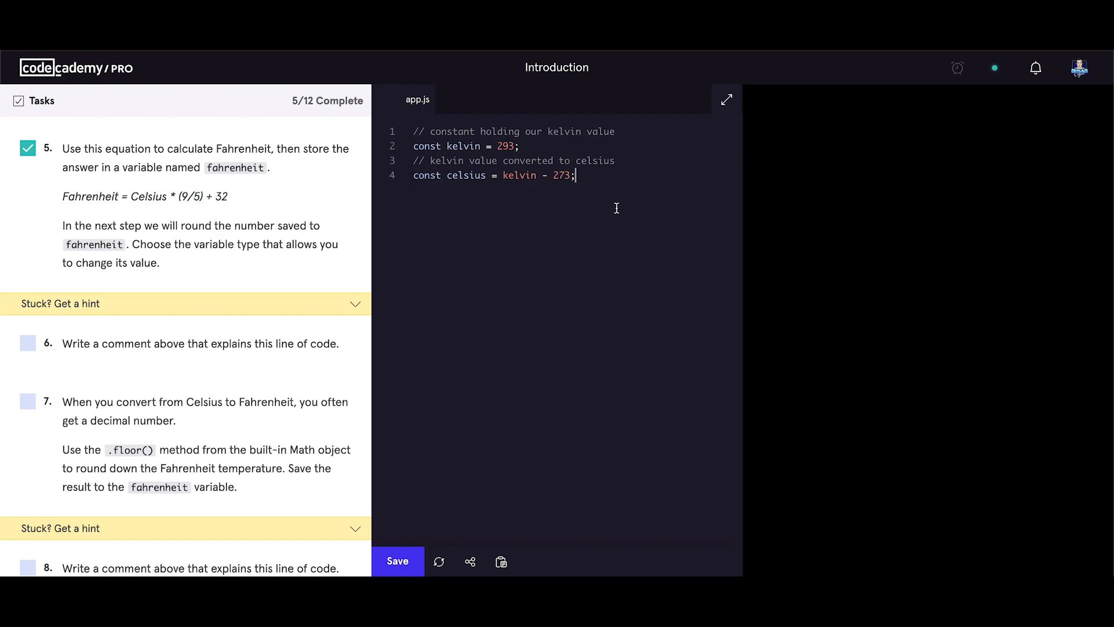
- Write let fahrenheit = celsius * (9/5) + 32; on a new line of app.js
{"action": "type", "text": "let"}
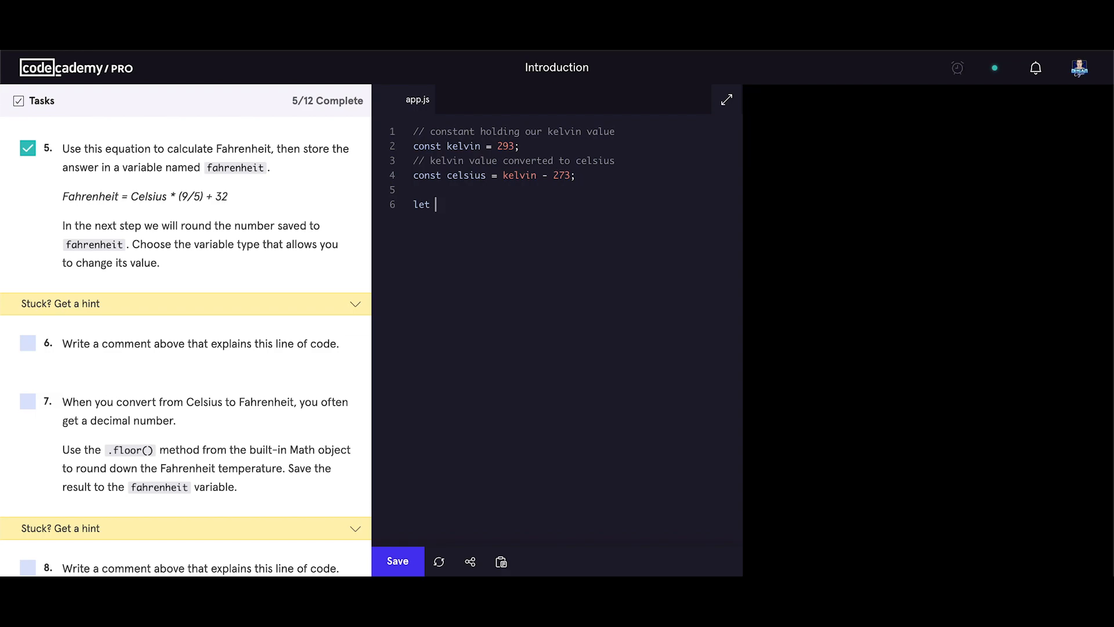
{"action": "mouse_move", "coordinate": [324, 184]}
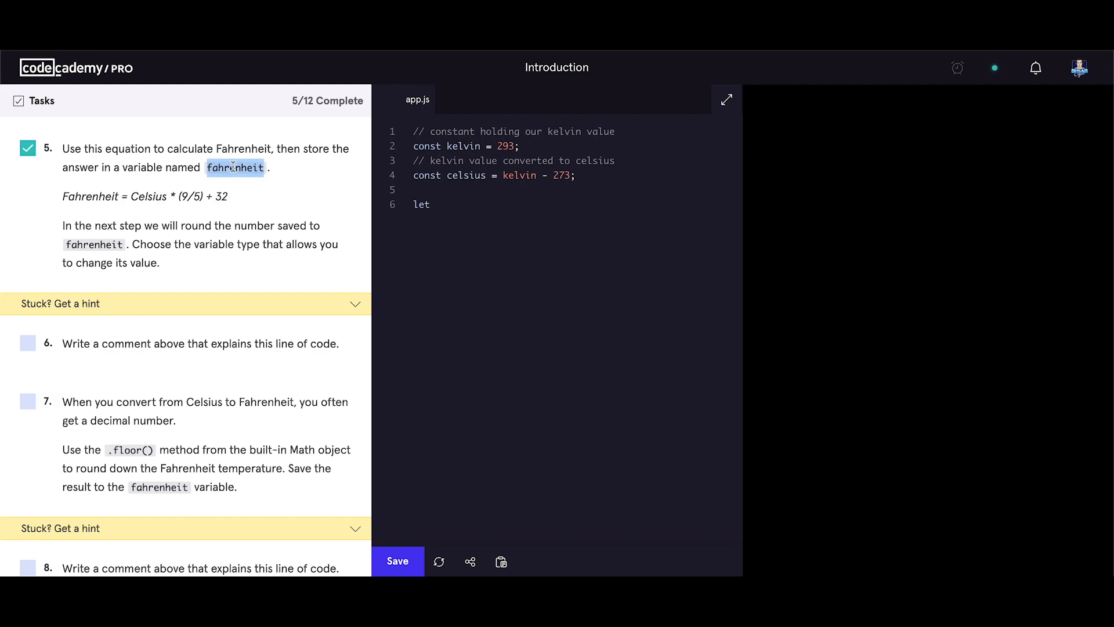
{"action": "type", "text": "fahrenheit"}
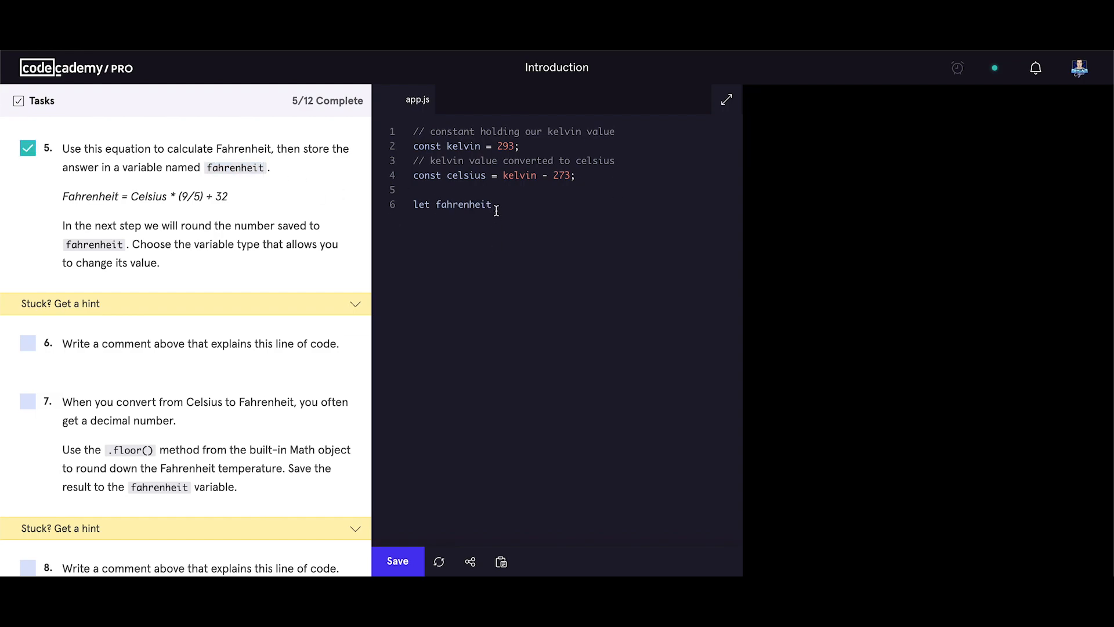
{"action": "type", "text": "="}
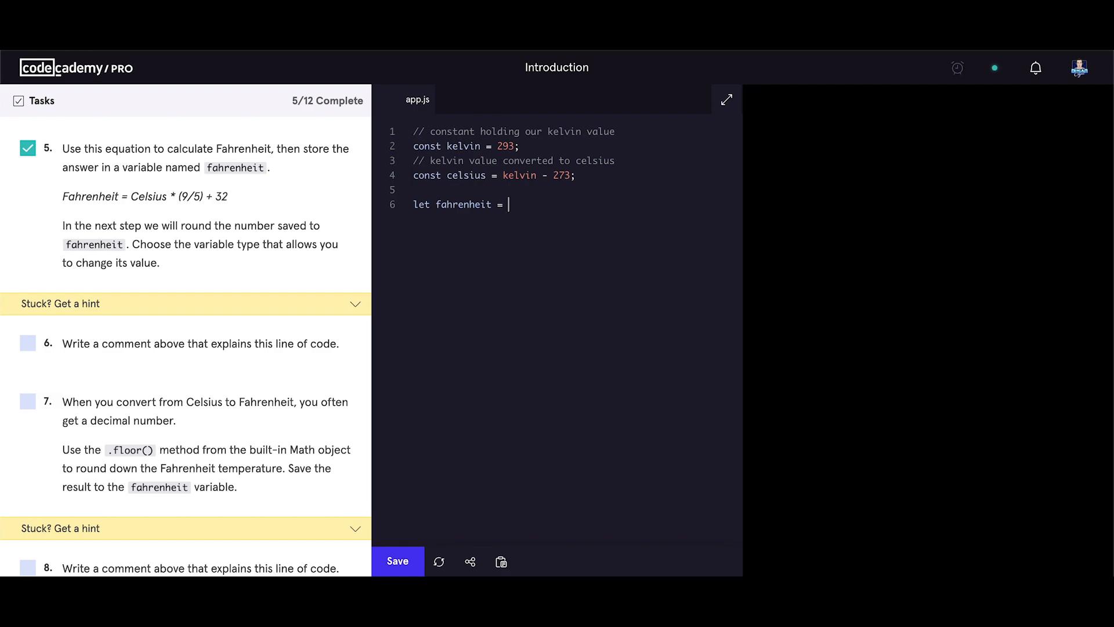
{"action": "type", "text": "celsius"}
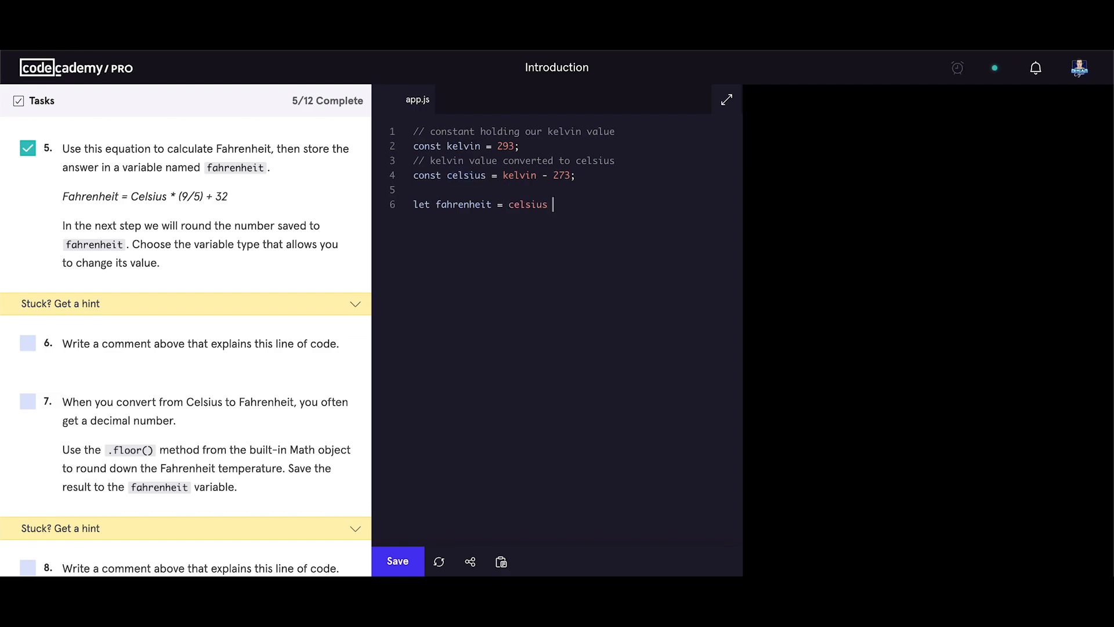
{"action": "type", "text": "*"}
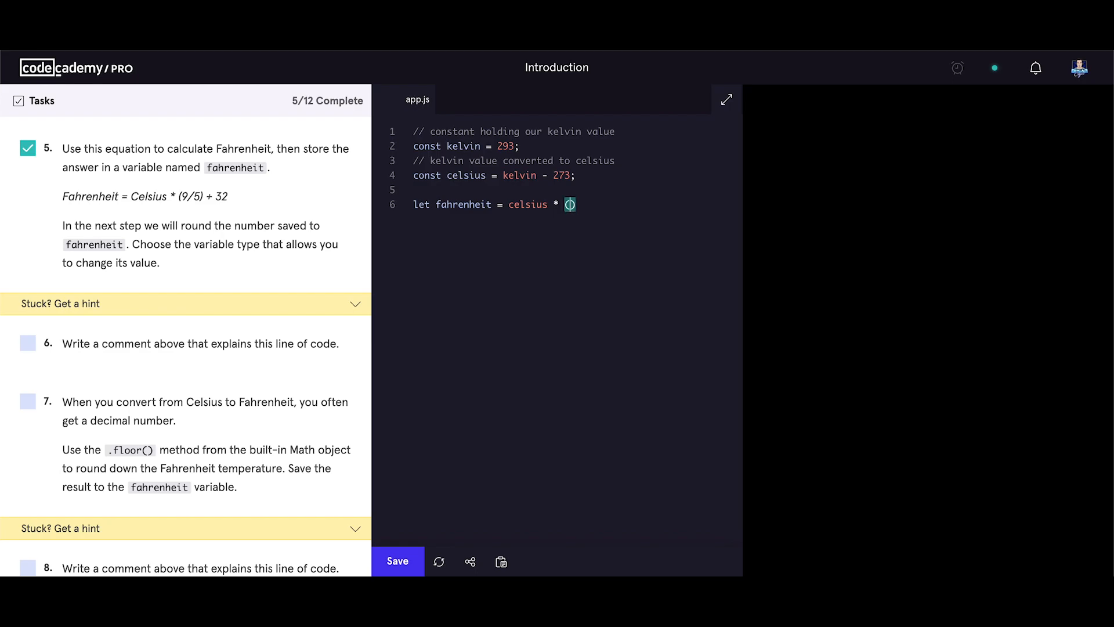
{"action": "type", "text": "9"}
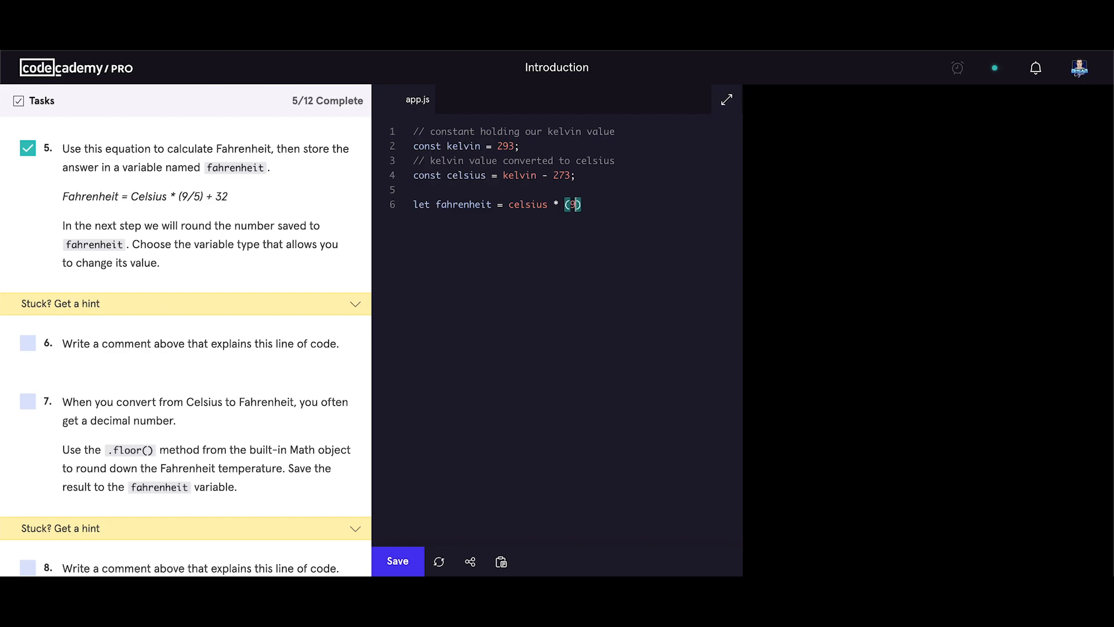
{"action": "type", "text": "/5"}
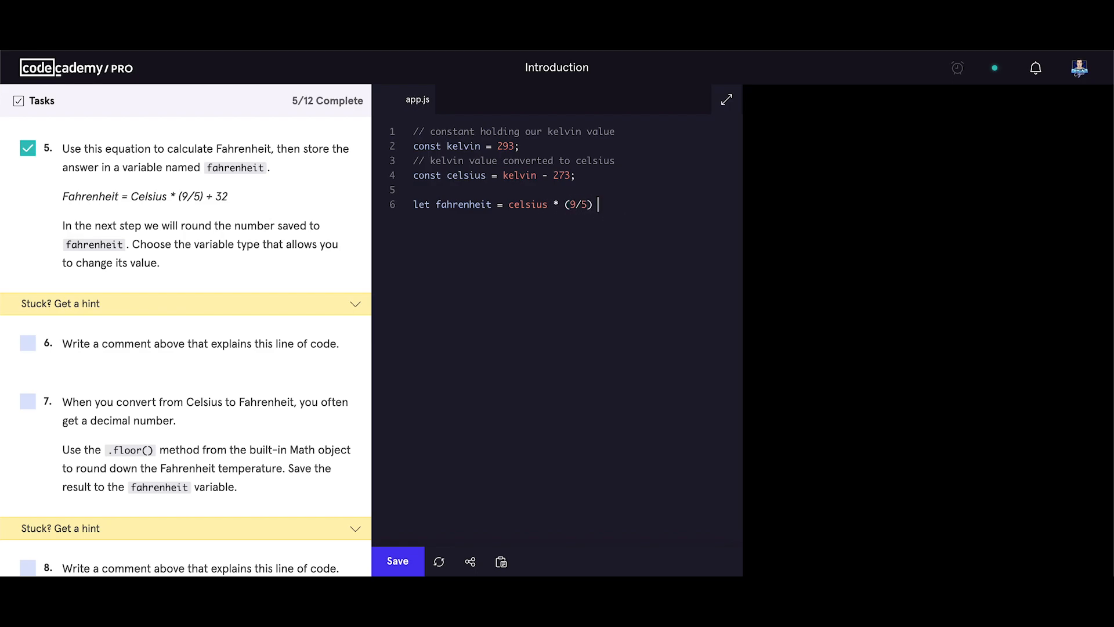
{"action": "type", "text": "+ 32"}
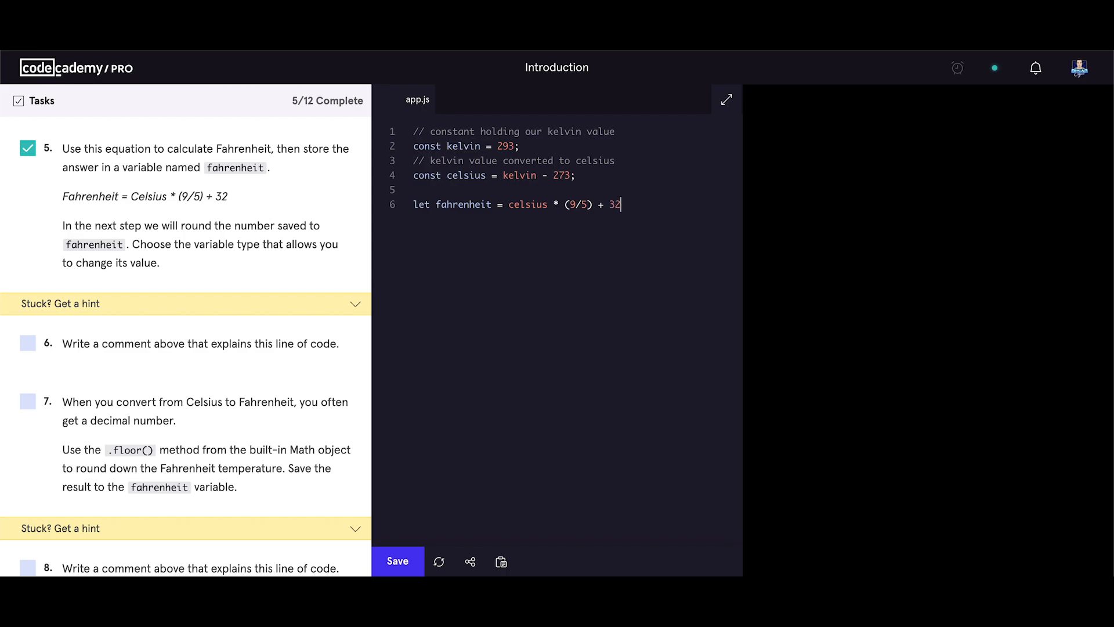
{"action": "type", "text": ";"}
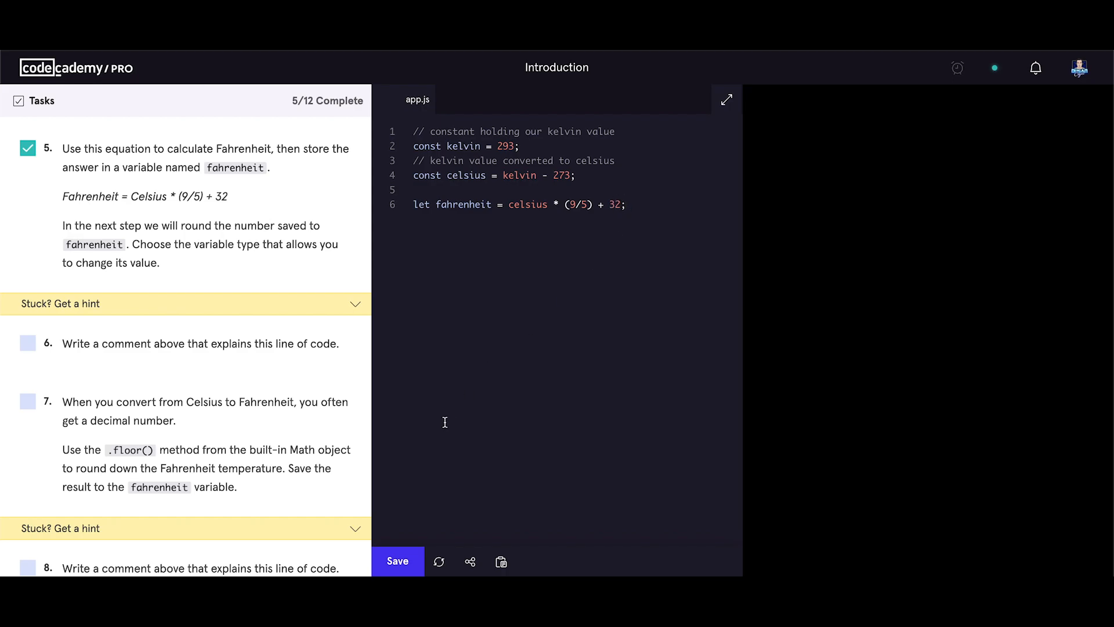
{"action": "mouse_move", "coordinate": [398, 562]}
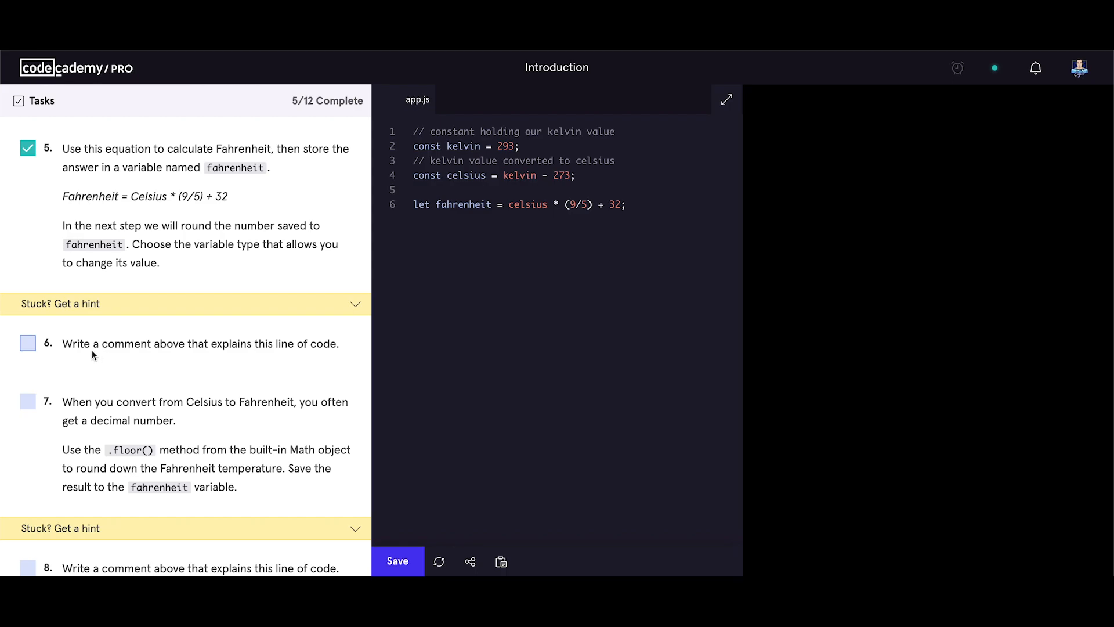
{"action": "mouse_move", "coordinate": [322, 357]}
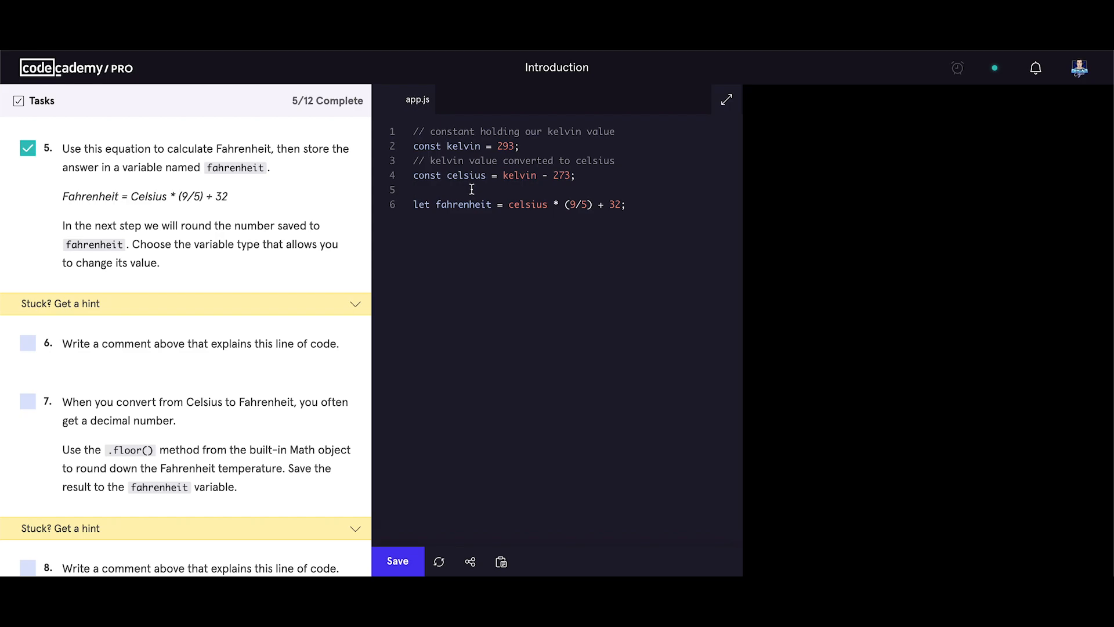
- Write the comment '// celsius value converted to fahrenheit' above the fahrenheit line, correcting its last word
{"action": "type", "text": "// celsius"}
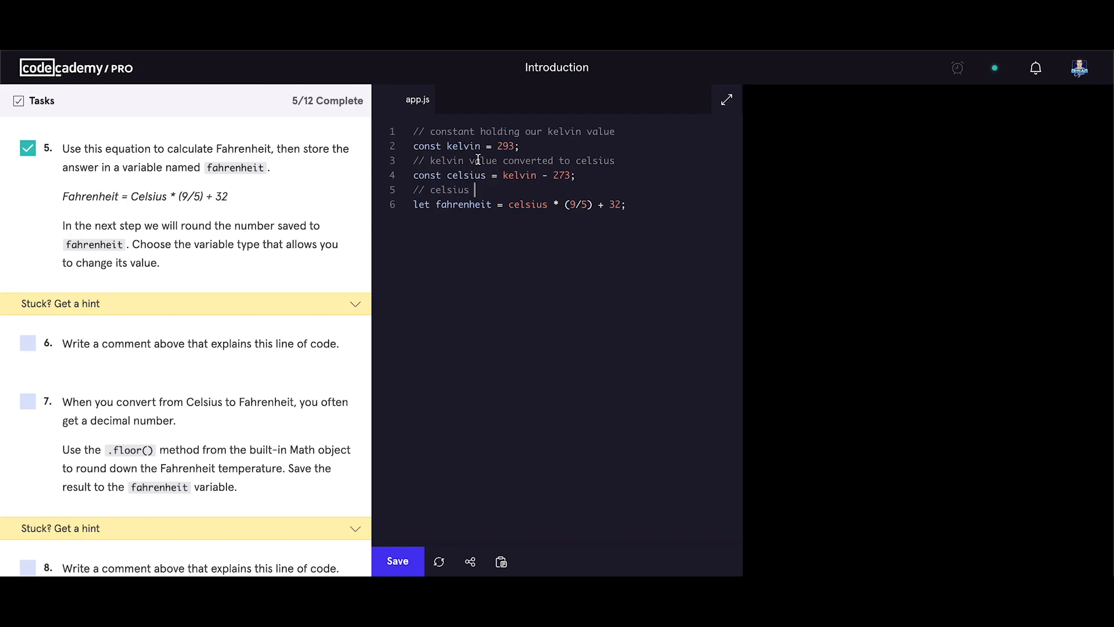
{"action": "type", "text": "value converted to celsius"}
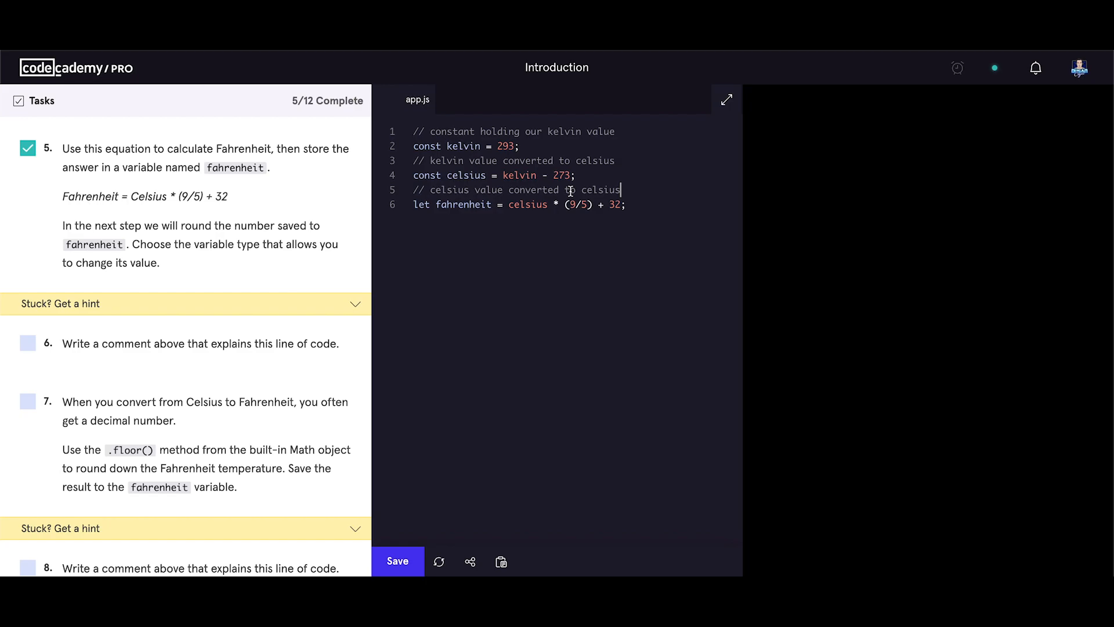
{"action": "double_click", "coordinate": [463, 204]}
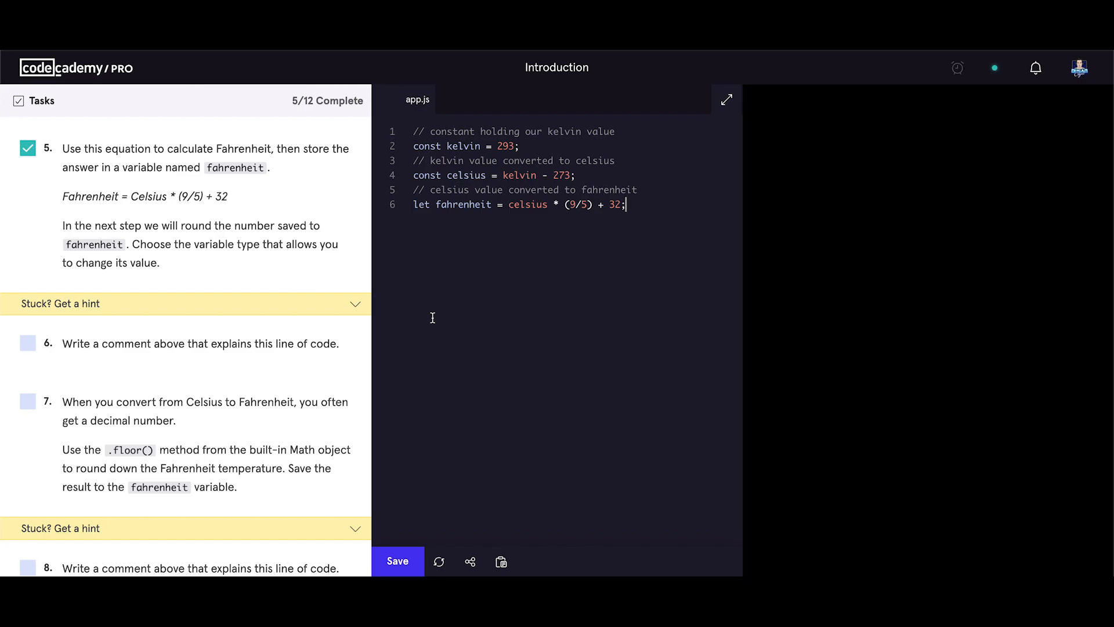
{"action": "scroll", "scroll_direction": "down", "scroll_amount": 3}
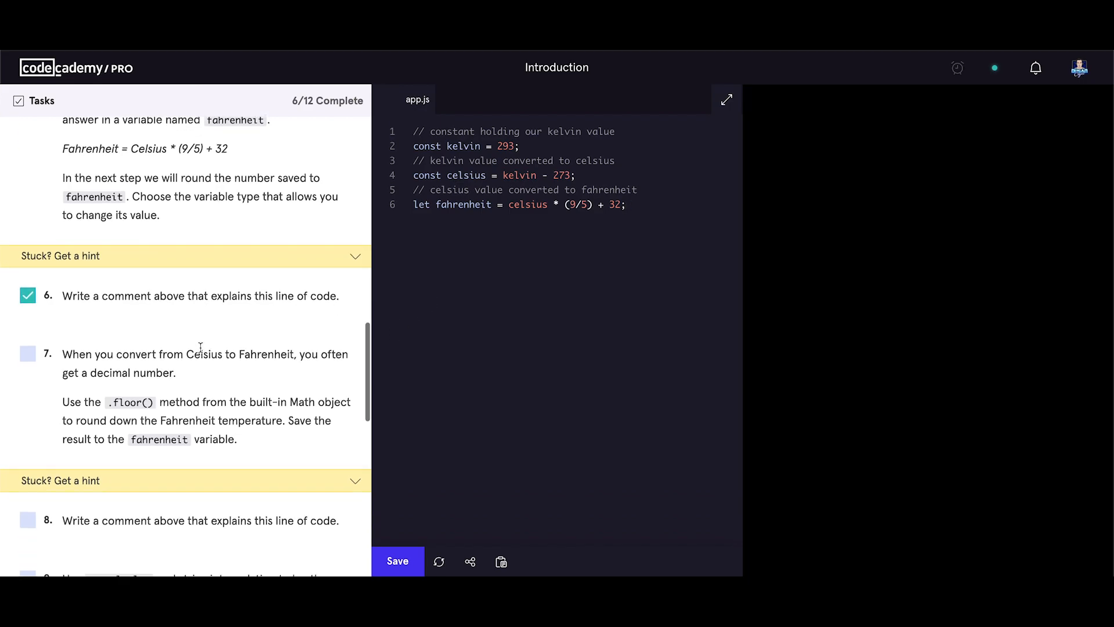
- Scroll to task 7 and start an empty line after the fahrenheit calculation
{"action": "scroll", "scroll_direction": "down", "scroll_amount": 3}
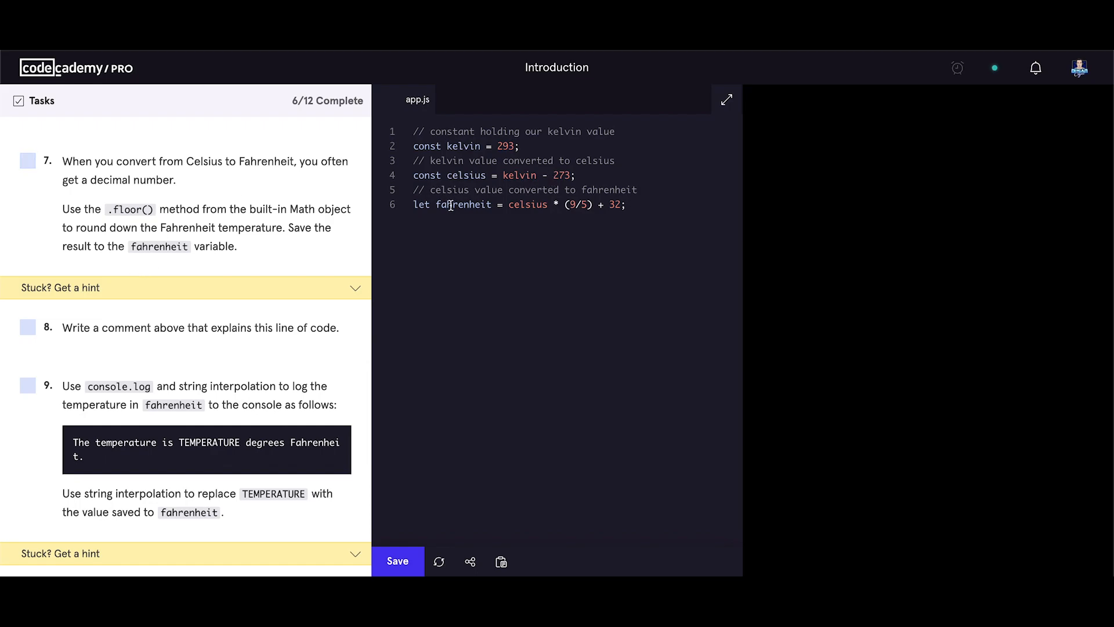
{"action": "double_click", "coordinate": [464, 205]}
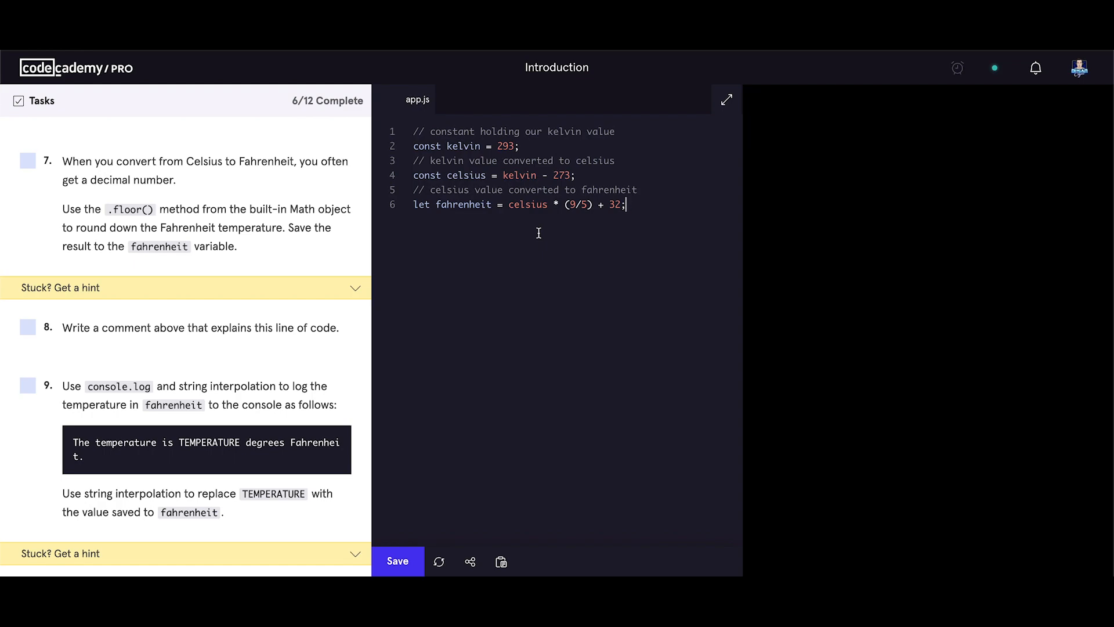
{"action": "key", "text": "enter"}
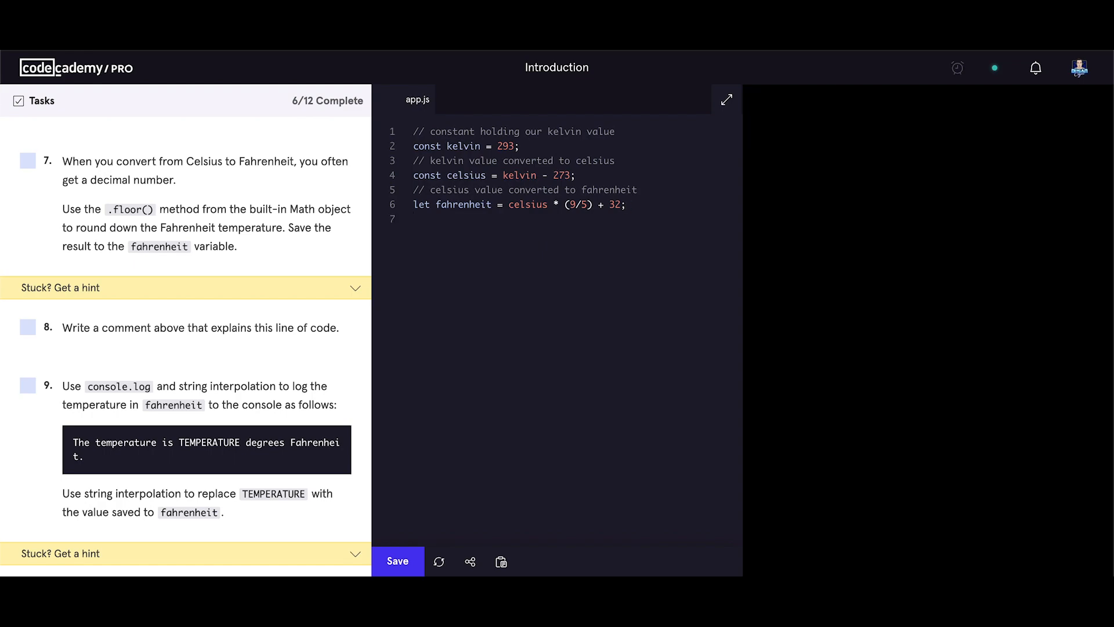
- Write fahrenheit = Math.floor(fahrenheit); to round the value down
{"action": "type", "text": "fahrenheit"}
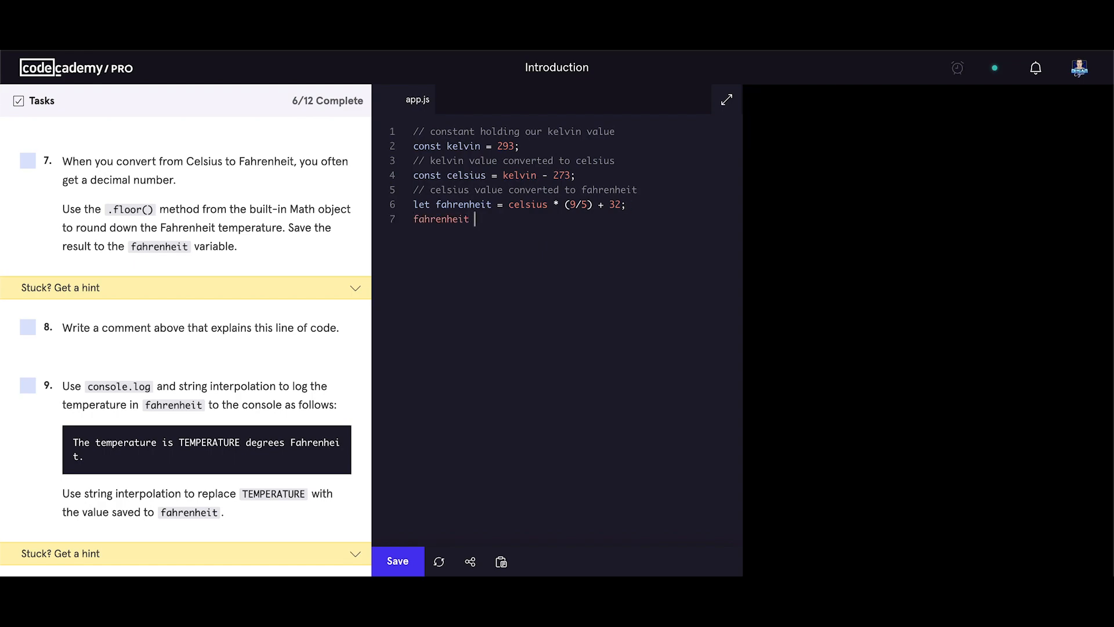
{"action": "type", "text": "= Ma"}
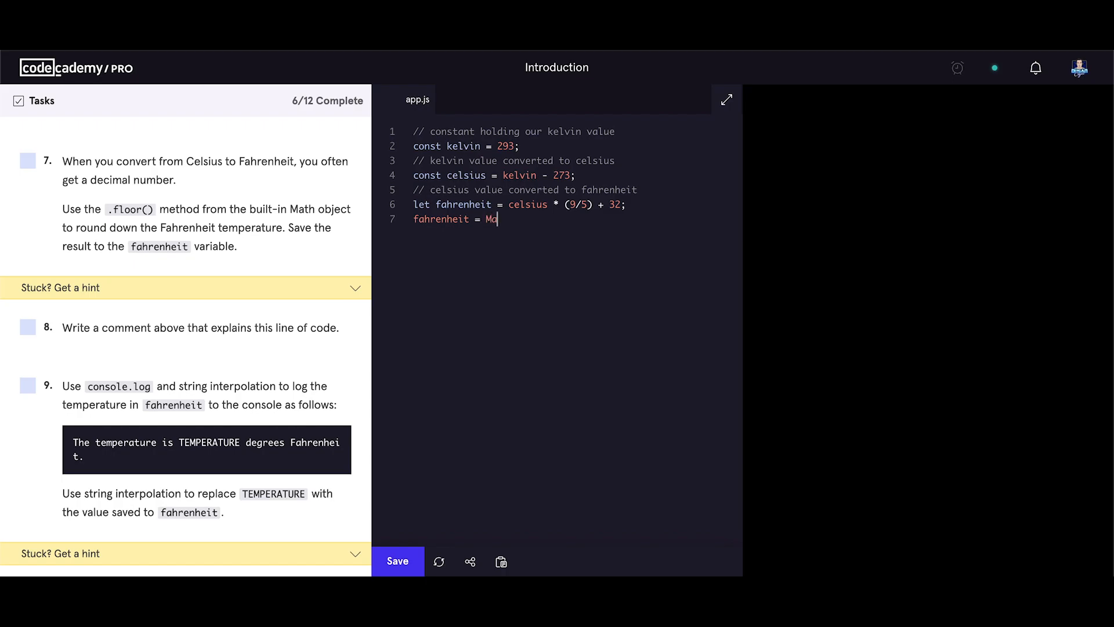
{"action": "type", "text": "th"}
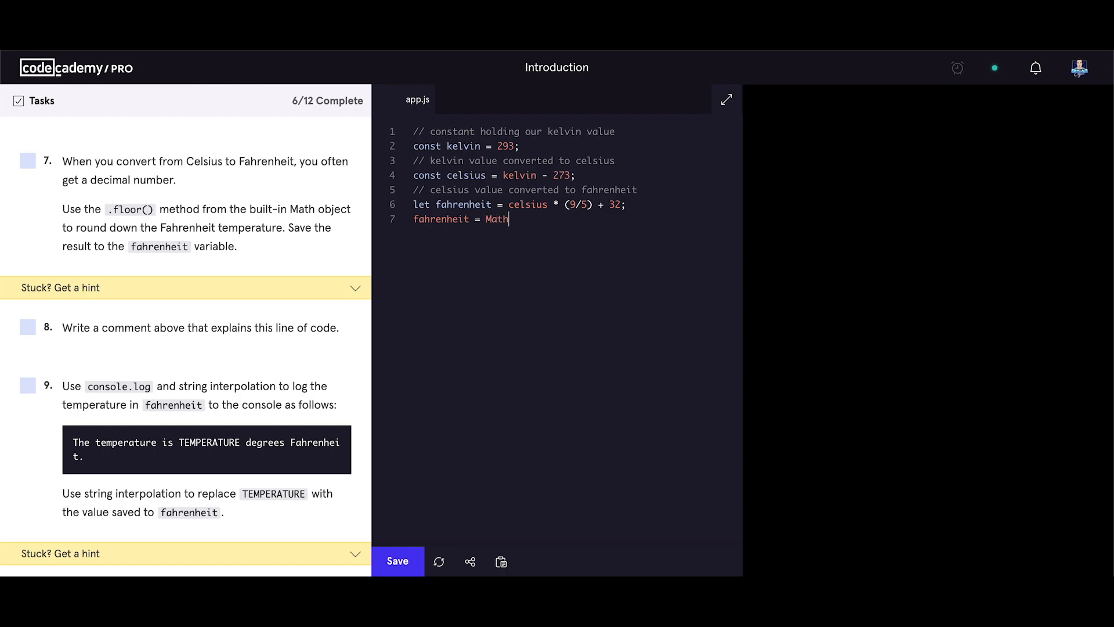
{"action": "type", "text": ".fl"}
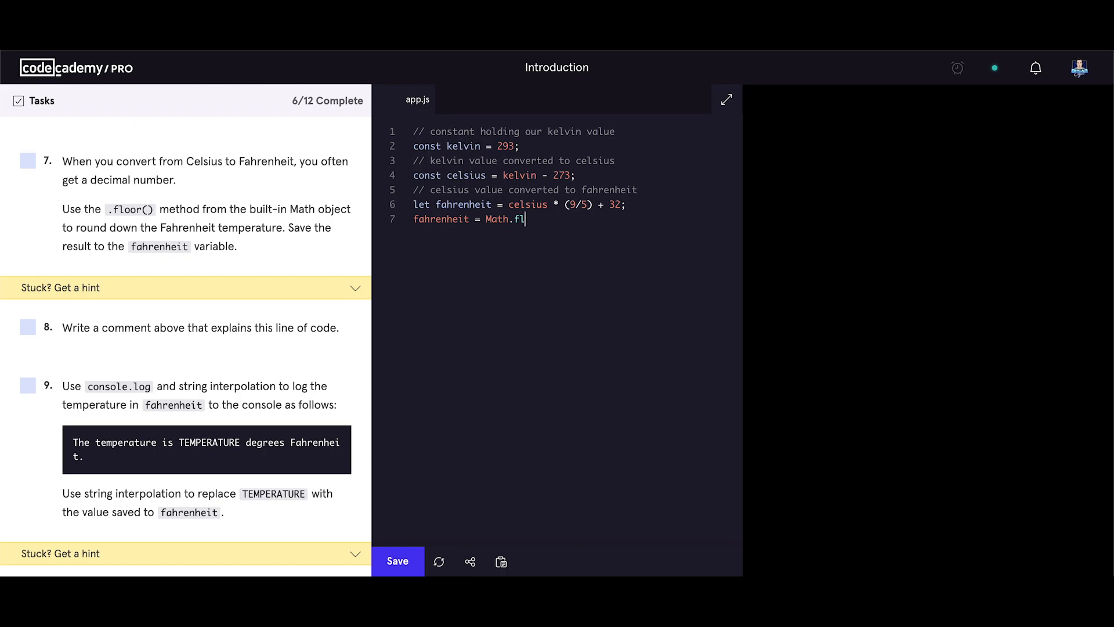
{"action": "type", "text": "oor"}
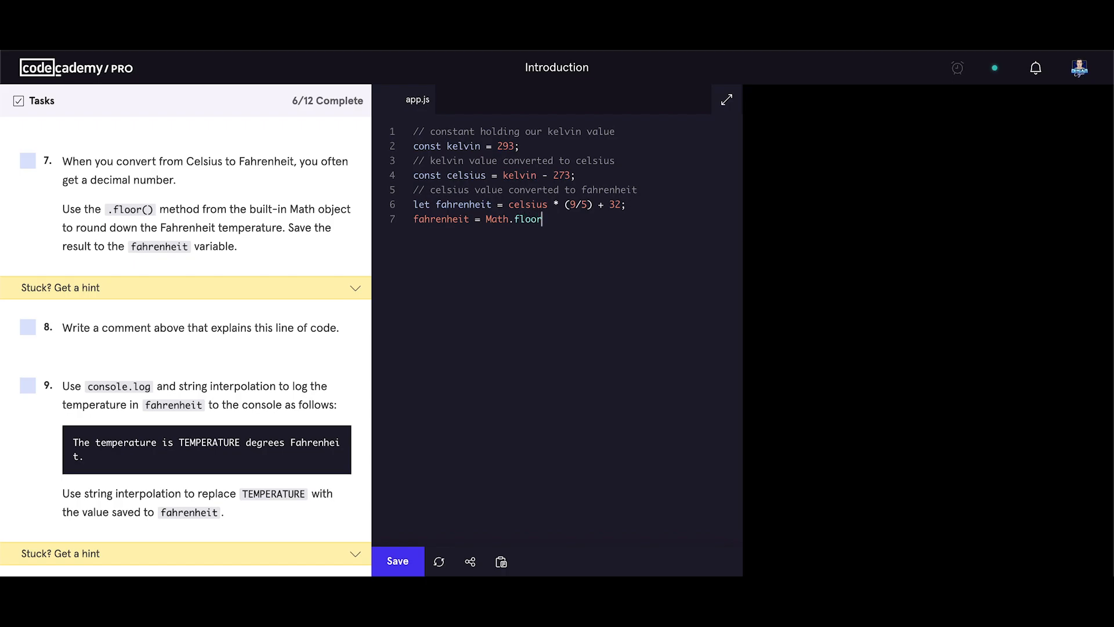
{"action": "type", "text": "()"}
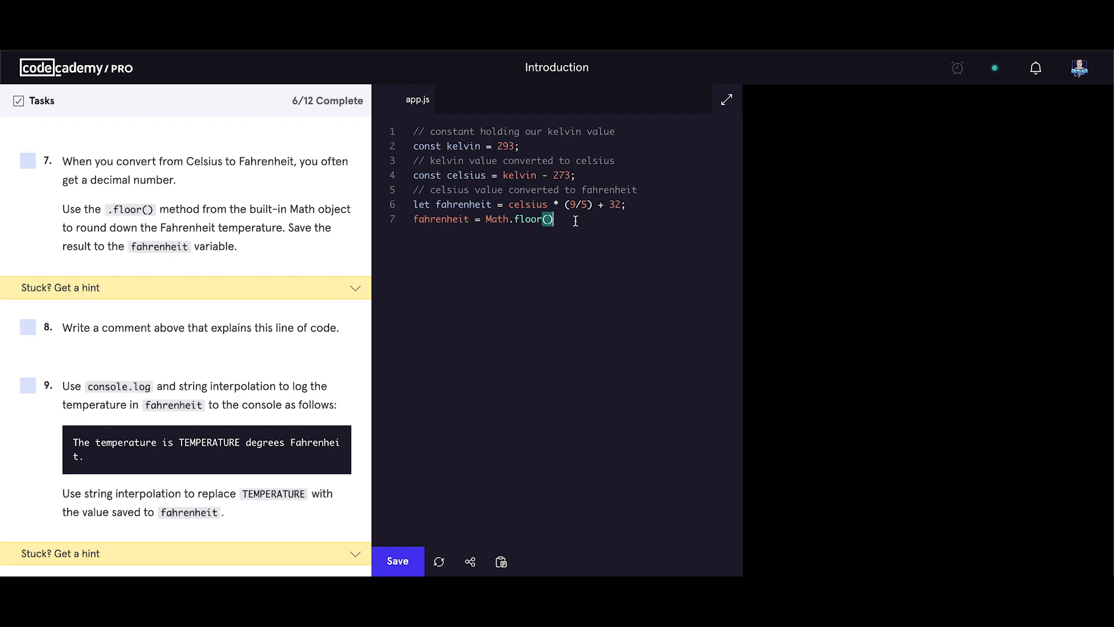
{"action": "type", "text": ";"}
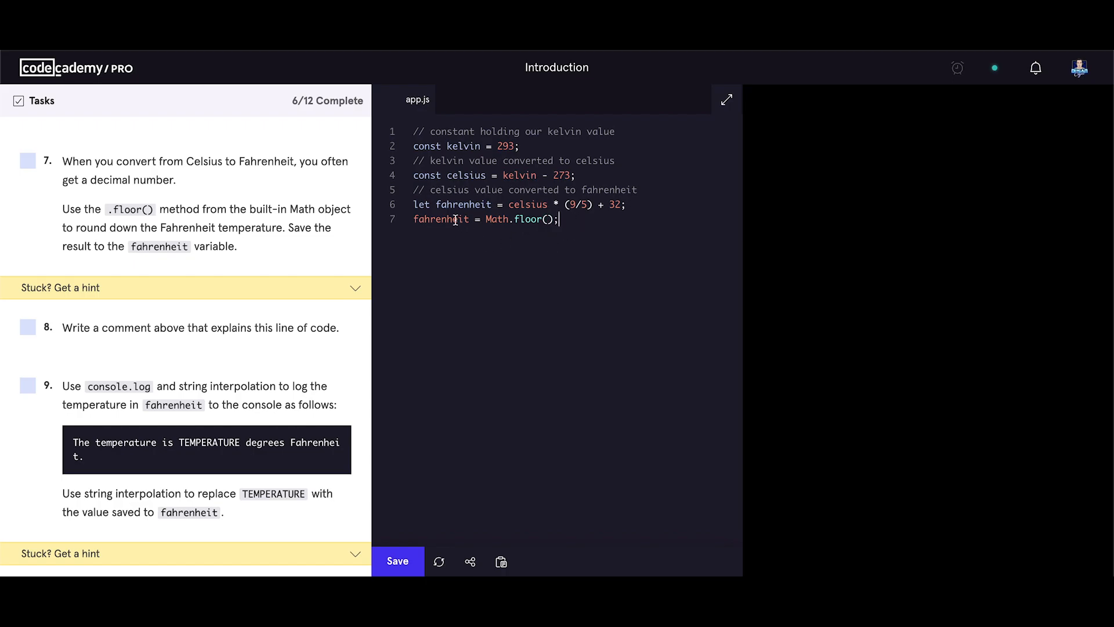
{"action": "double_click", "coordinate": [441, 219]}
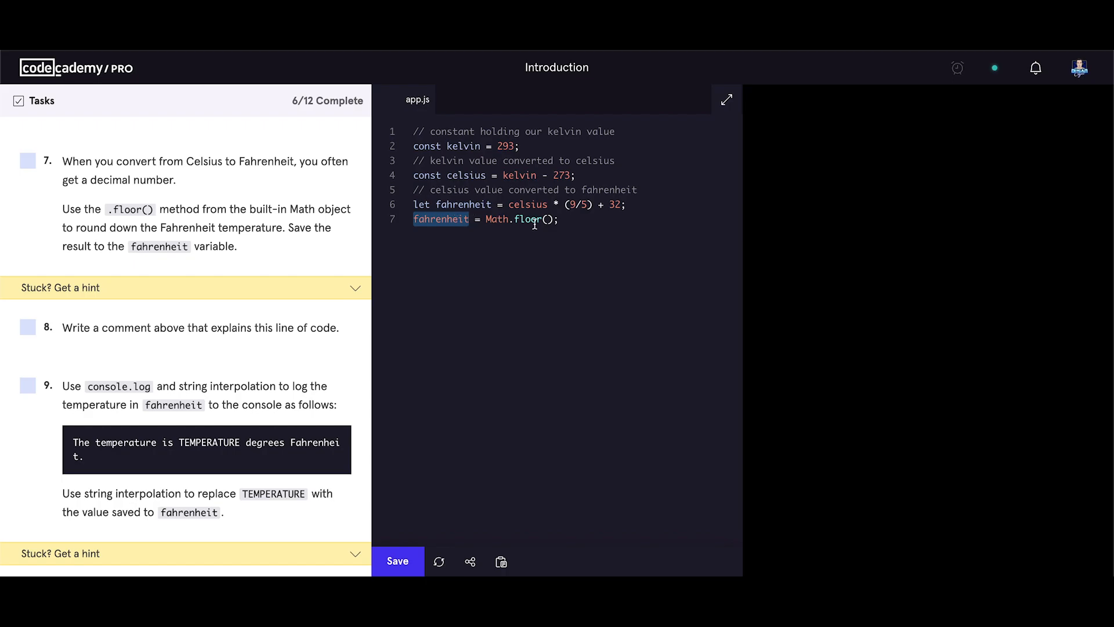
{"action": "type", "text": "fahrenheit"}
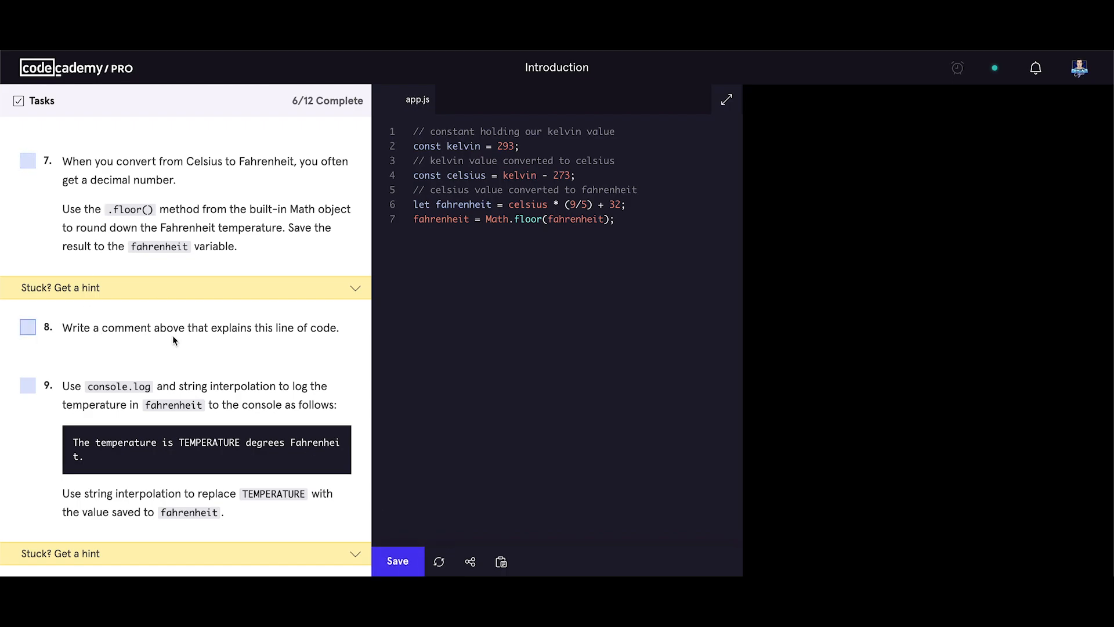
{"action": "mouse_move", "coordinate": [286, 333]}
{"action": "type", "text": "//"}
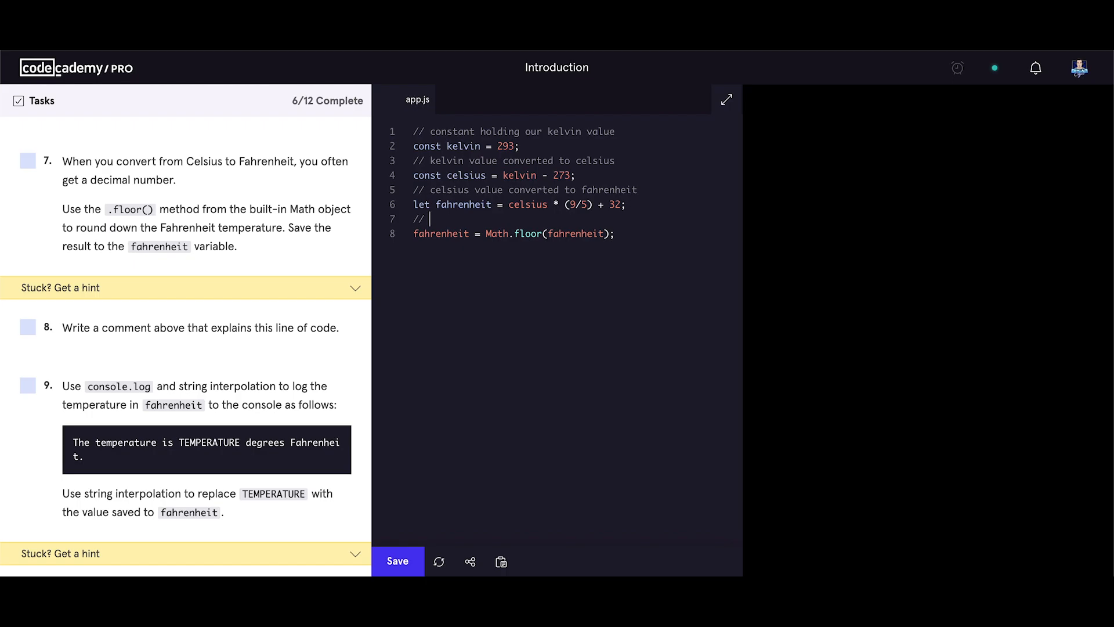
- Add the comment '// round down the Fahrenheit temperature' above the Math.floor line
{"action": "type", "text": "r"}
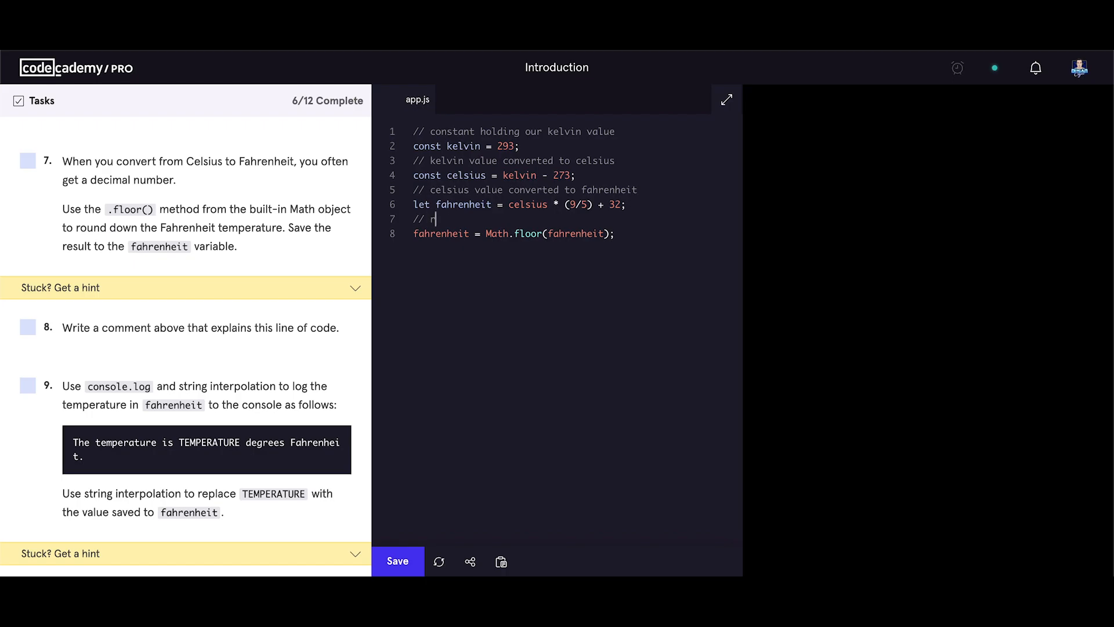
{"action": "type", "text": "round down"}
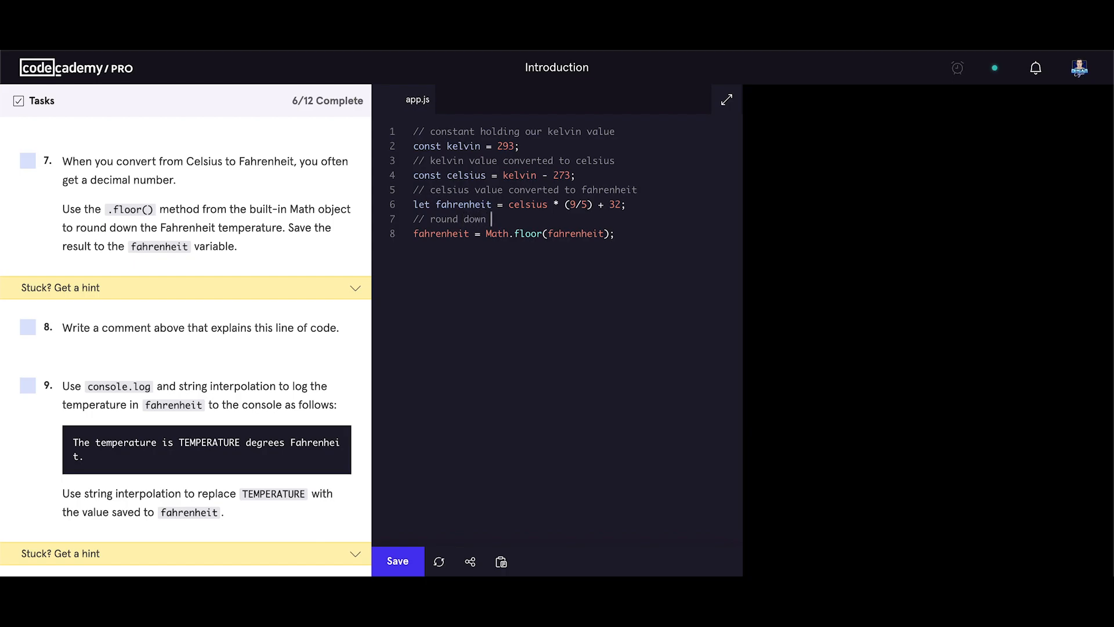
{"action": "type", "text": "the"}
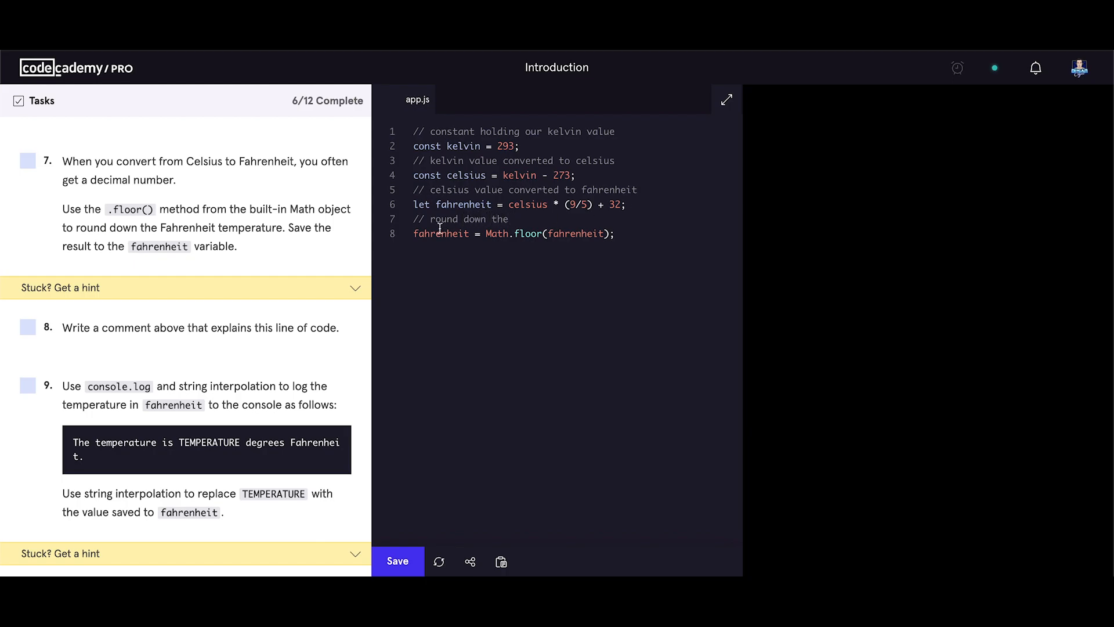
{"action": "double_click", "coordinate": [192, 227]}
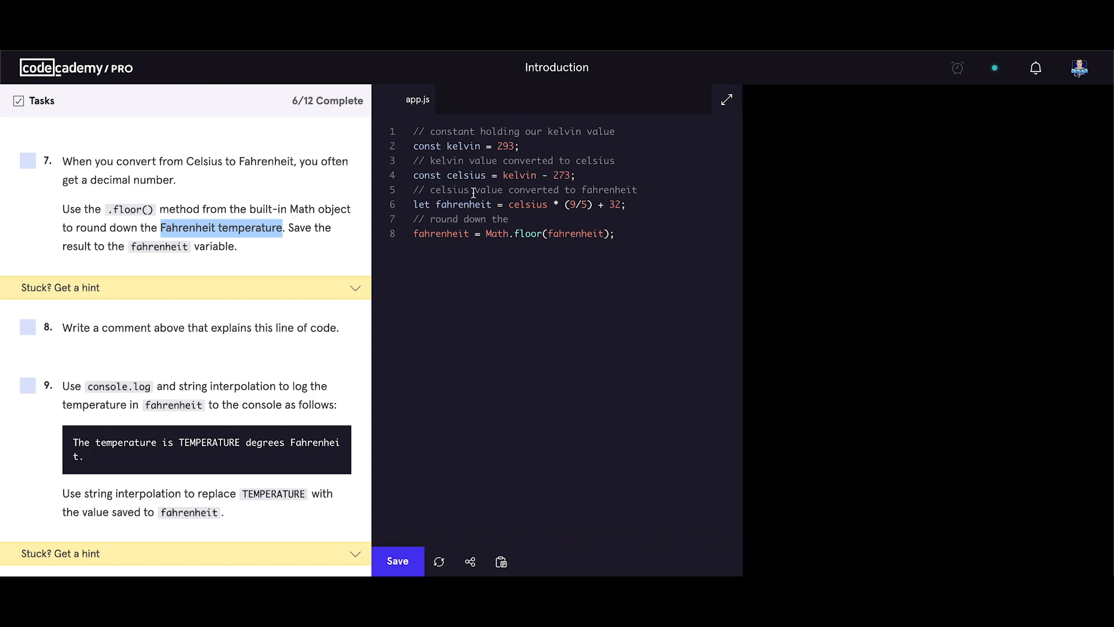
{"action": "type", "text": "Fahrenheit temperature"}
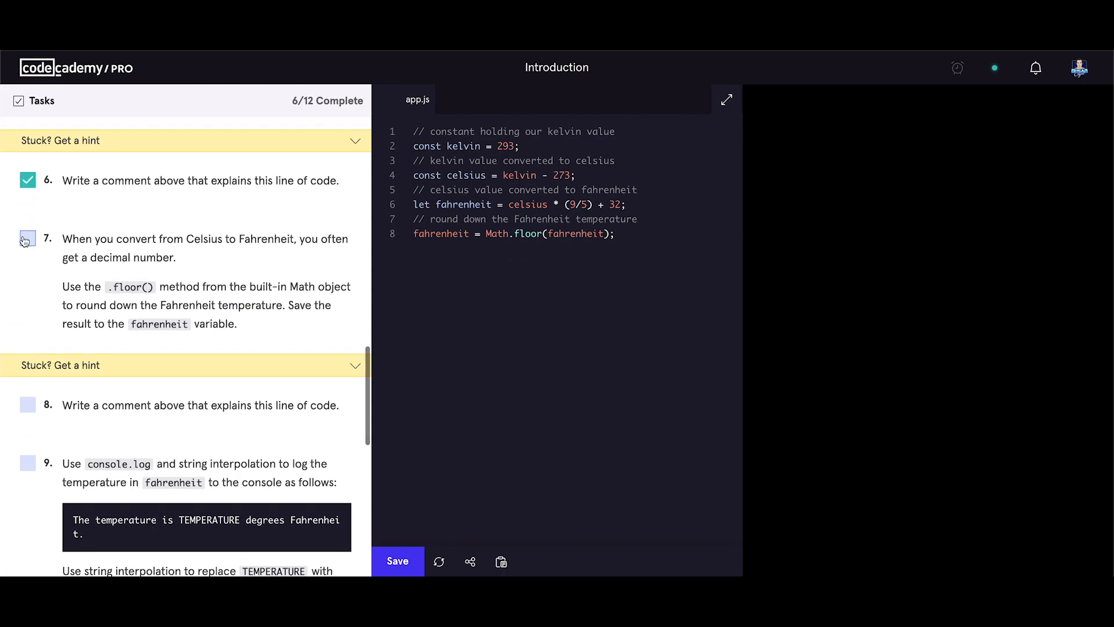
- Check off the rounding tasks 7 and 8 and scroll to the console.log task
{"action": "left_click", "coordinate": [28, 239]}
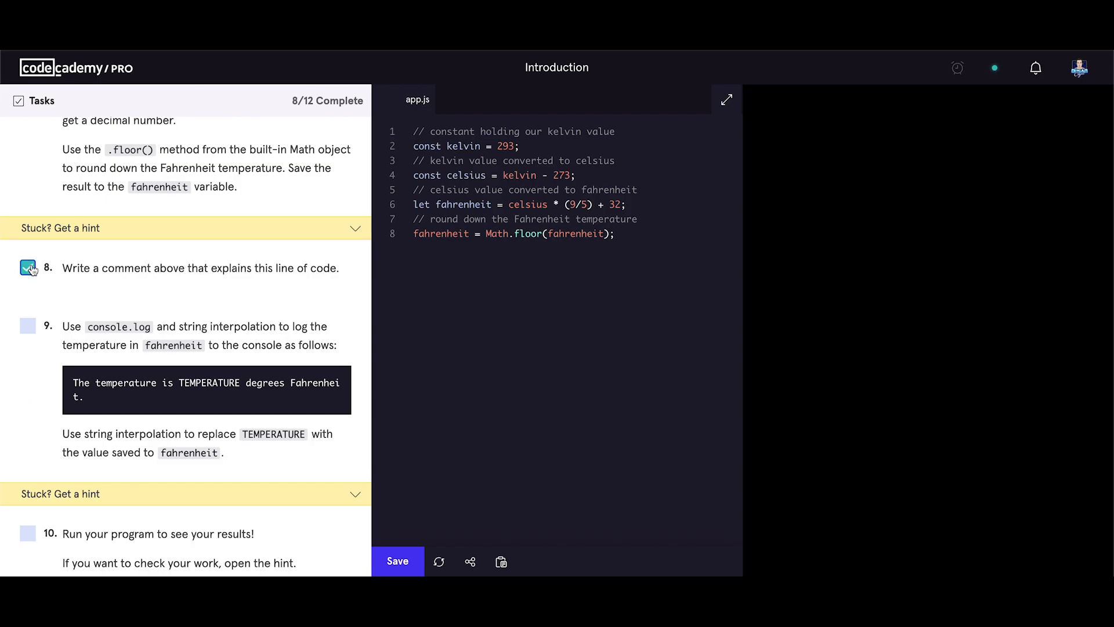
{"action": "scroll", "scroll_direction": "down", "scroll_amount": 3}
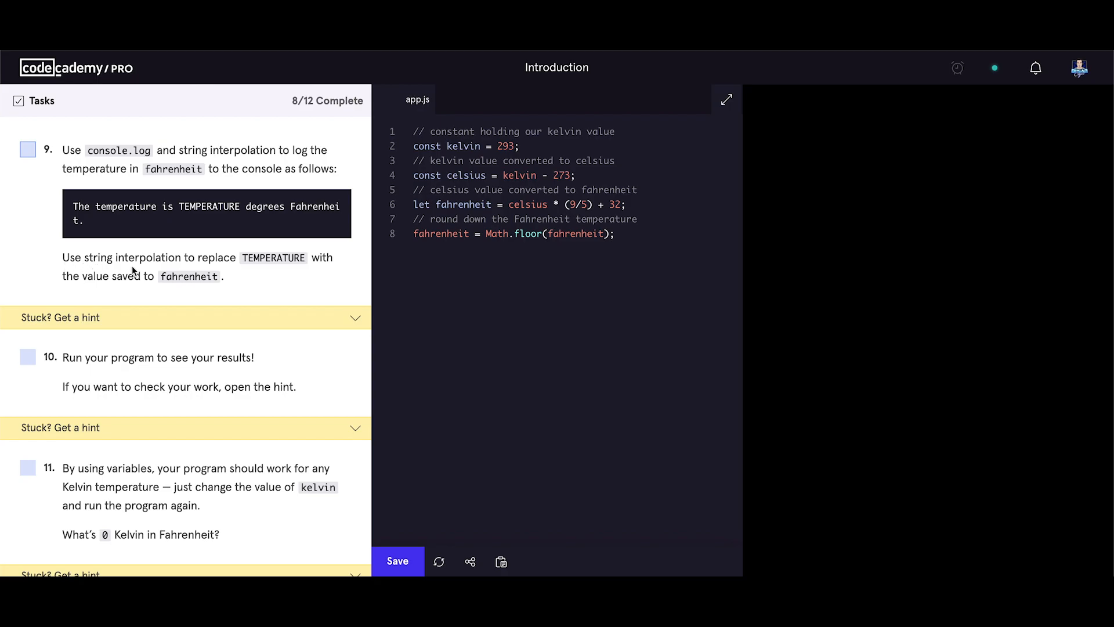
{"action": "mouse_move", "coordinate": [280, 274]}
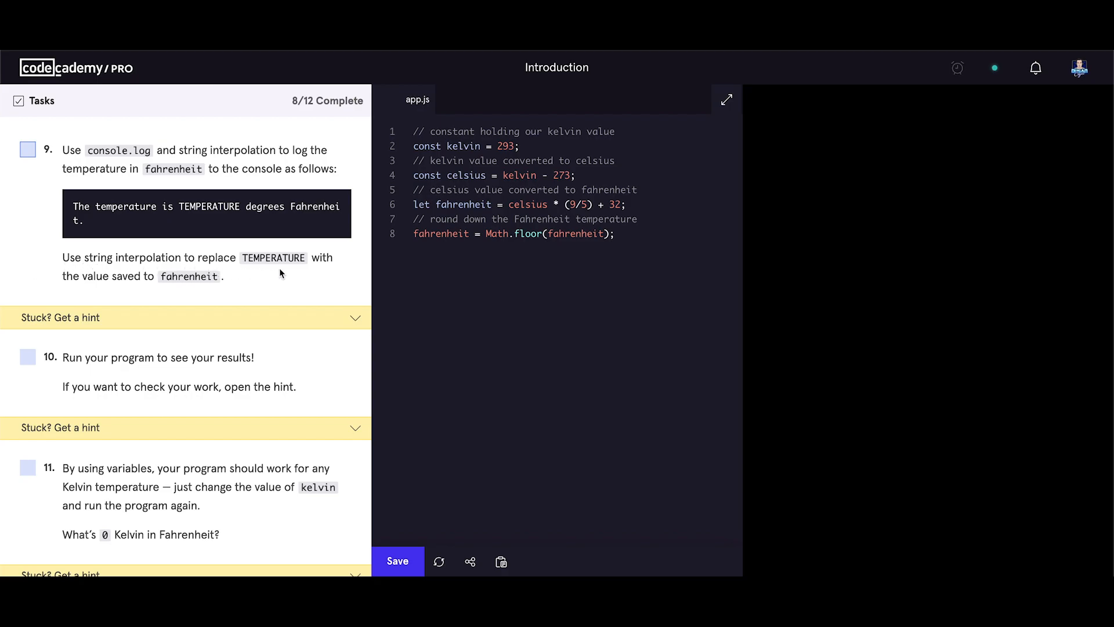
{"action": "mouse_move", "coordinate": [303, 271]}
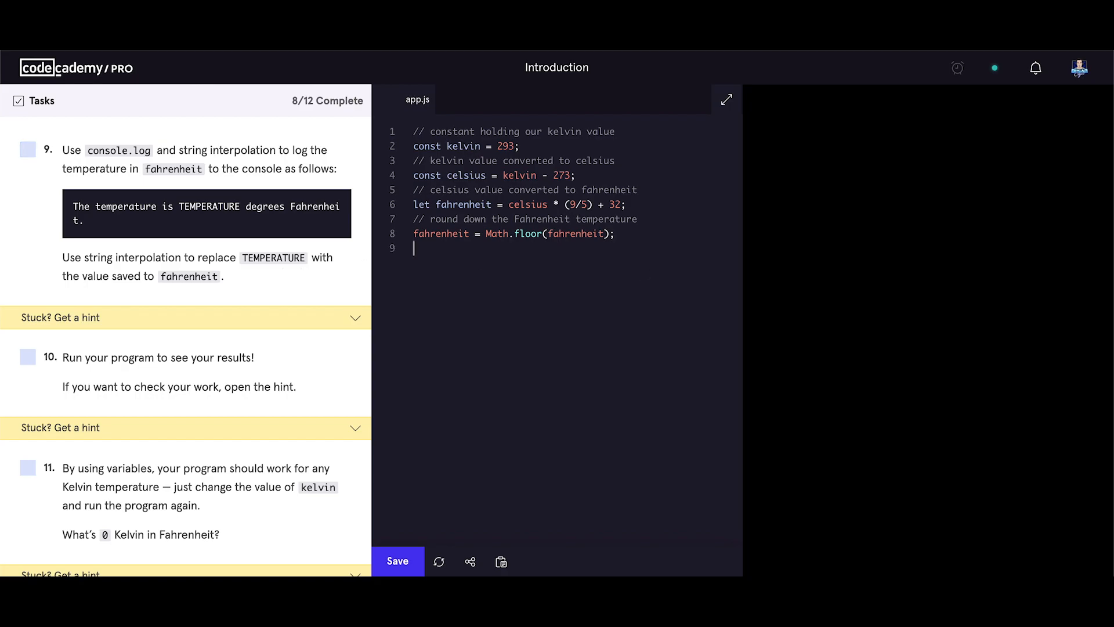
- Add a console.log on line 10 with the template string 'The temperature is TEMPERATURE degrees Fahrenheit.'
{"action": "type", "text": "console."}
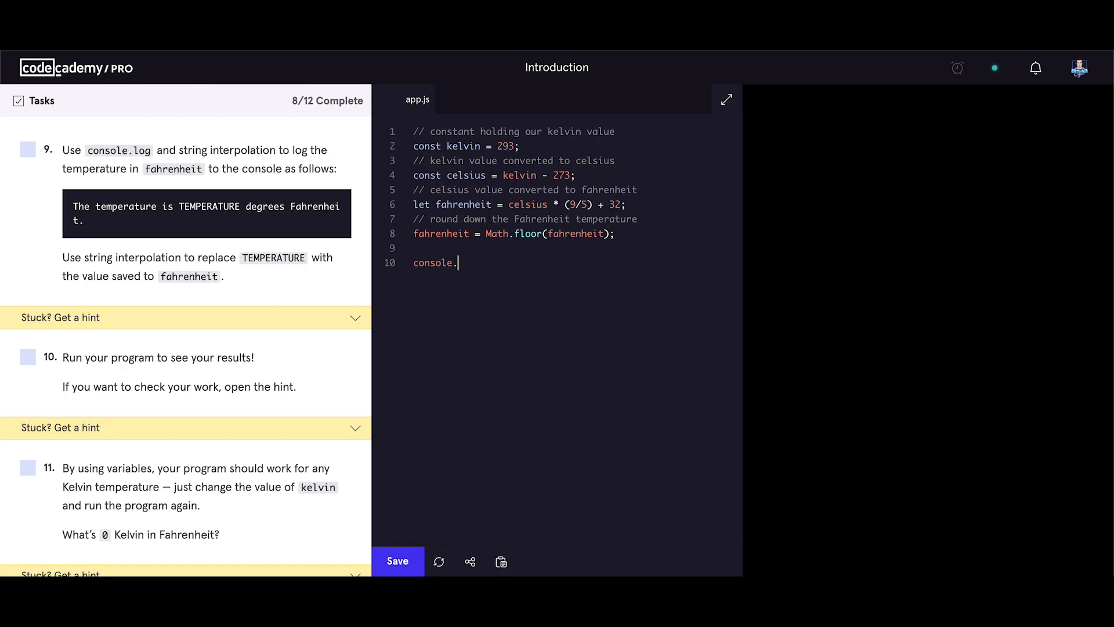
{"action": "type", "text": "log()"}
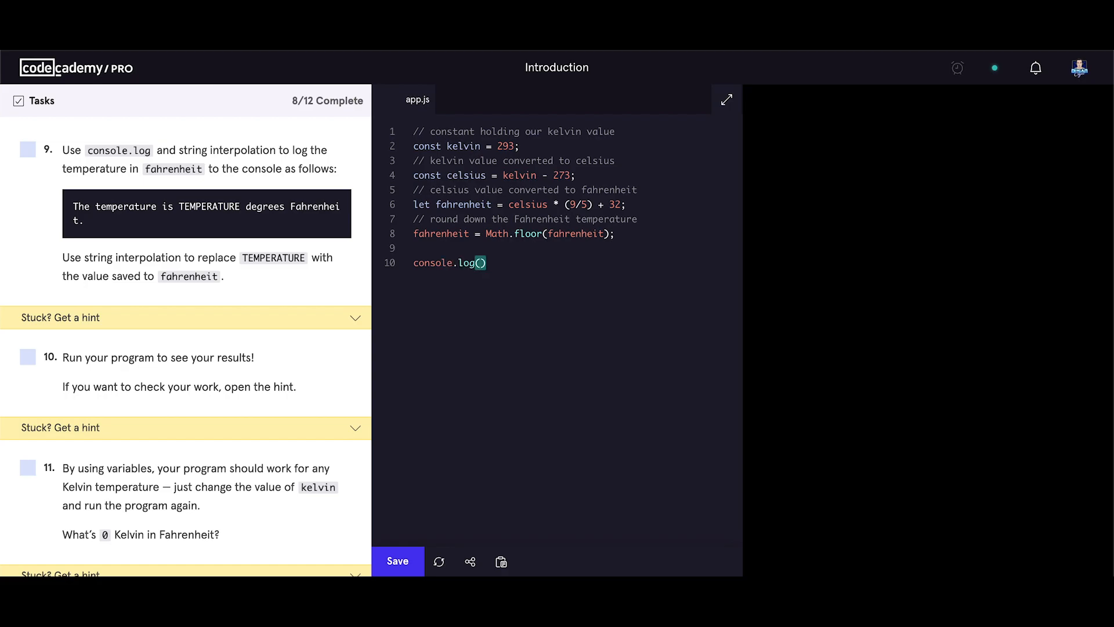
{"action": "type", "text": ";"}
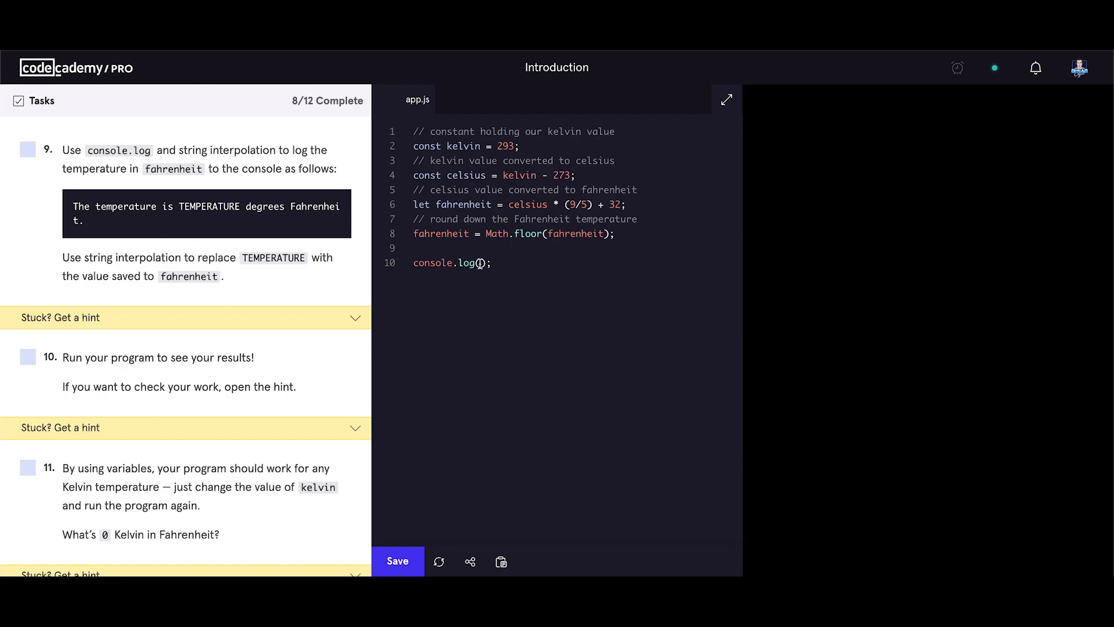
{"action": "type", "text": "`"}
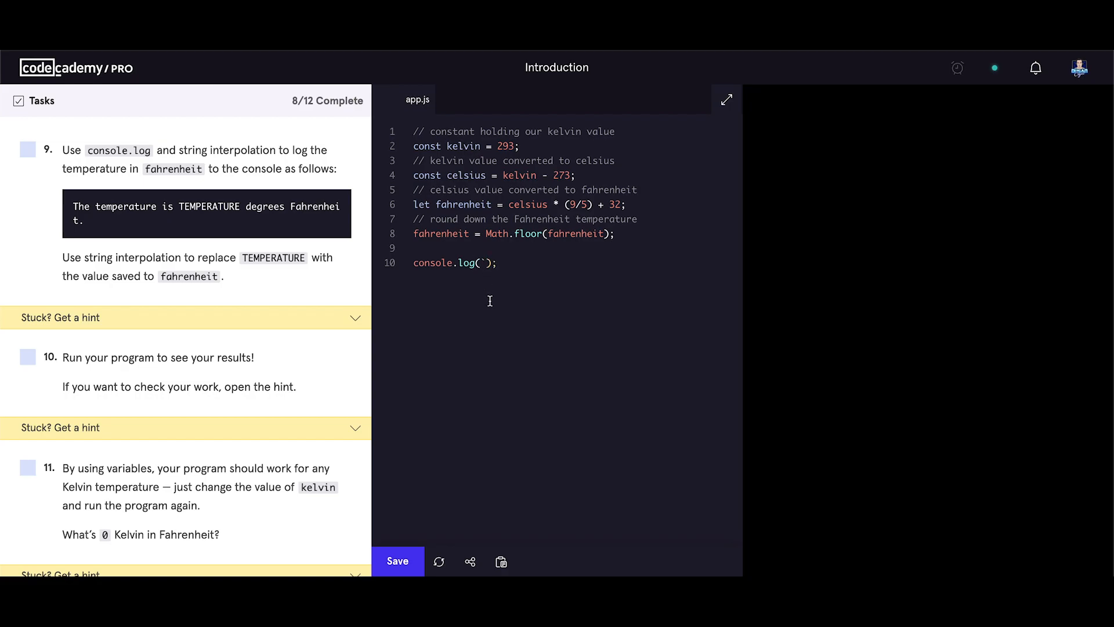
{"action": "left_click", "coordinate": [482, 262]}
{"action": "type", "text": "`"}
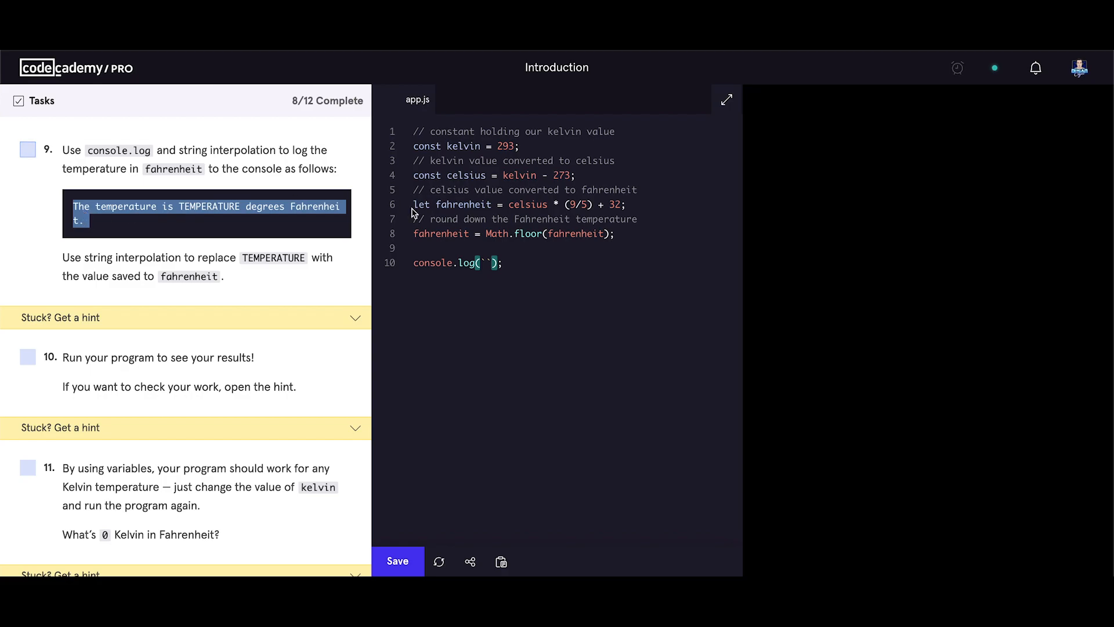
{"action": "type", "text": "The temperature is TEMPERATURE degrees Fahrenheit."}
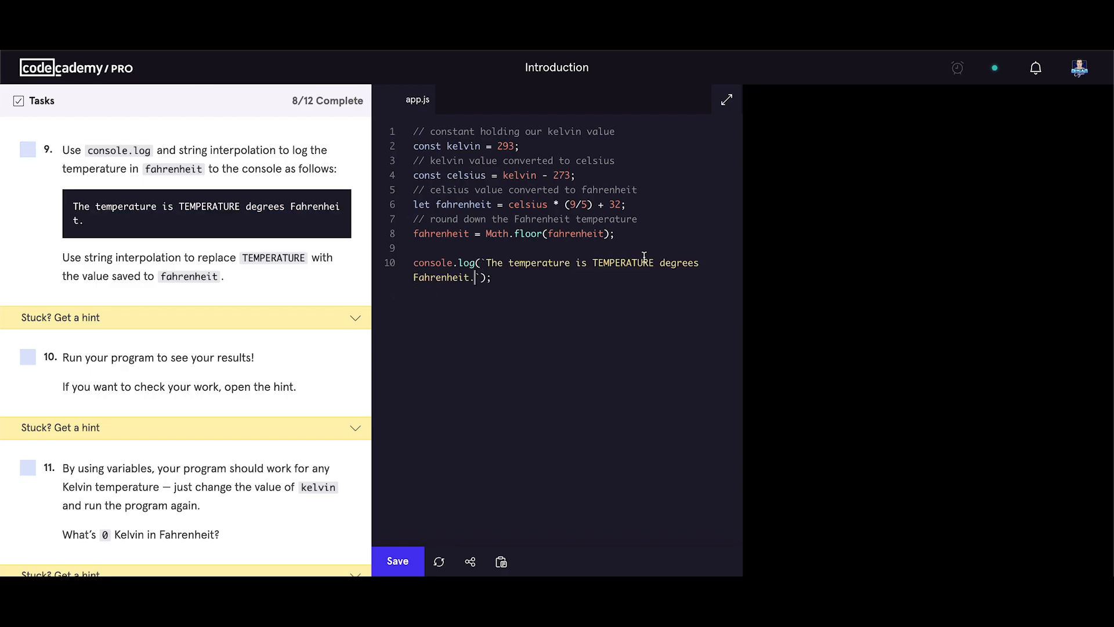
- Replace the TEMPERATURE placeholder with the interpolated ${fahrenheit} value
{"action": "double_click", "coordinate": [622, 262]}
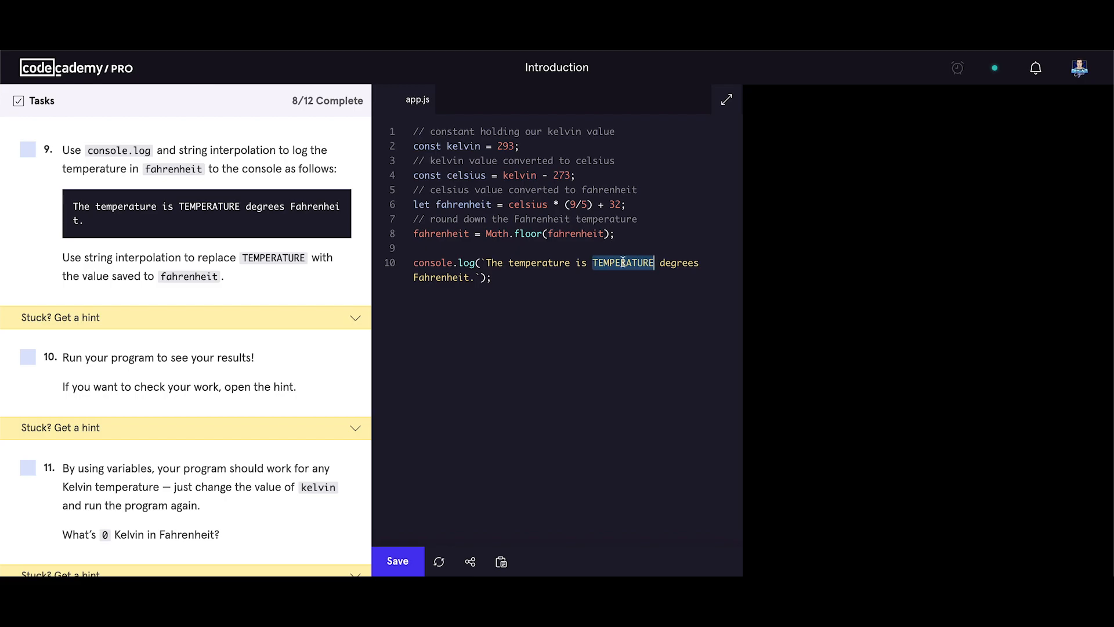
{"action": "type", "text": "${"}
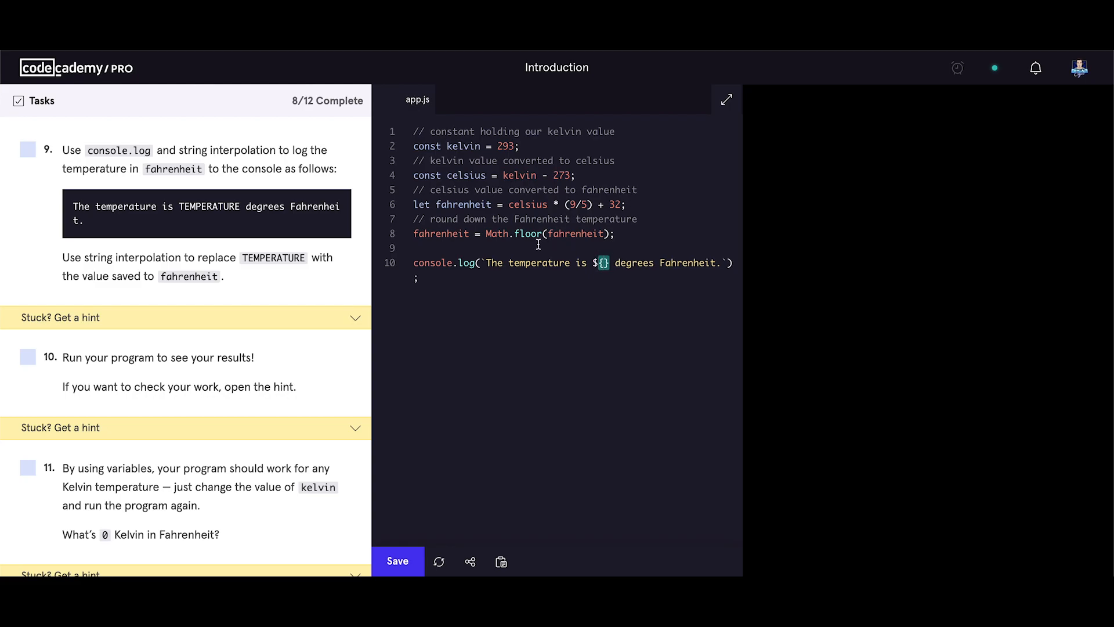
{"action": "double_click", "coordinate": [441, 233]}
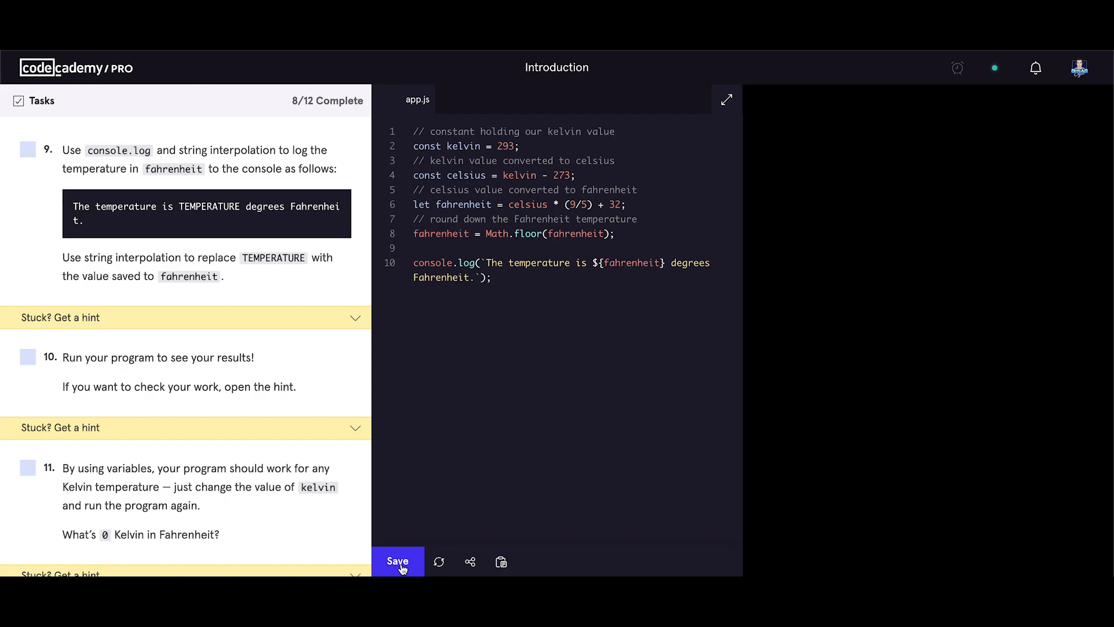
{"action": "mouse_move", "coordinate": [398, 562]}
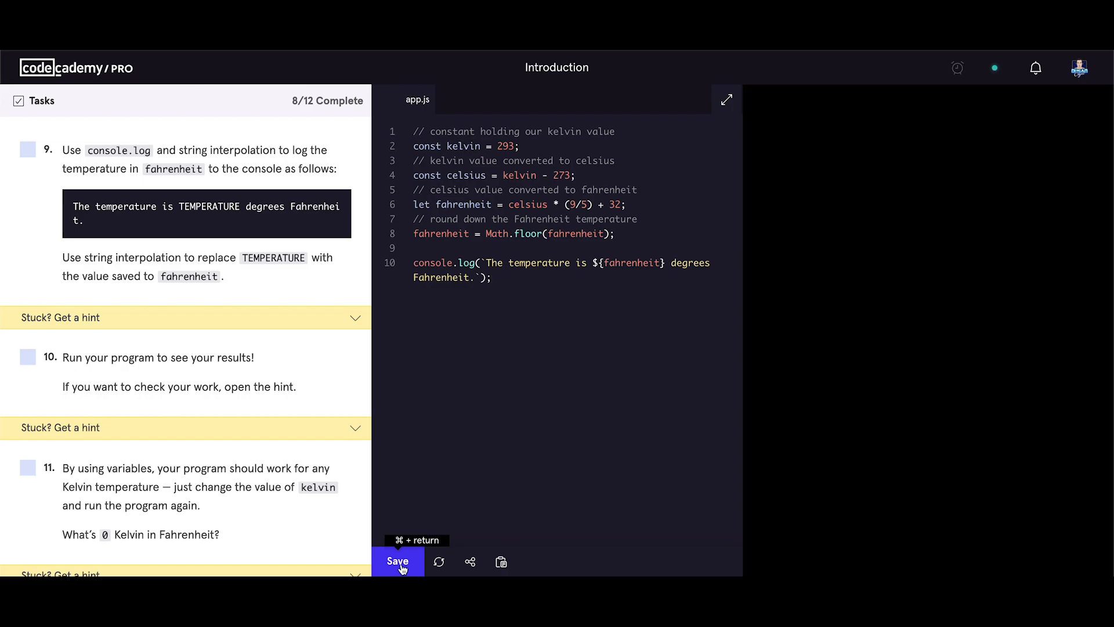
- Save and run app.js so the console prints 'The temperature is 68 degrees Fahrenheit.'
{"action": "left_click", "coordinate": [398, 561]}
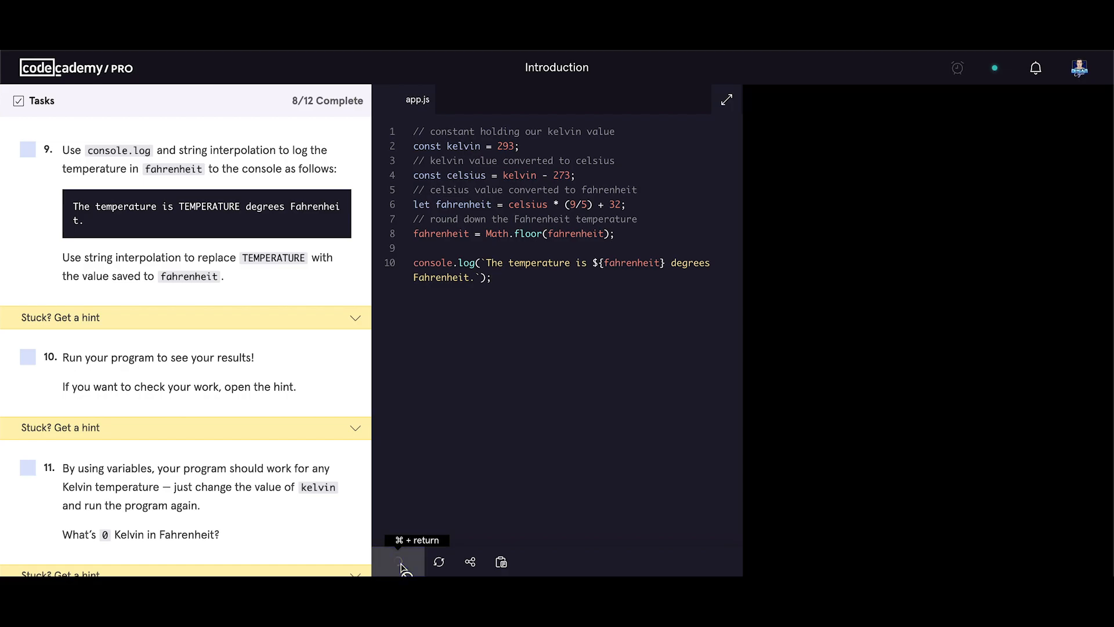
{"action": "left_click", "coordinate": [398, 562]}
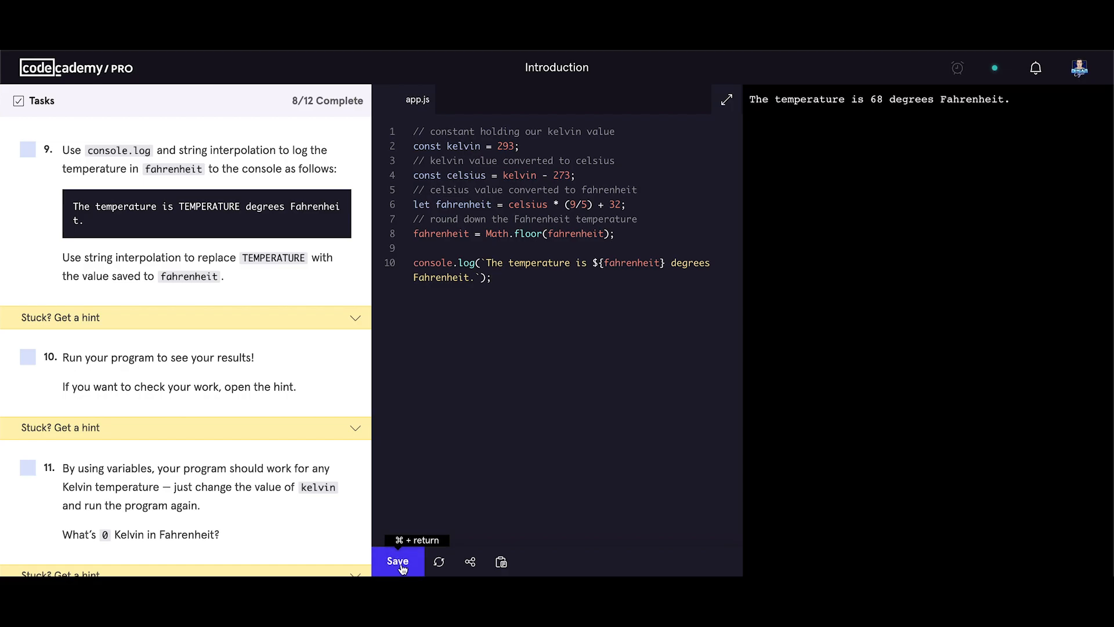
{"action": "mouse_move", "coordinate": [842, 116]}
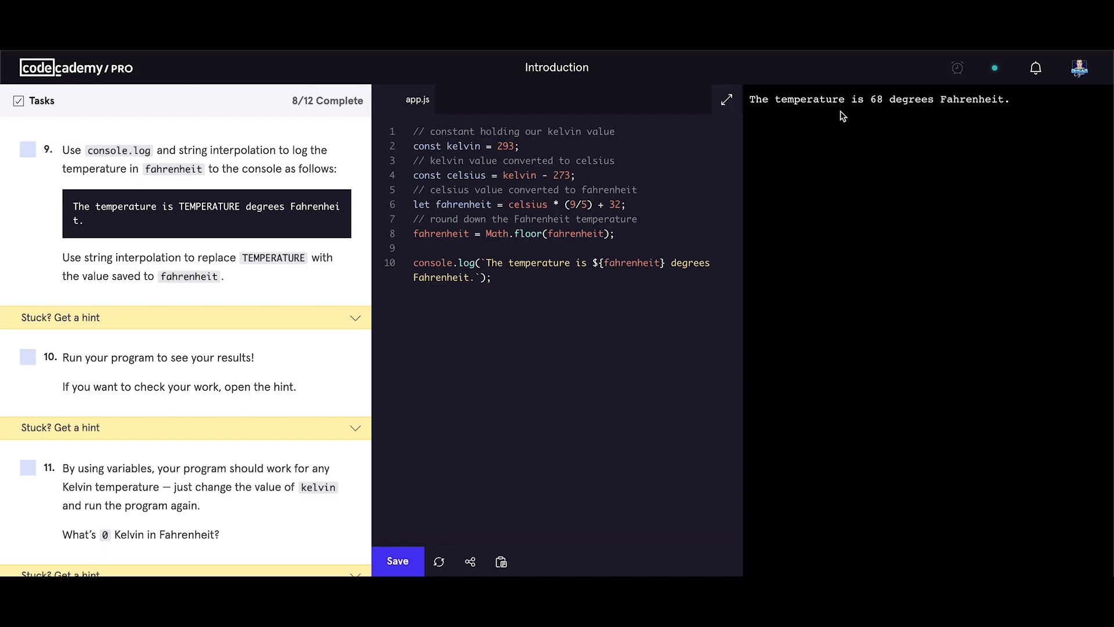
{"action": "mouse_move", "coordinate": [891, 115]}
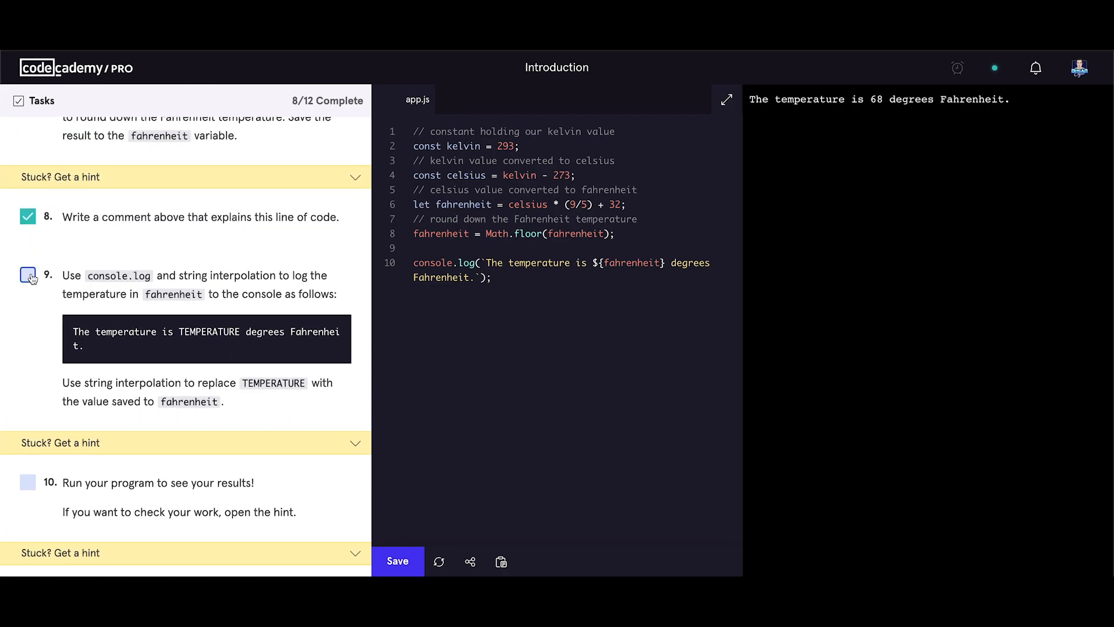
- Check off tasks 9 and 10, bringing progress to 10 of 12
{"action": "left_click", "coordinate": [28, 276]}
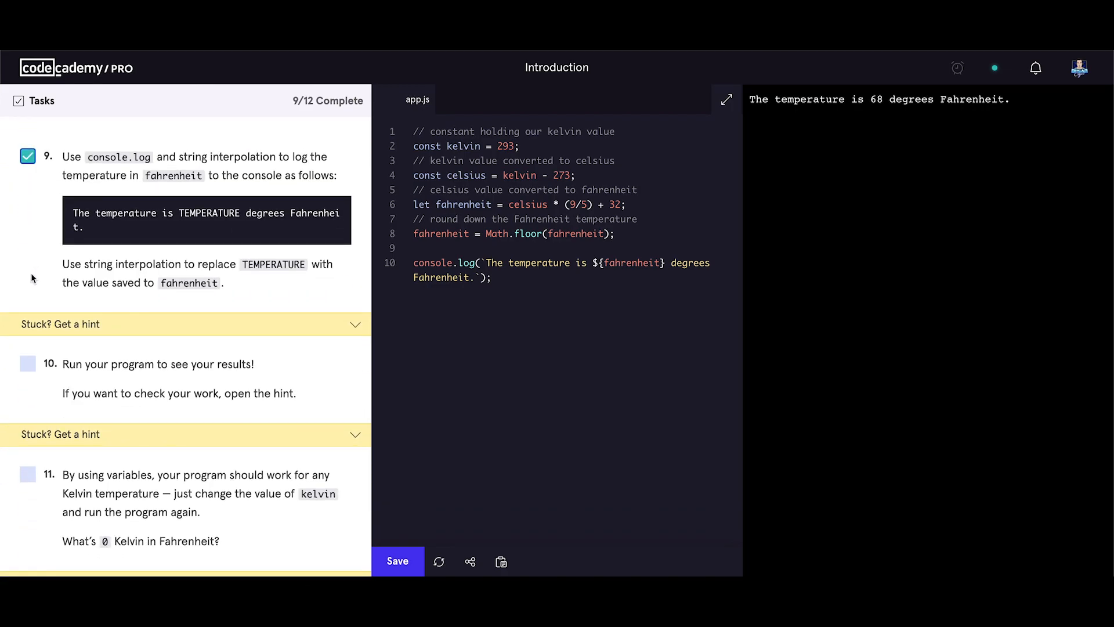
{"action": "left_click", "coordinate": [28, 304]}
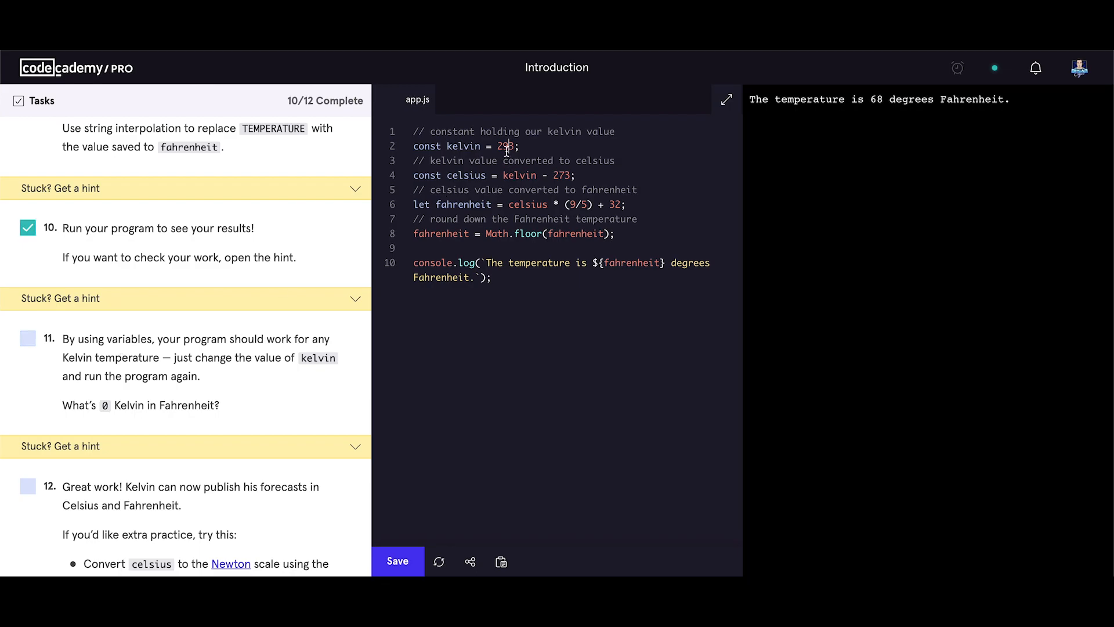
- Change kelvin from 293 to 0, rerun to get -460 degrees Fahrenheit, and check off task 11
{"action": "double_click", "coordinate": [506, 147]}
{"action": "type", "text": "0"}
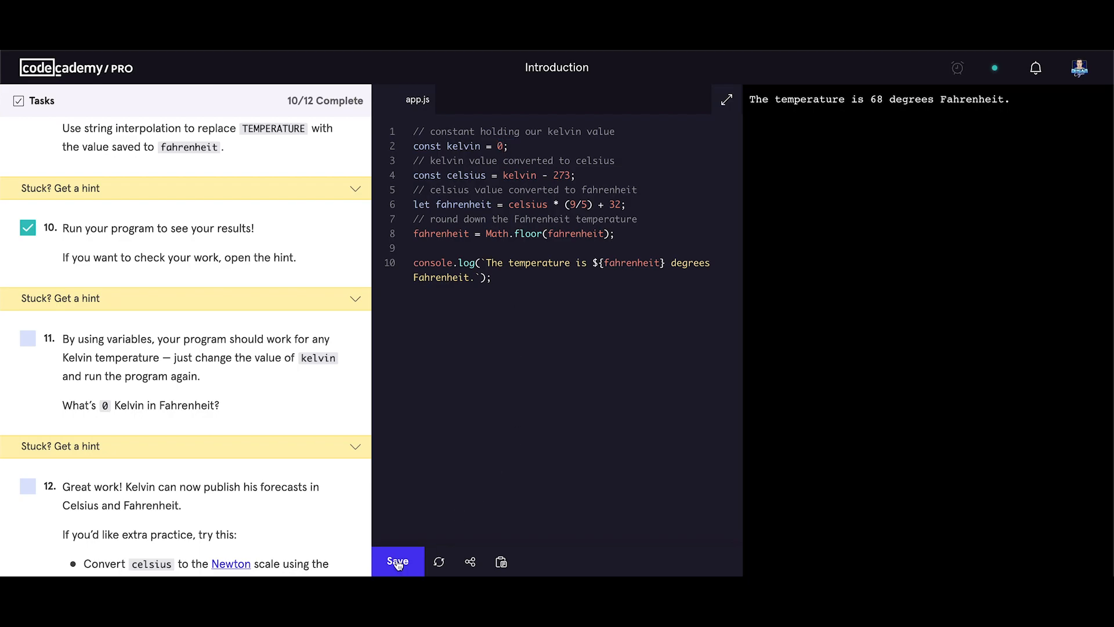
{"action": "left_click", "coordinate": [397, 562]}
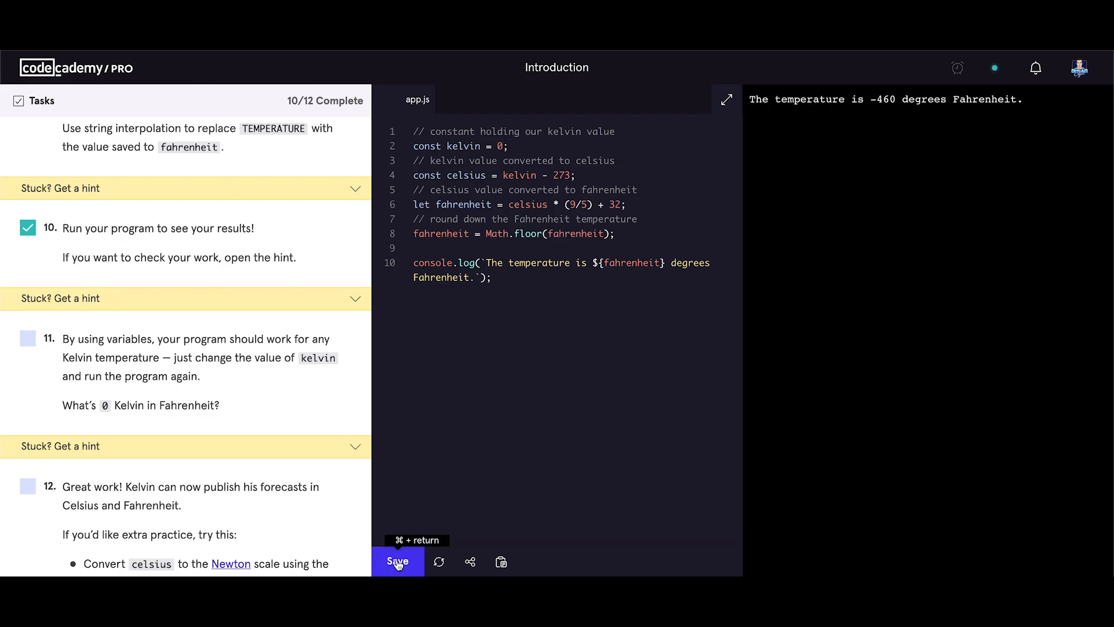
{"action": "mouse_move", "coordinate": [855, 118]}
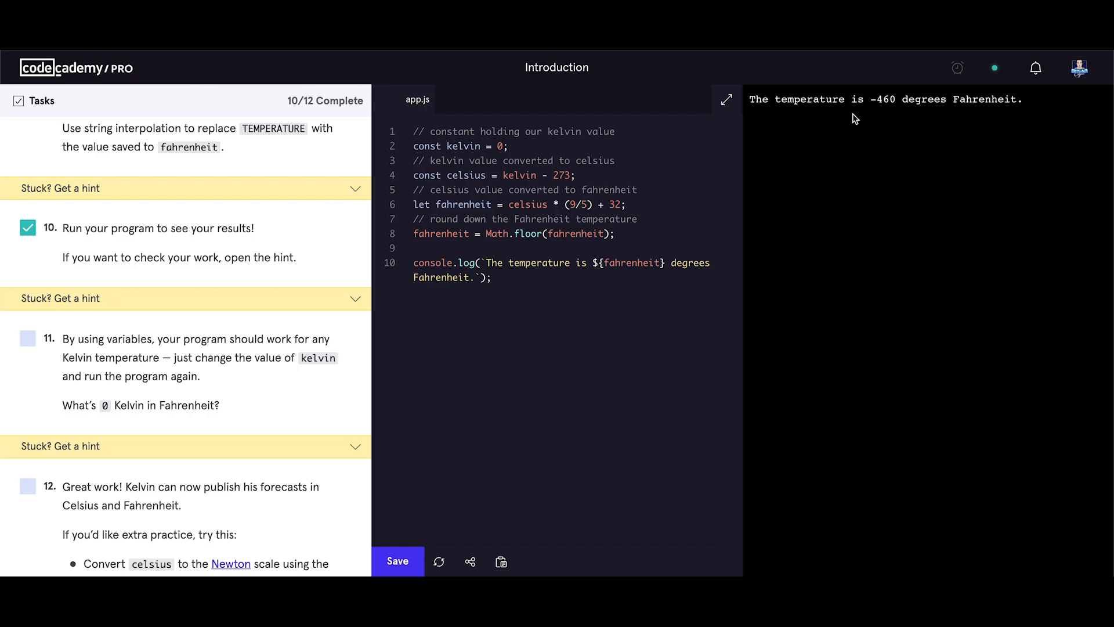
{"action": "mouse_move", "coordinate": [884, 113]}
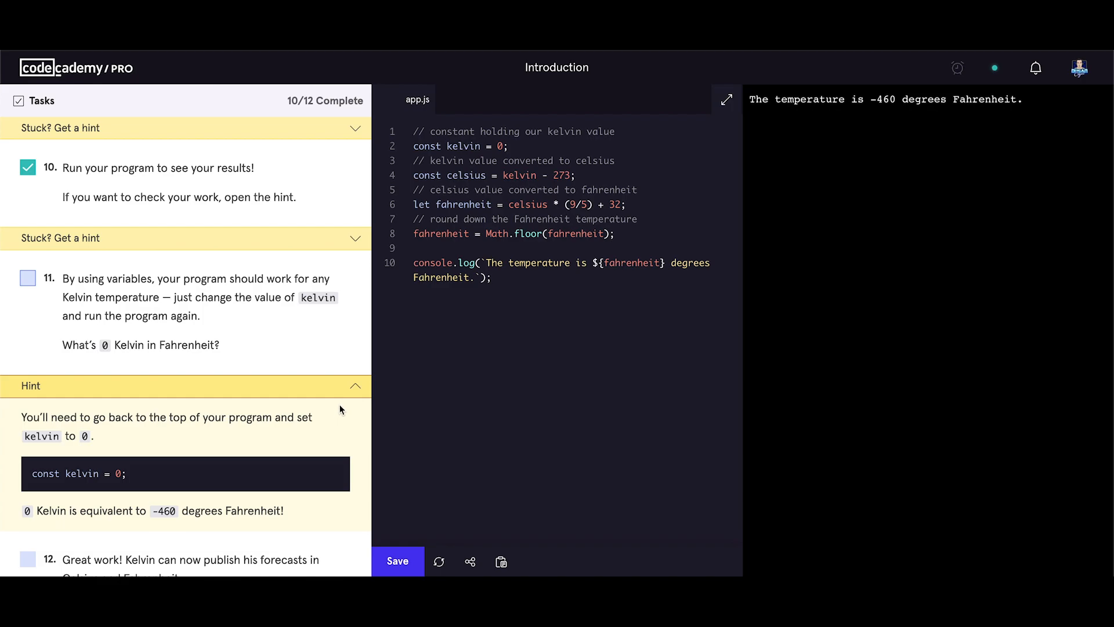
{"action": "left_click", "coordinate": [355, 385]}
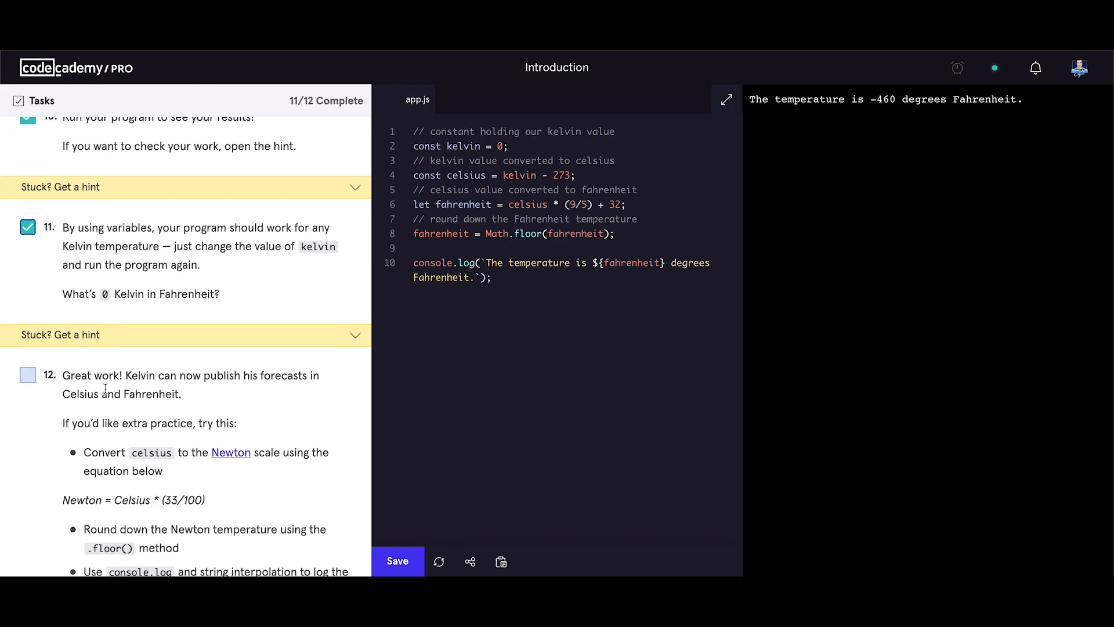
- Scroll the Tasks panel down to reveal task 12's Newton extra-practice instructions
{"action": "scroll", "scroll_direction": "down", "scroll_amount": 3}
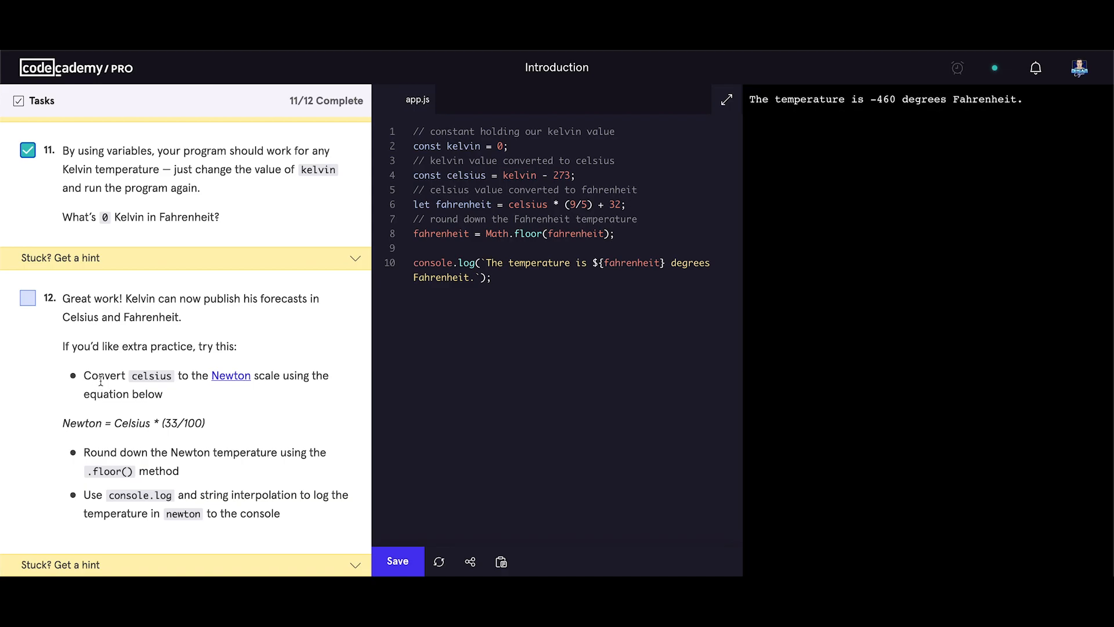
{"action": "mouse_move", "coordinate": [206, 377]}
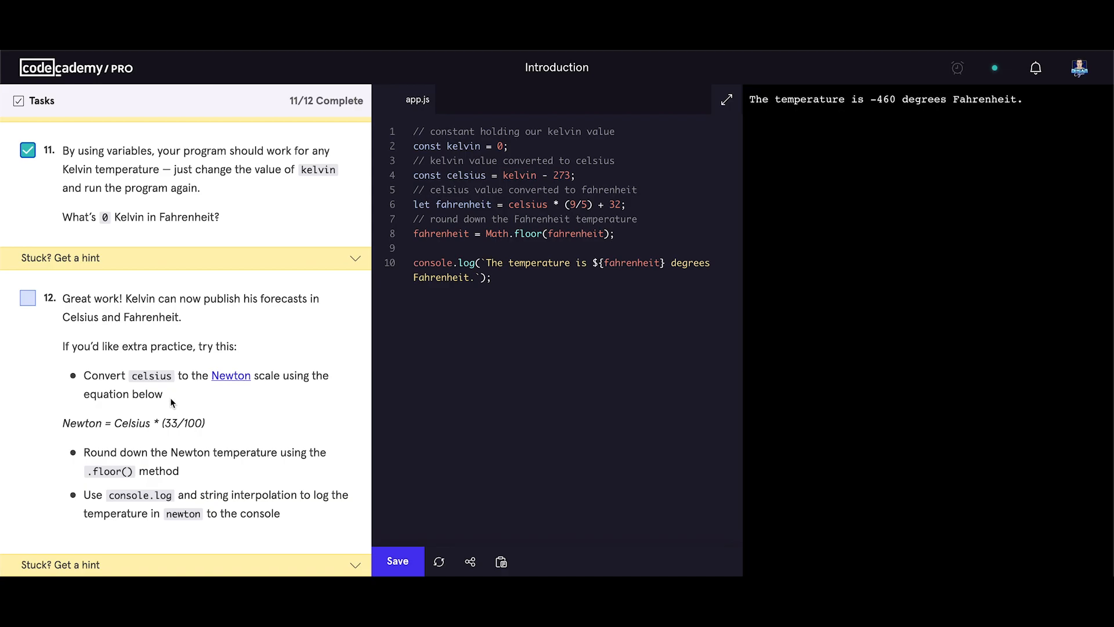
{"action": "mouse_move", "coordinate": [121, 449]}
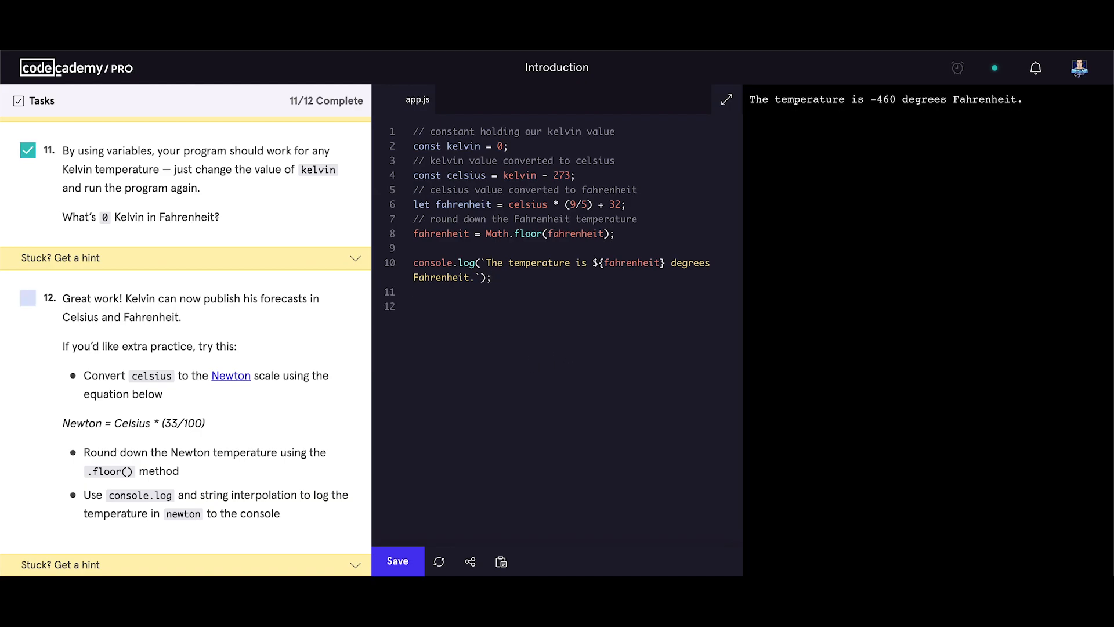
- Define newton on line 12 as celsius * (33/100)
{"action": "type", "text": "let n"}
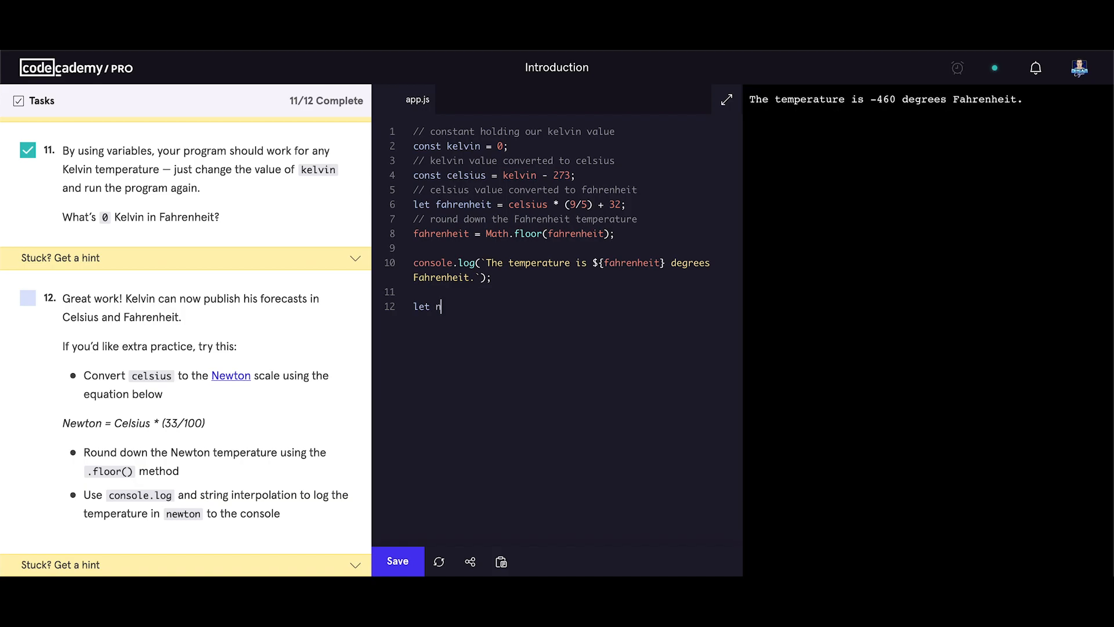
{"action": "type", "text": "ewton"}
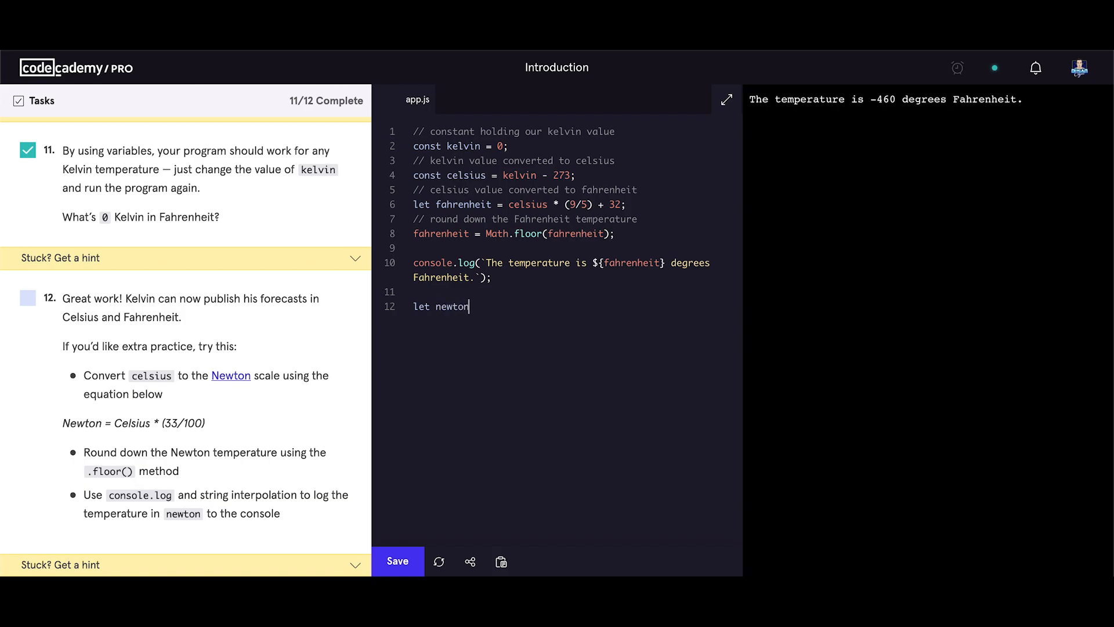
{"action": "type", "text": "="}
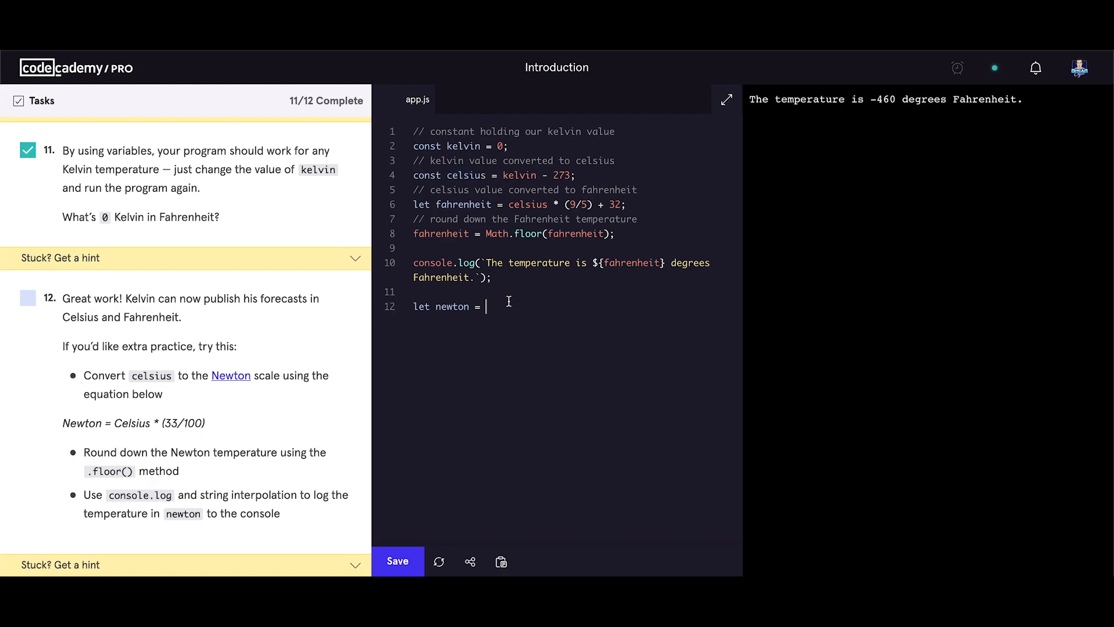
{"action": "type", "text": "celsius"}
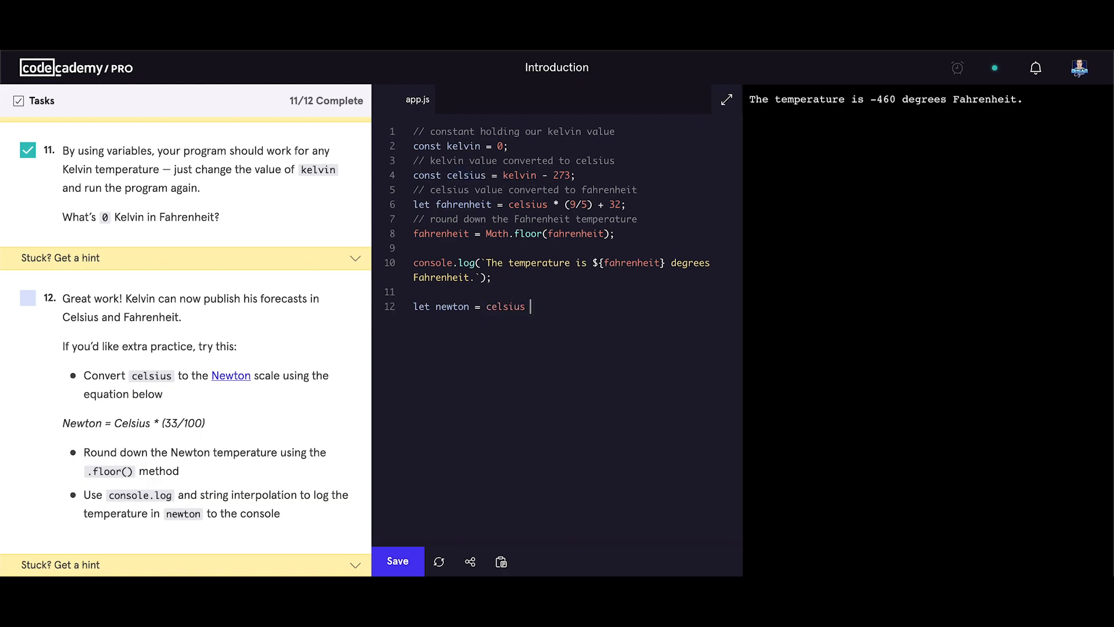
{"action": "type", "text": "*"}
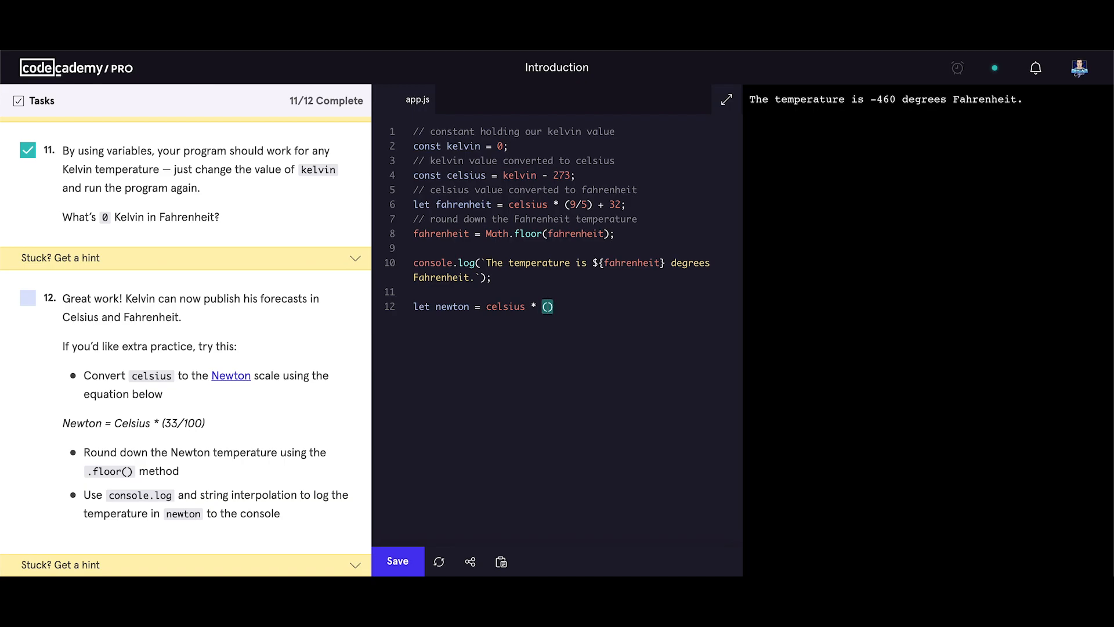
{"action": "type", "text": "33"}
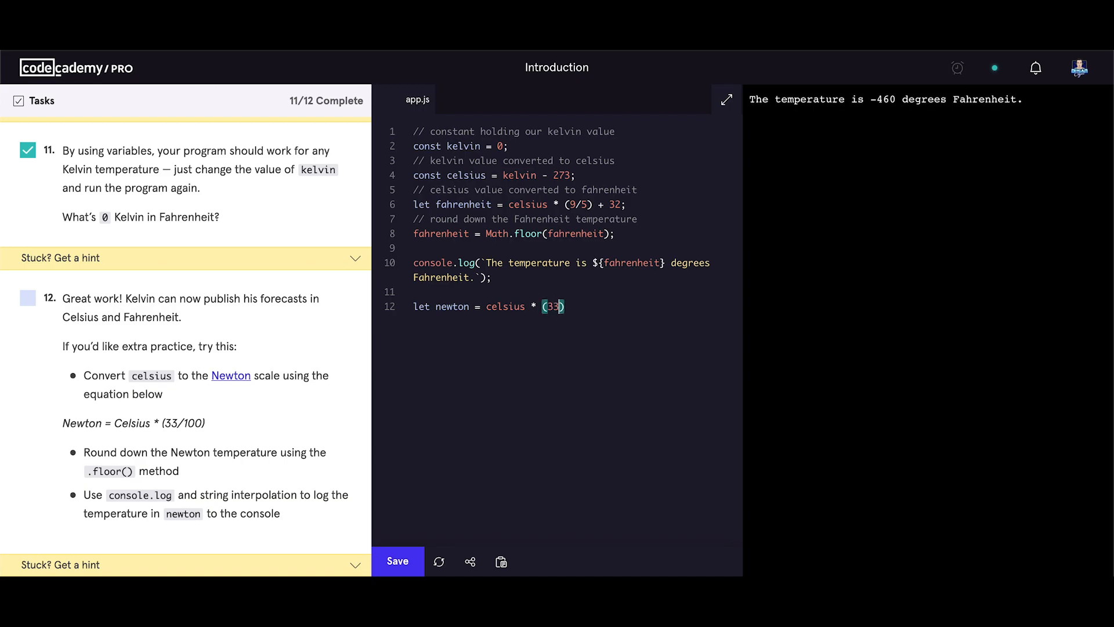
{"action": "type", "text": "/"}
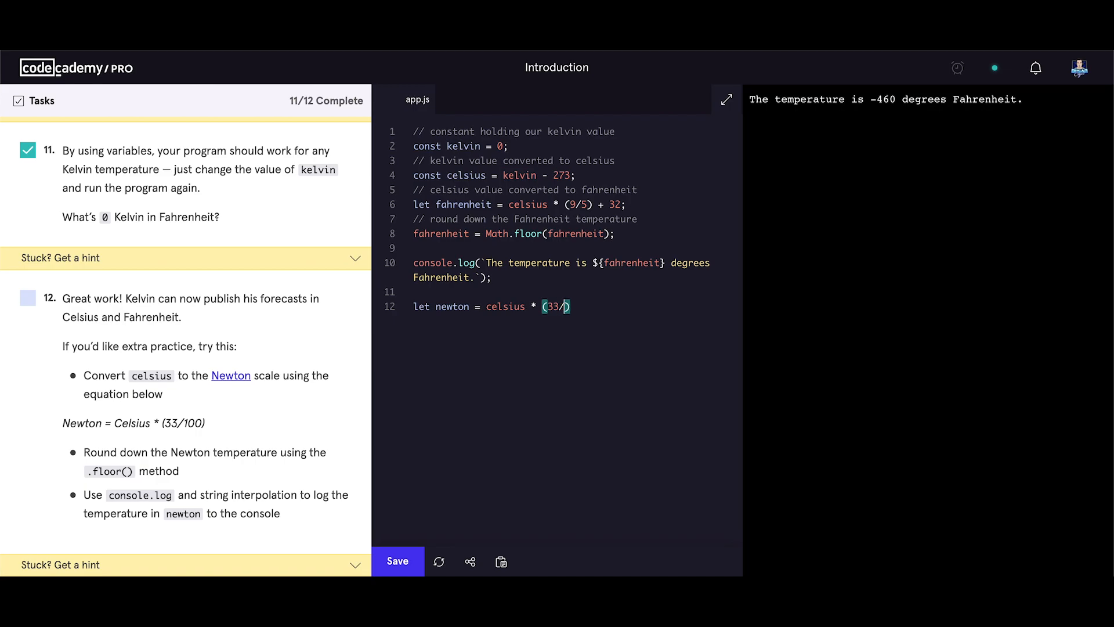
{"action": "type", "text": "100"}
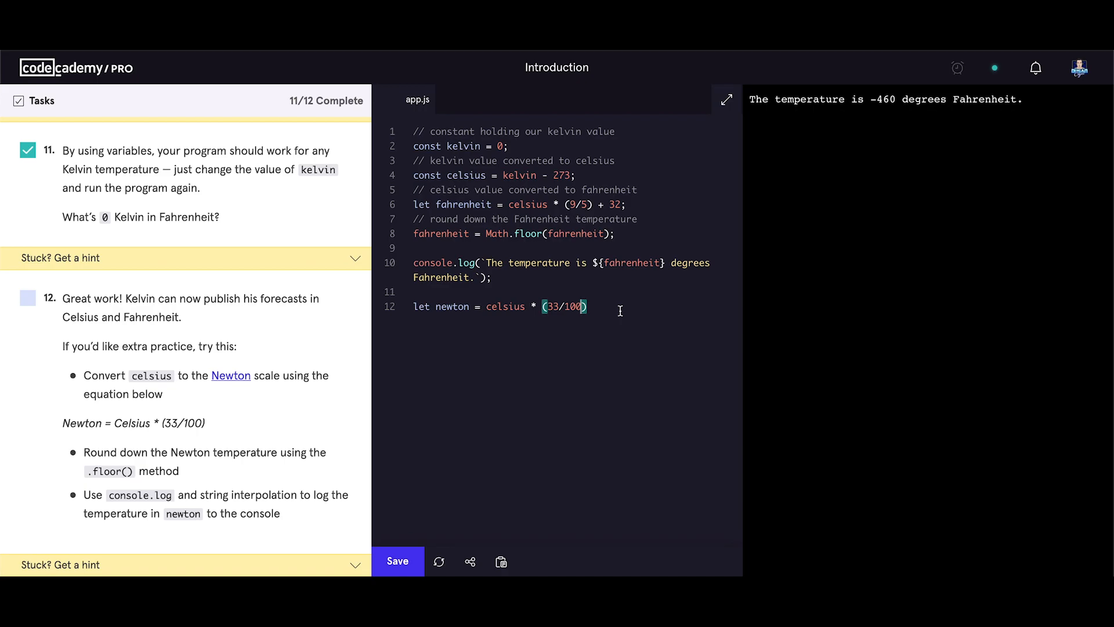
{"action": "type", "text": ";"}
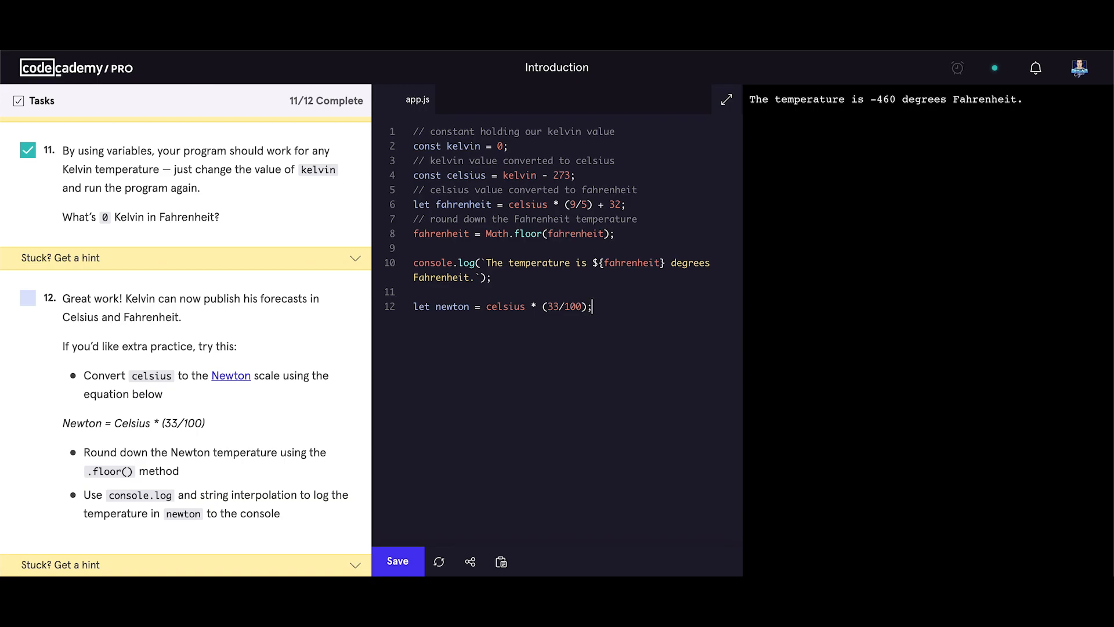
- Round newton down on line 13 with newton = Math.floor(newton);
{"action": "double_click", "coordinate": [451, 306]}
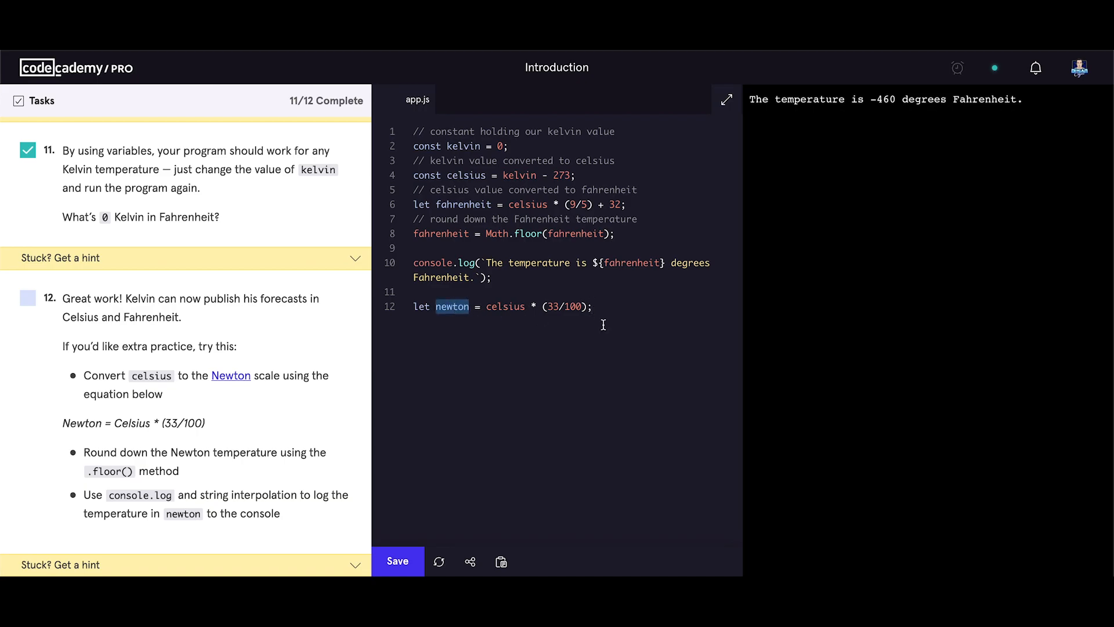
{"action": "type", "text": "newton"}
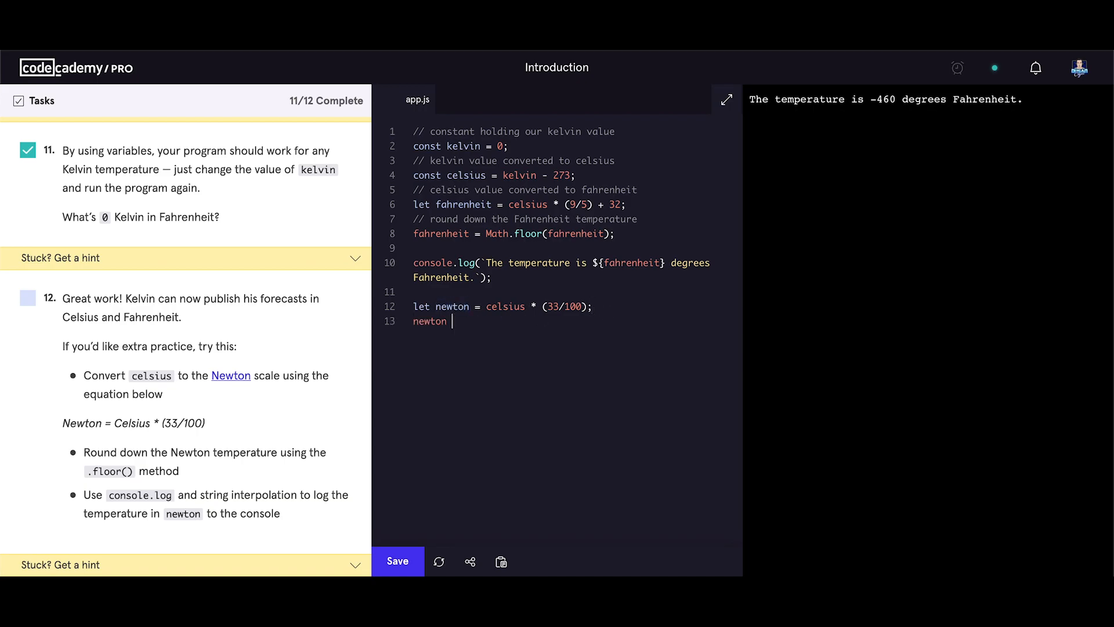
{"action": "type", "text": "= Math"}
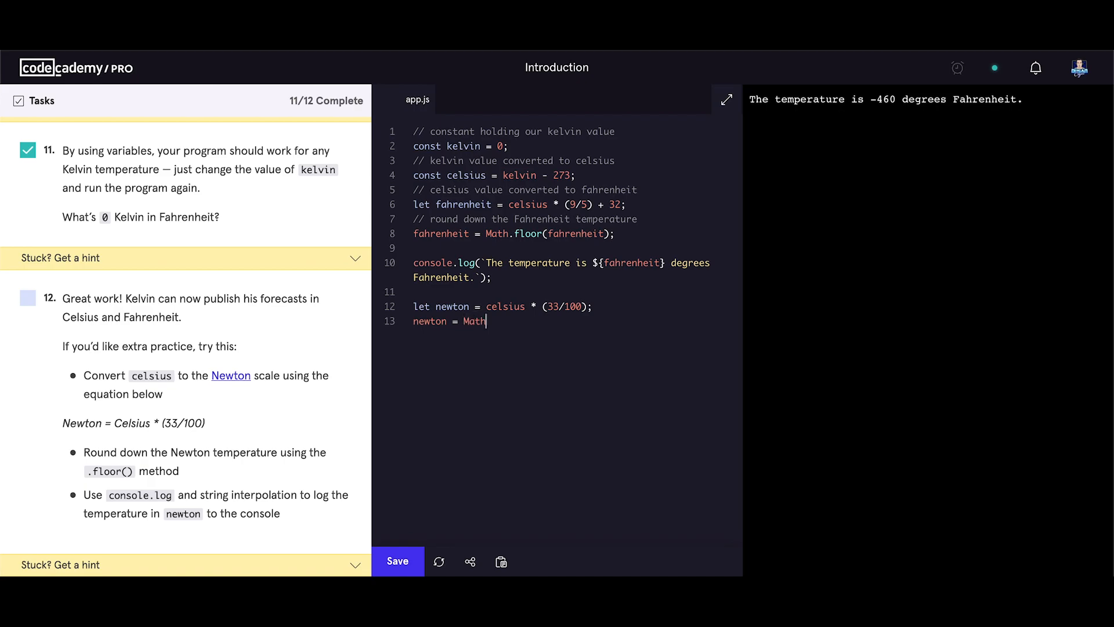
{"action": "type", "text": ".floor"}
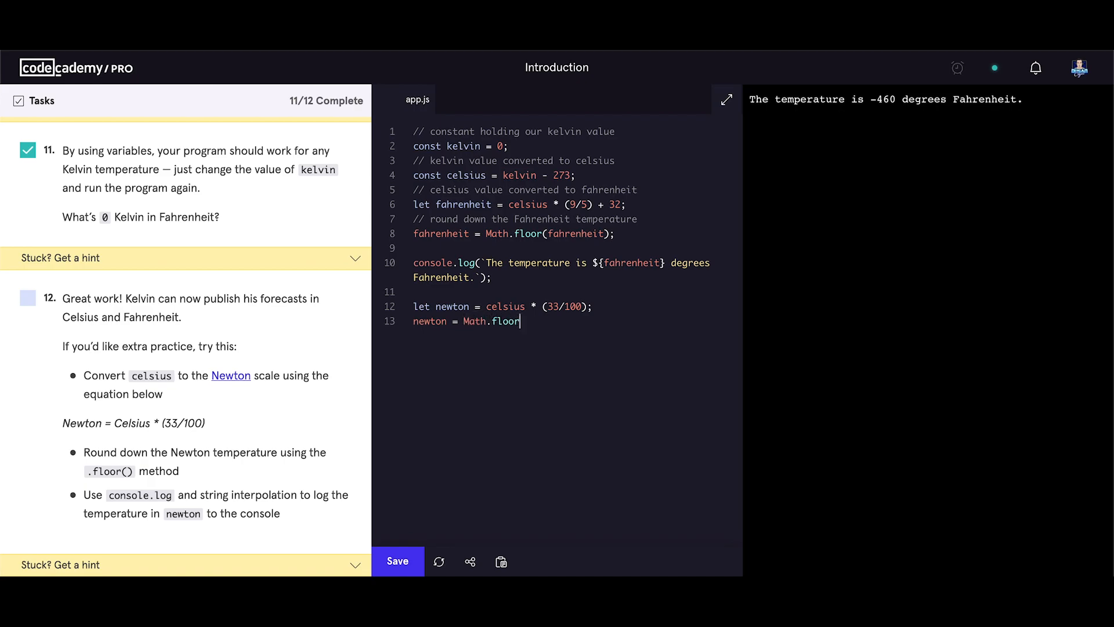
{"action": "type", "text": "();"}
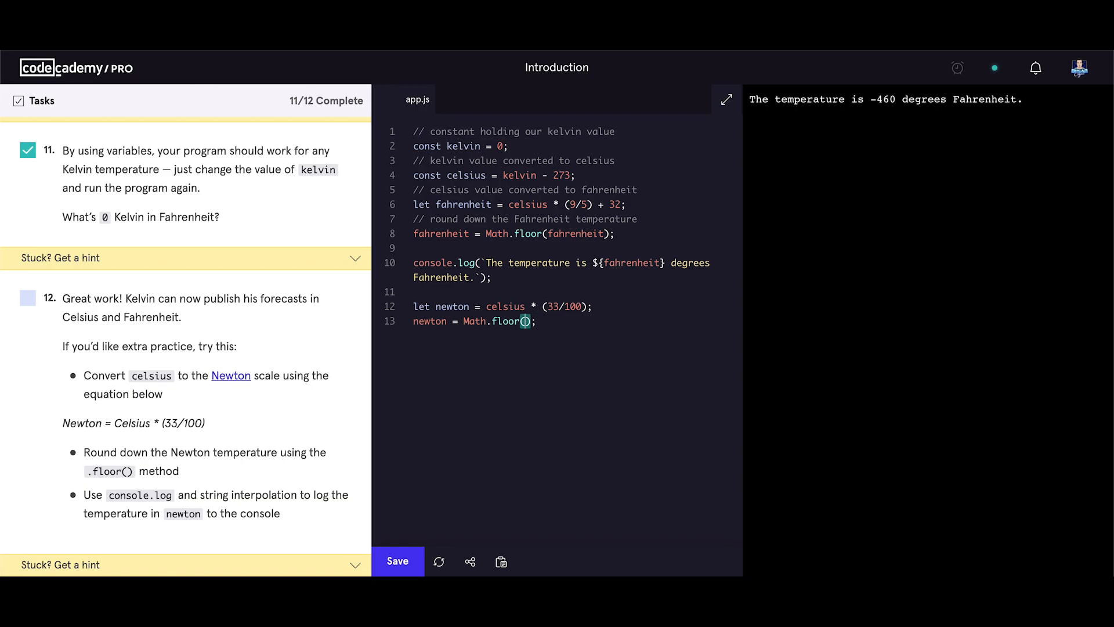
{"action": "type", "text": "newton"}
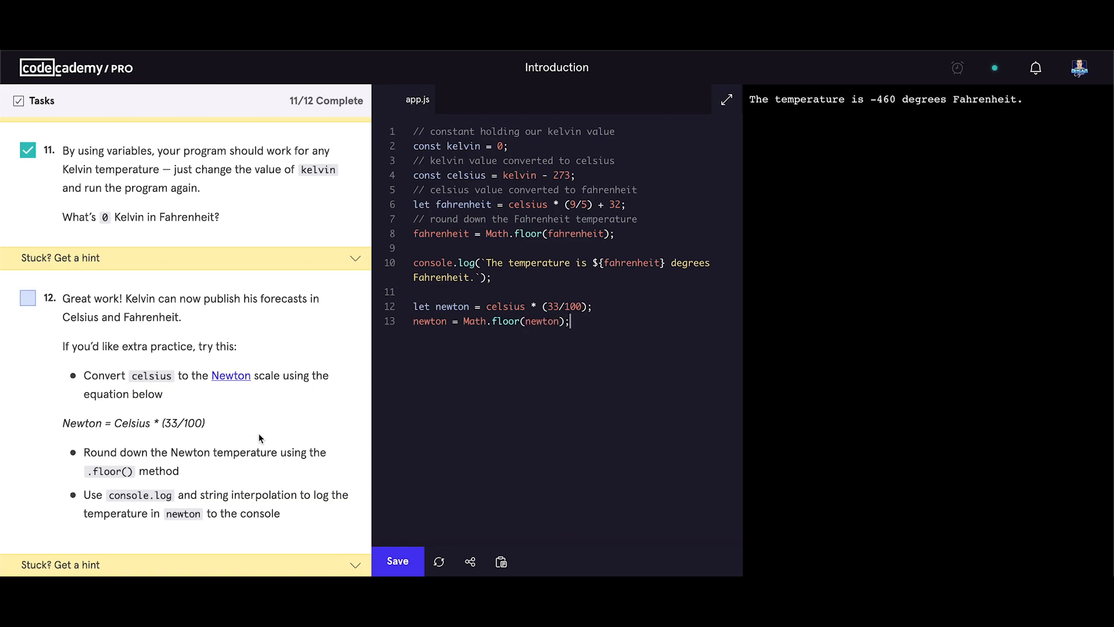
{"action": "mouse_move", "coordinate": [157, 512]}
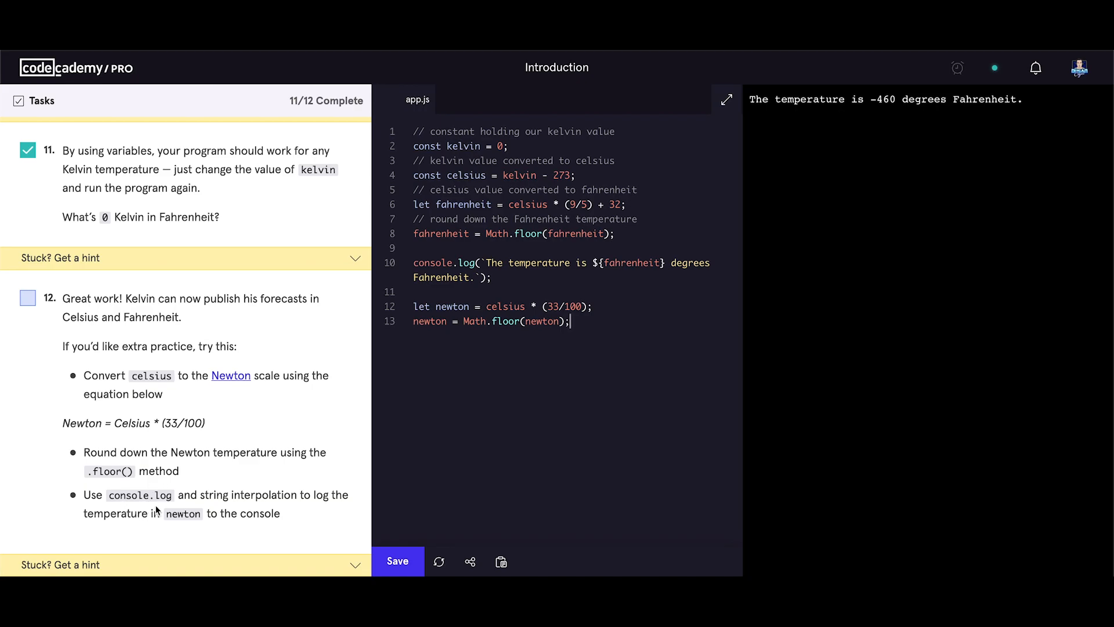
{"action": "mouse_move", "coordinate": [159, 527]}
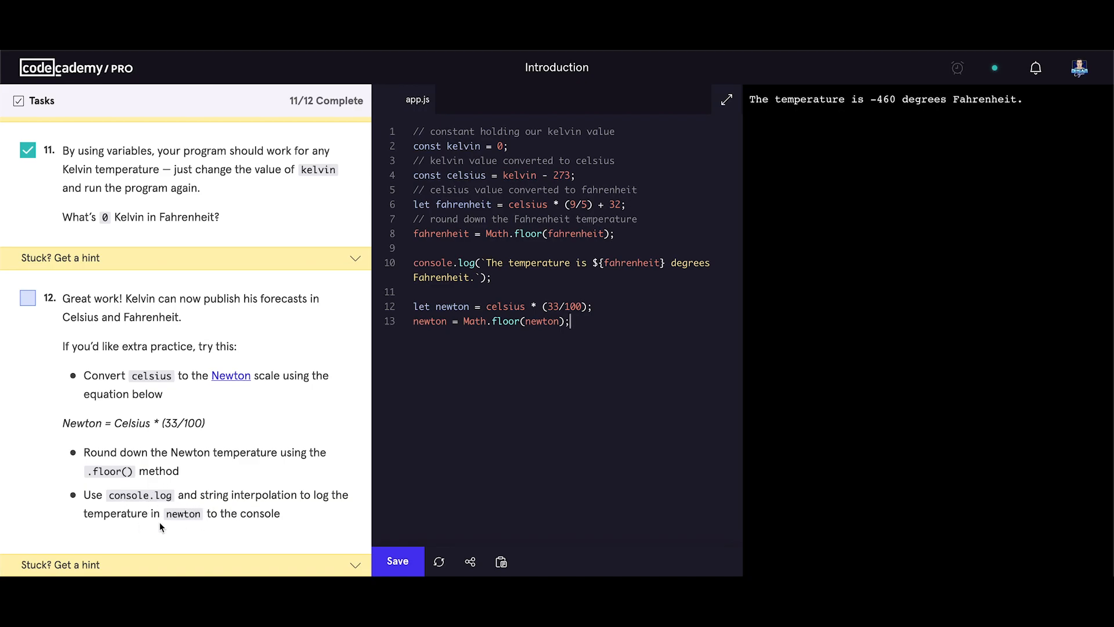
- Copy the log statement to line 15 as 'The temperature is ${newton} degrees Newton.'
{"action": "left_click", "coordinate": [424, 262]}
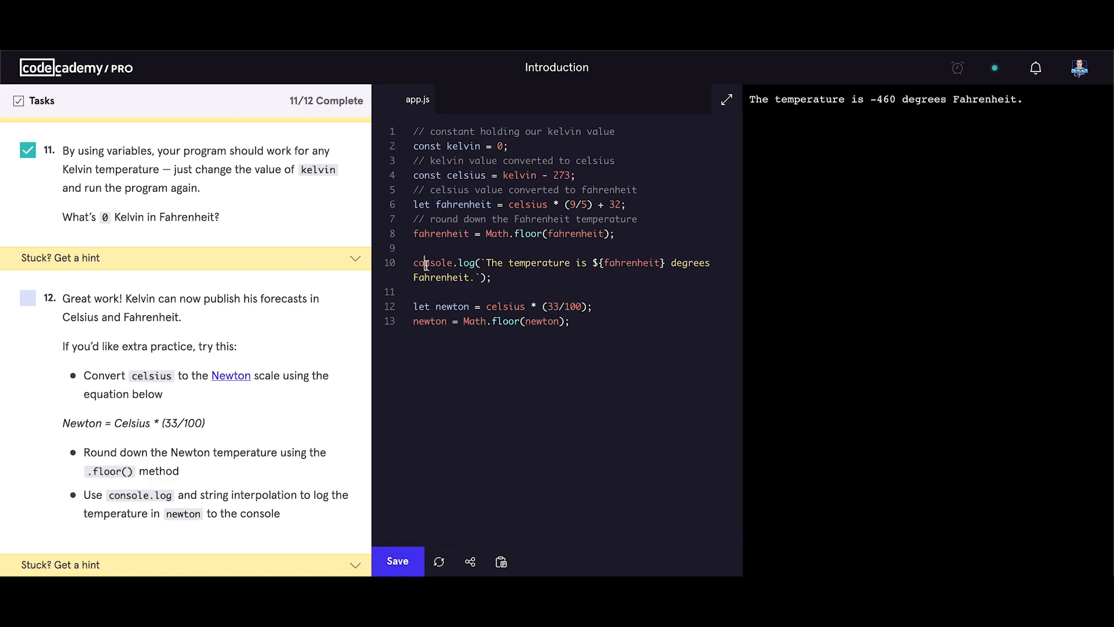
{"action": "left_click_drag", "start_coordinate": [413, 263], "coordinate": [490, 277]}
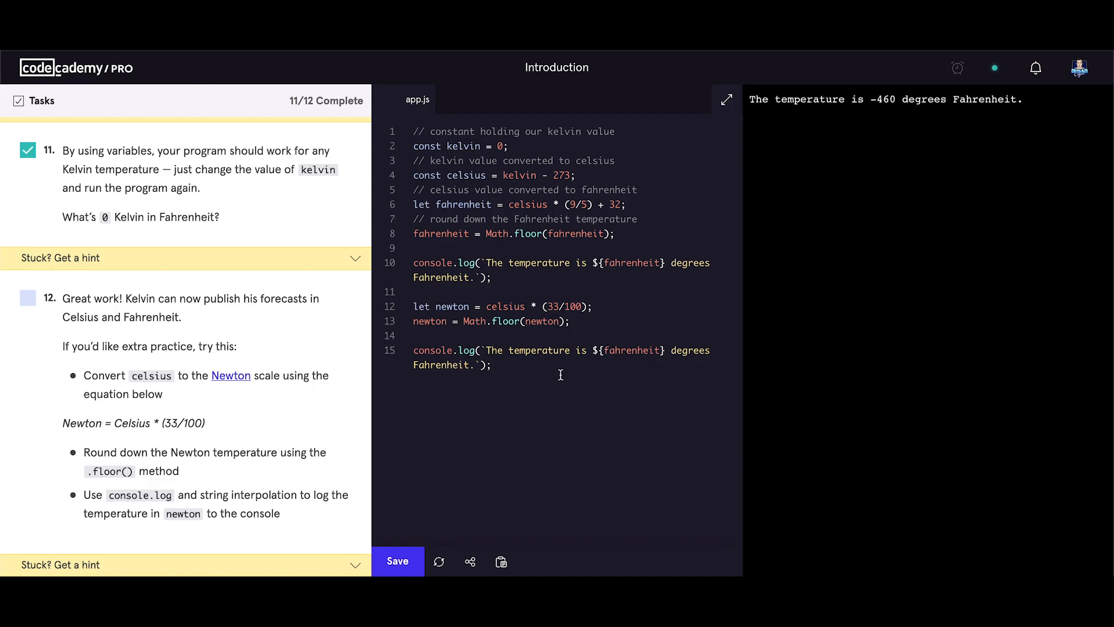
{"action": "double_click", "coordinate": [430, 321]}
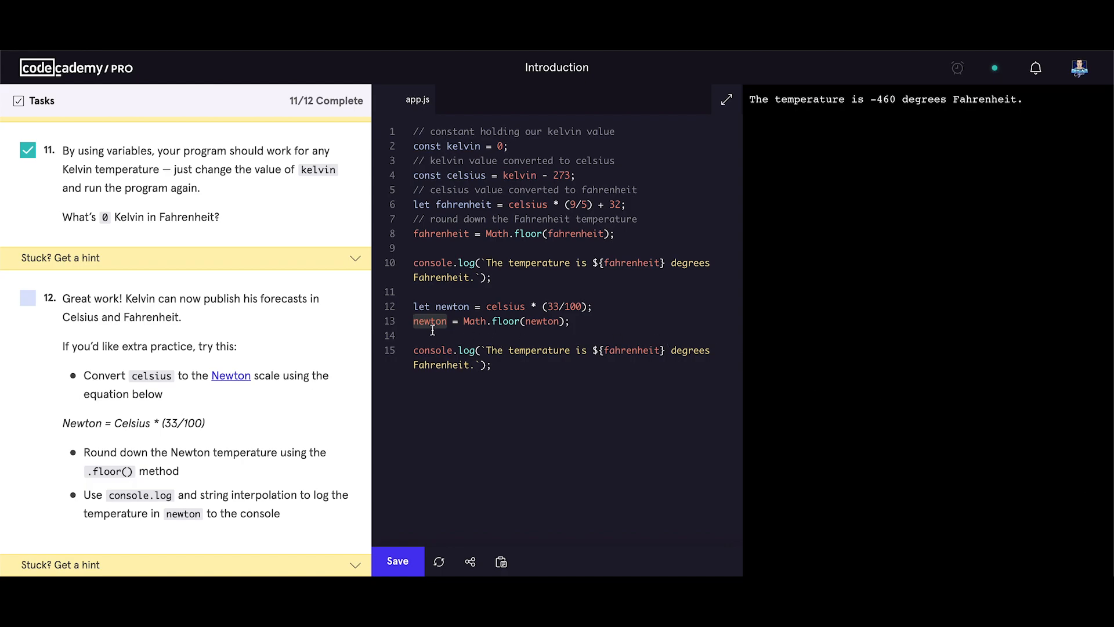
{"action": "double_click", "coordinate": [429, 321]}
{"action": "type", "text": "newto"}
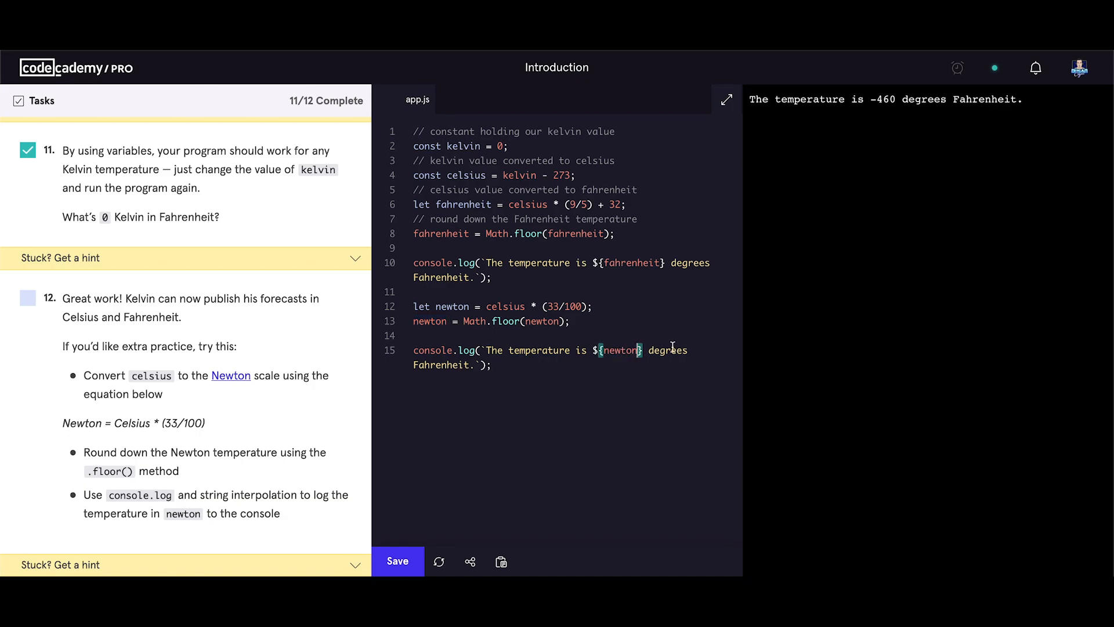
{"action": "double_click", "coordinate": [441, 364]}
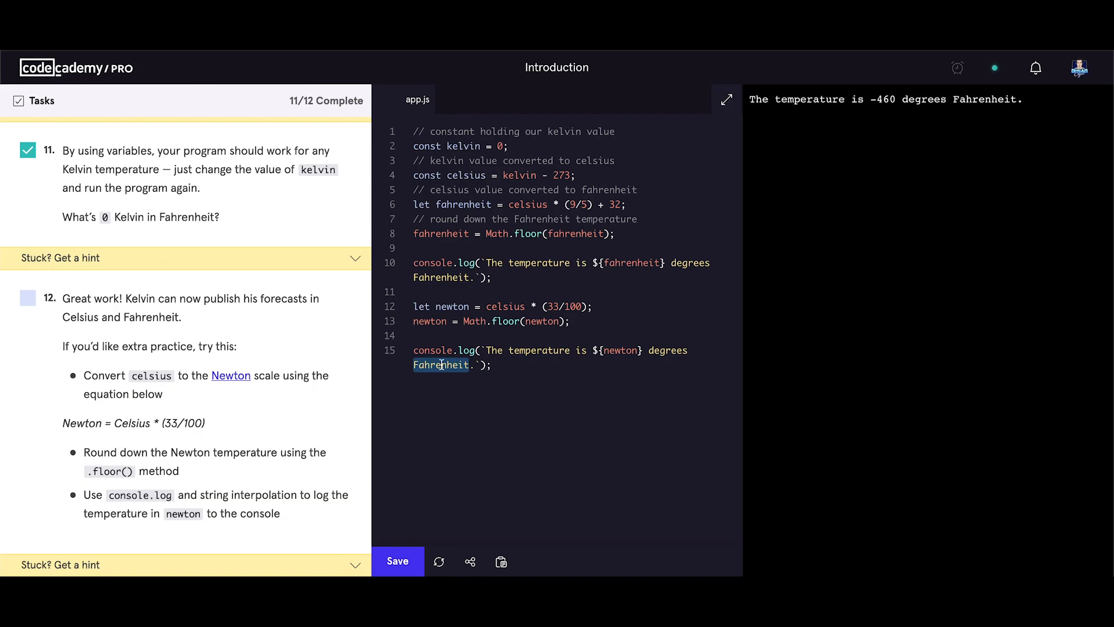
{"action": "type", "text": "newton"}
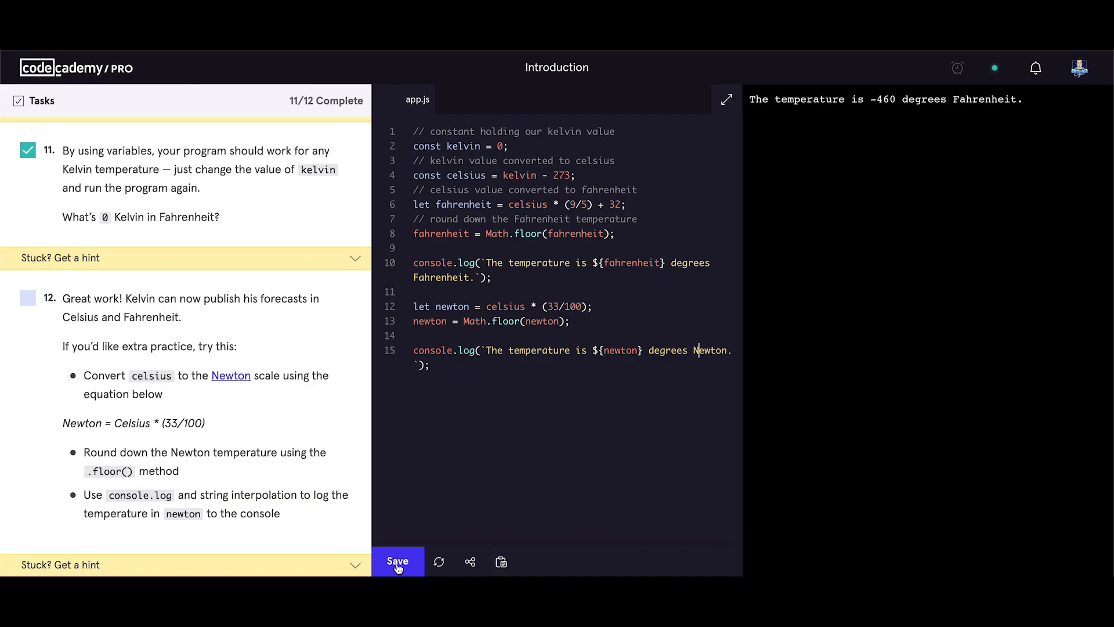
- Run app.js to also print -91 degrees Newton, check off task 12, and finish the project
{"action": "left_click", "coordinate": [397, 560]}
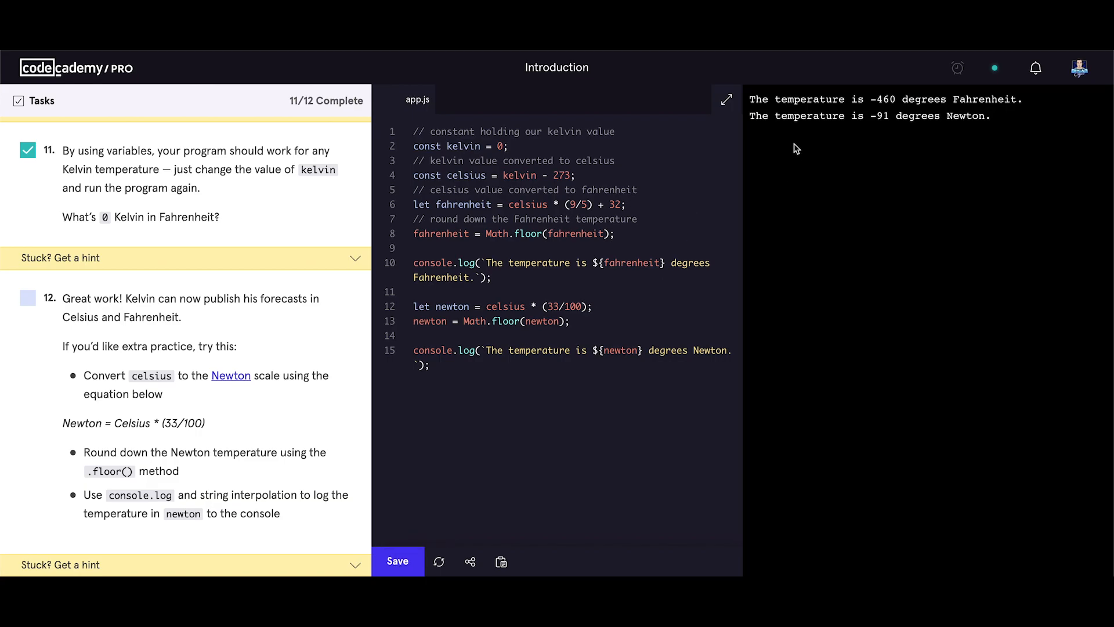
{"action": "mouse_move", "coordinate": [892, 128]}
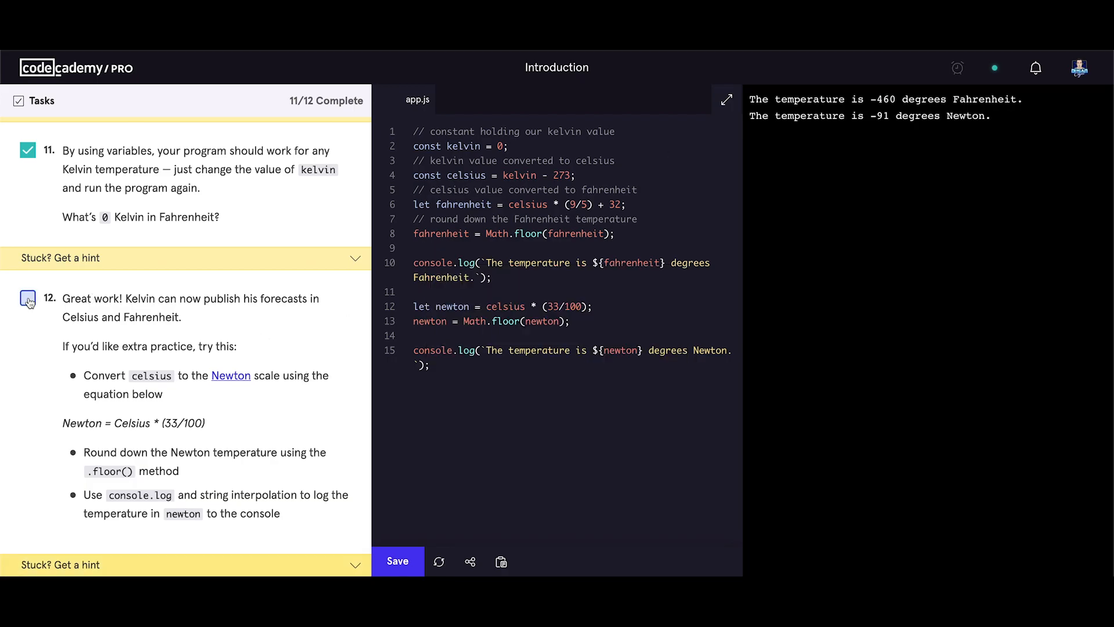
{"action": "left_click", "coordinate": [28, 299]}
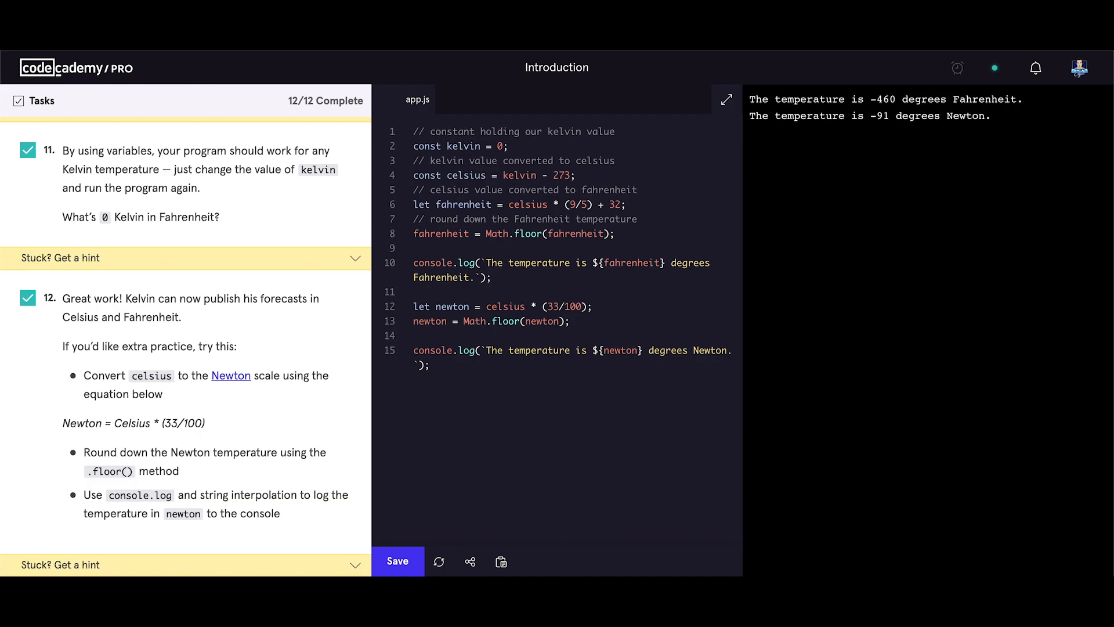
{"action": "left_click", "coordinate": [397, 561]}
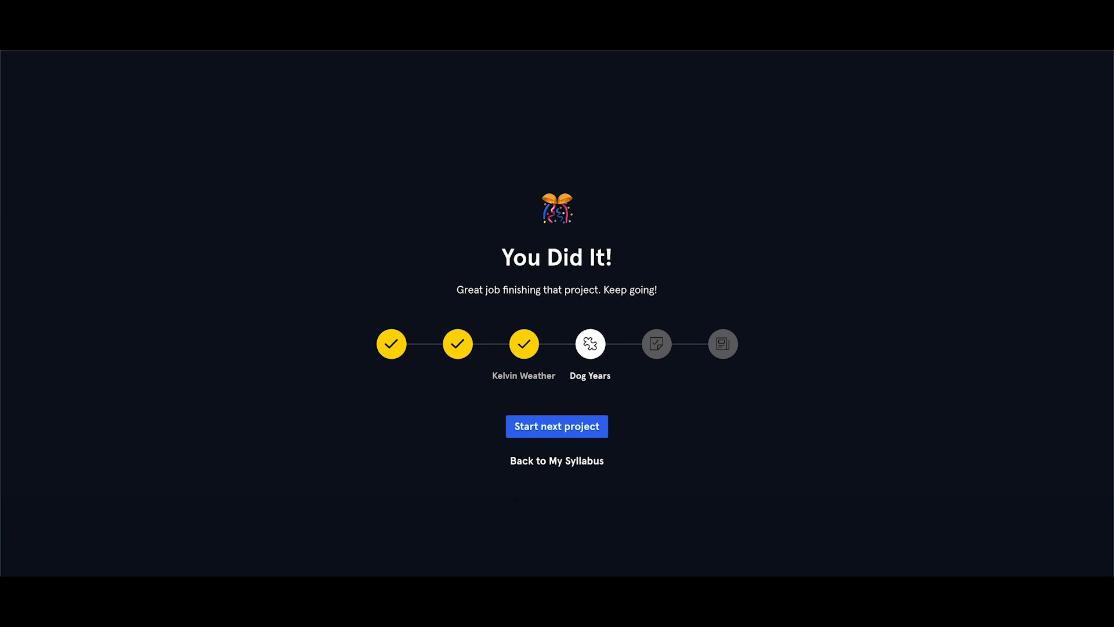
{"action": "mouse_move", "coordinate": [595, 457]}
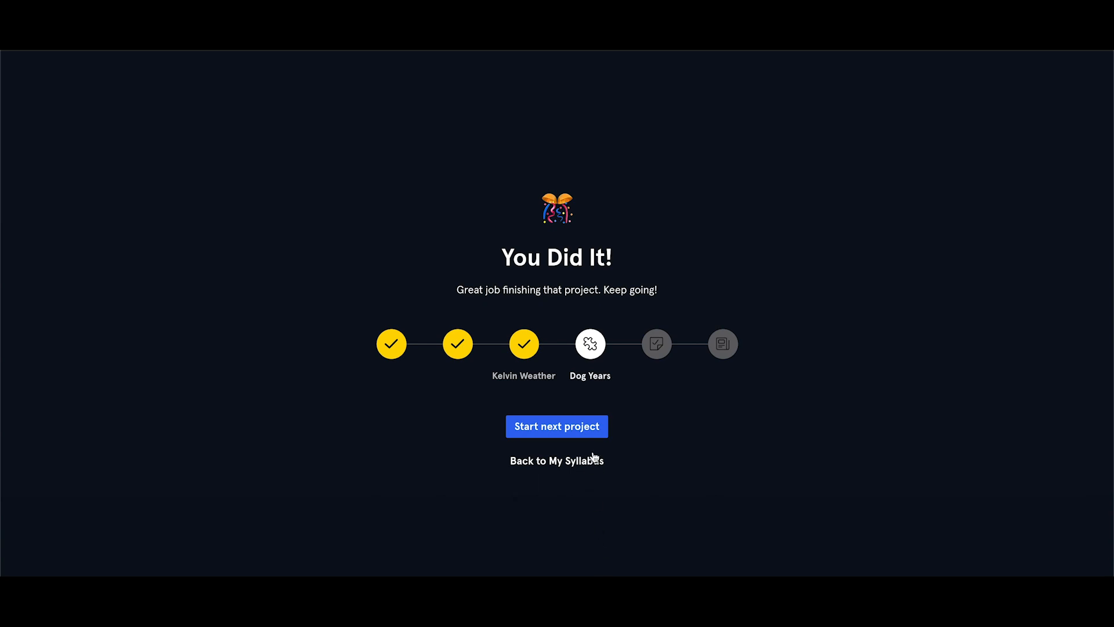
{"action": "mouse_move", "coordinate": [582, 382]}
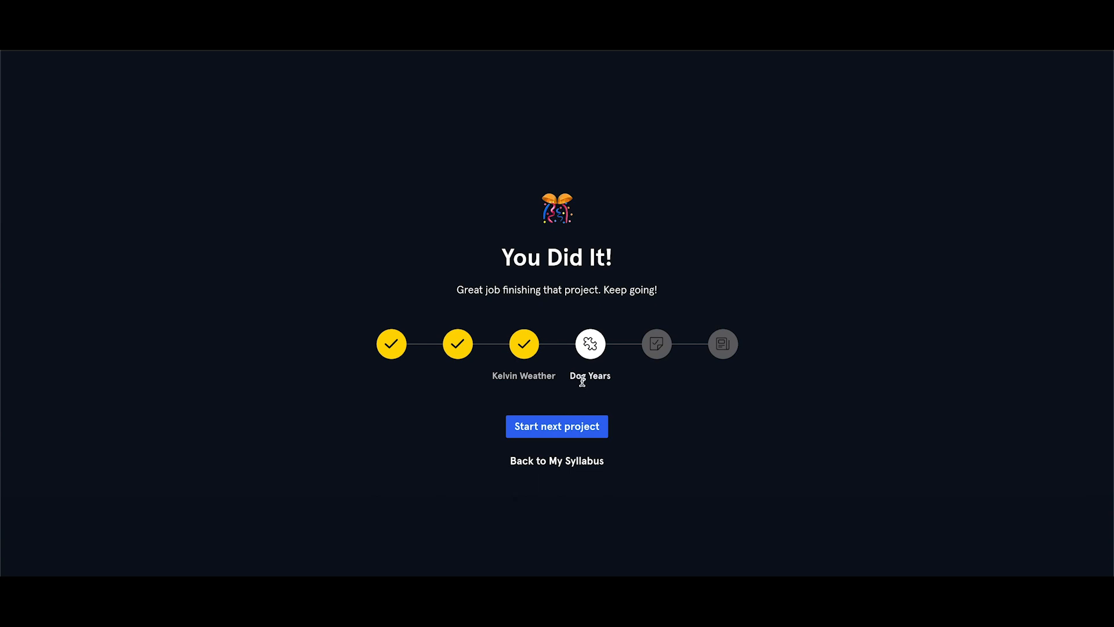